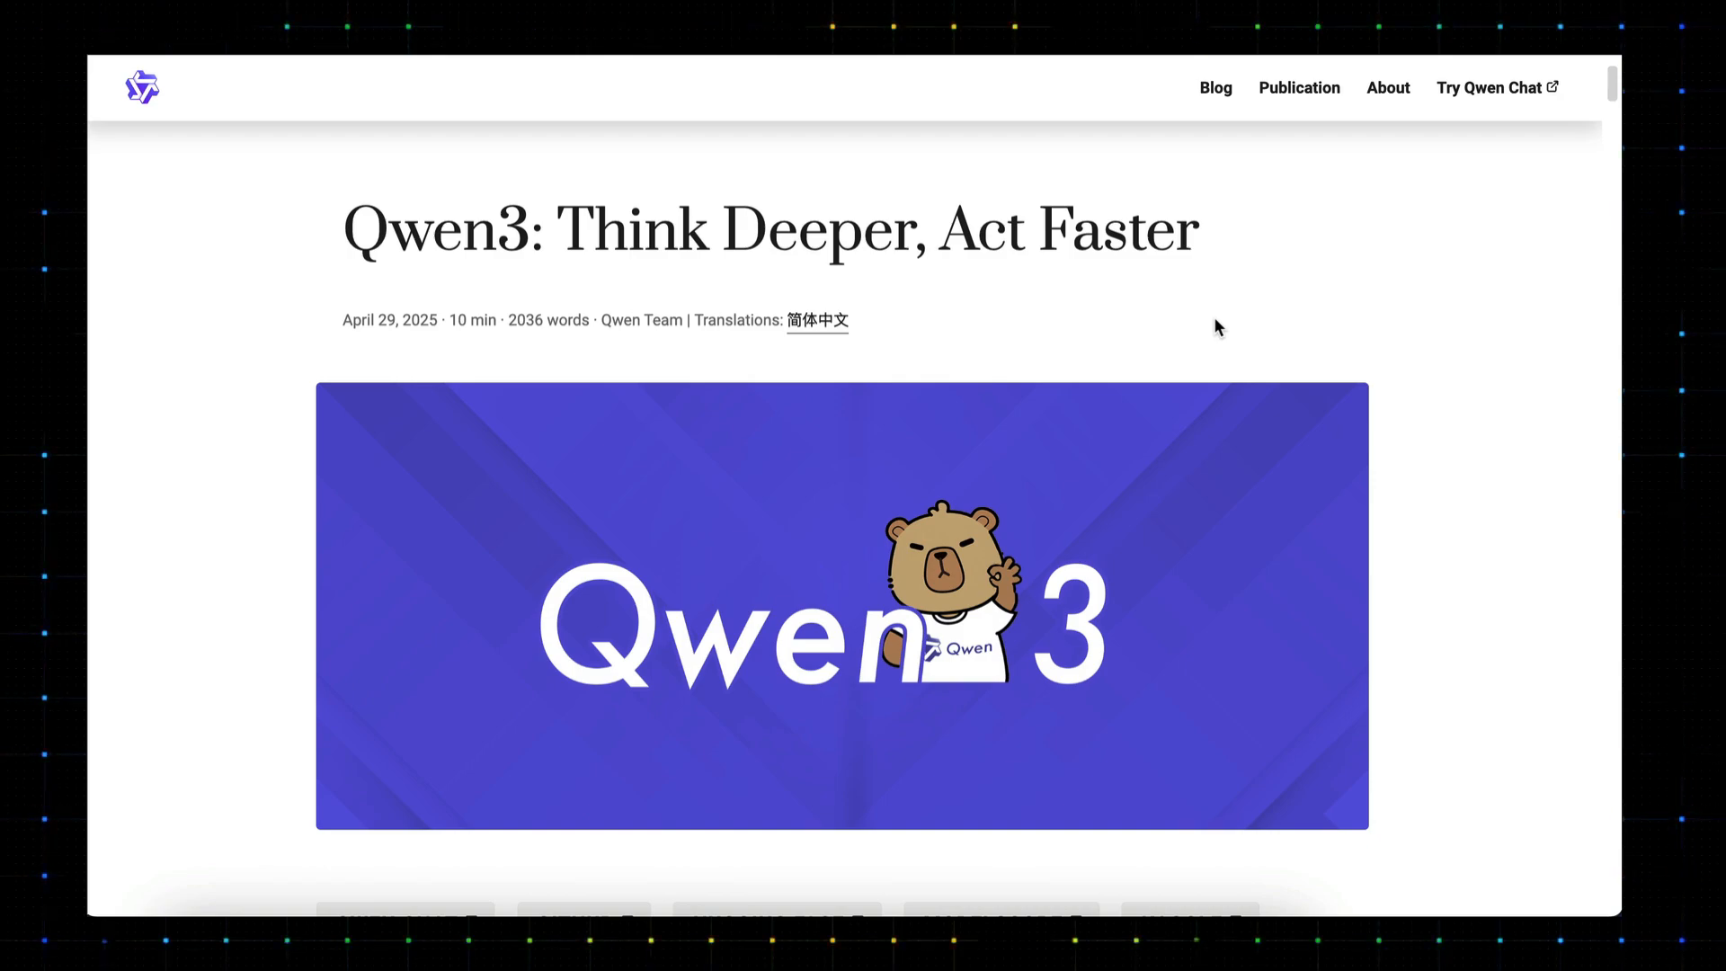
Scroll through the Qwen3 blog introduction and highlight the sentence about the Qwen3-30B-A3B model.
scroll(down, 3)
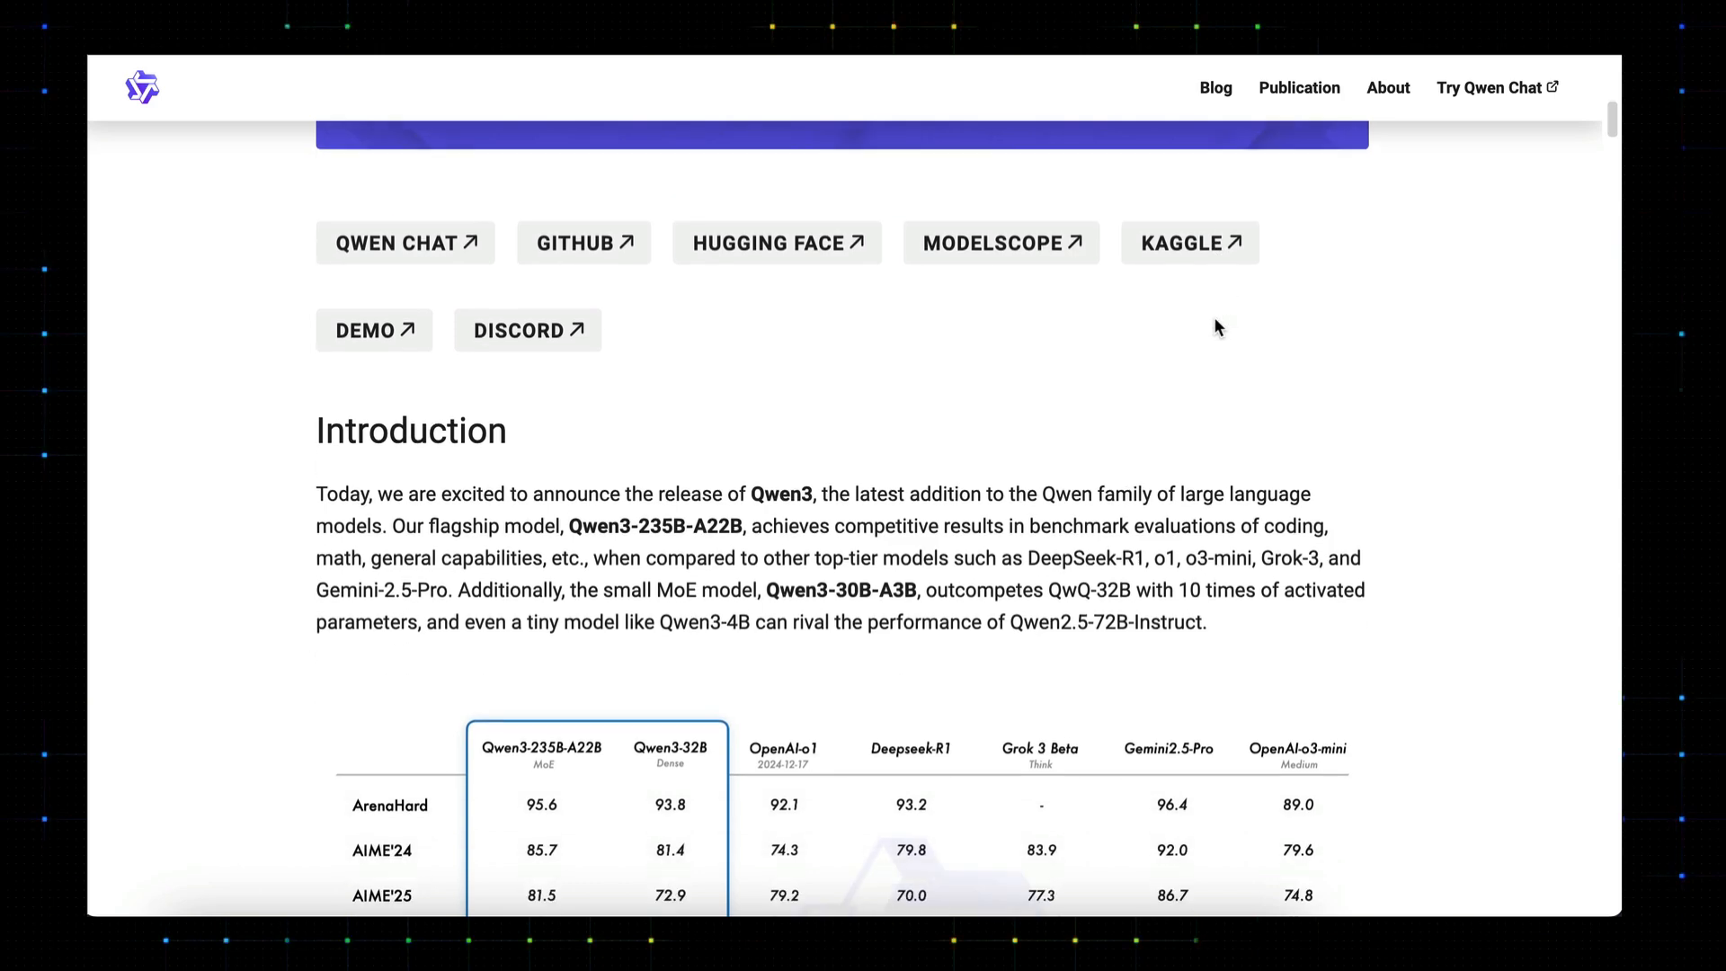
scroll(down, 3)
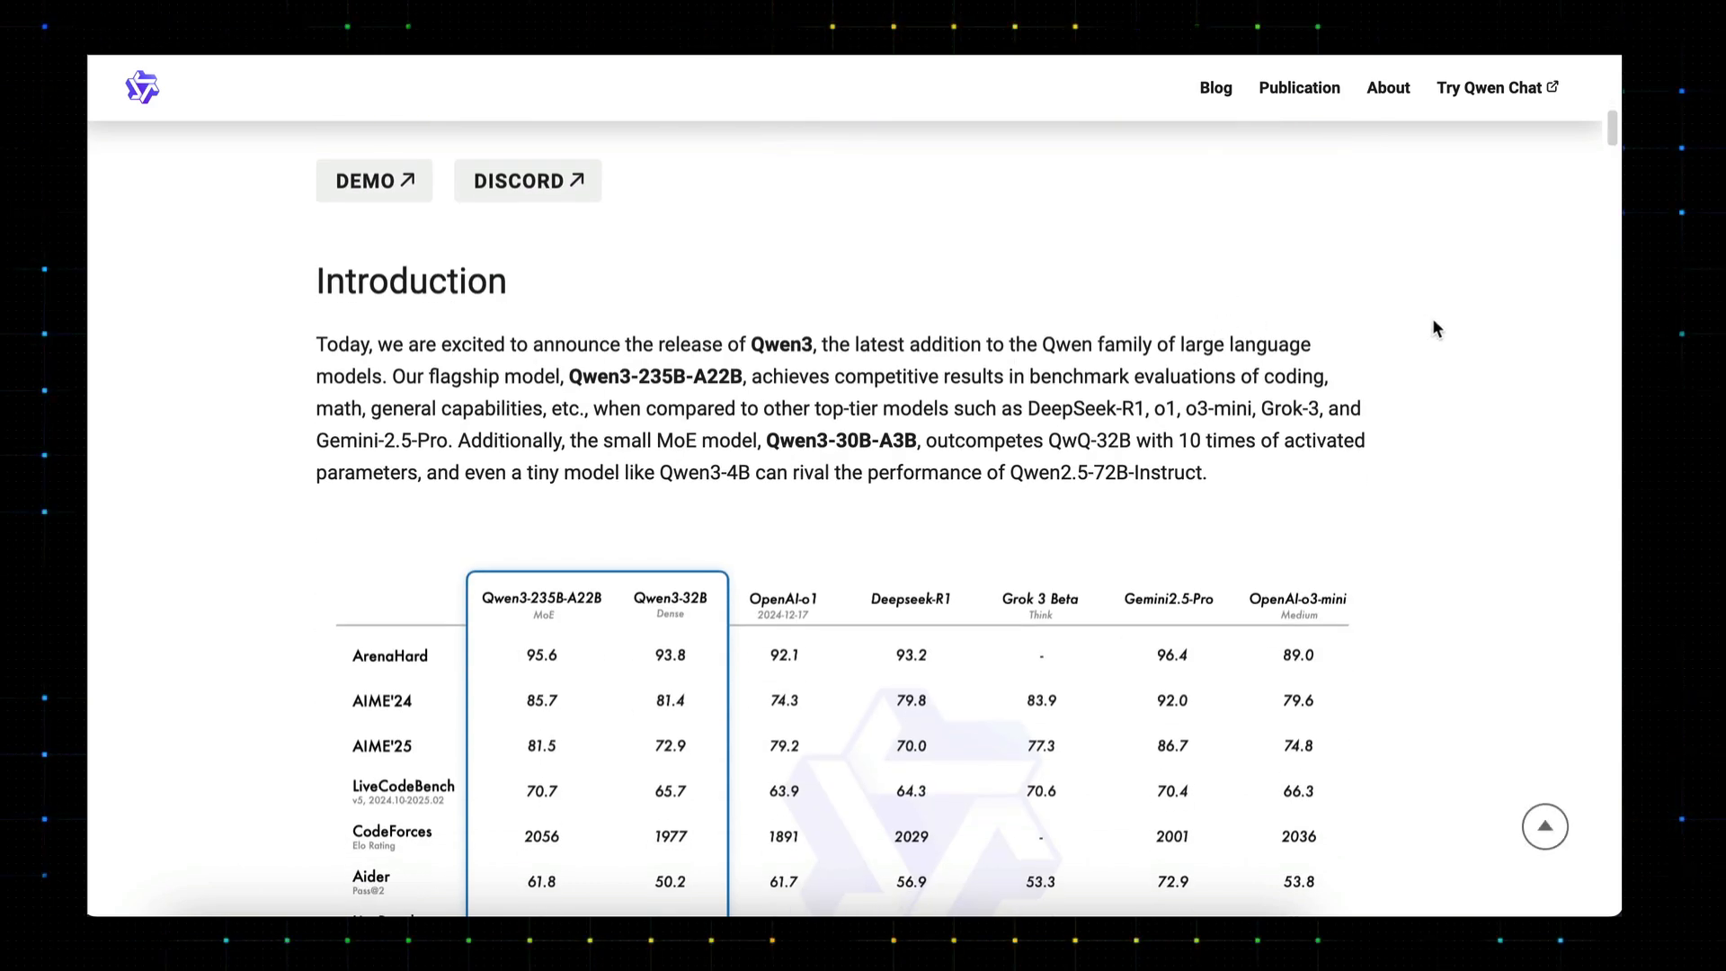
drag(392, 376, 1260, 375)
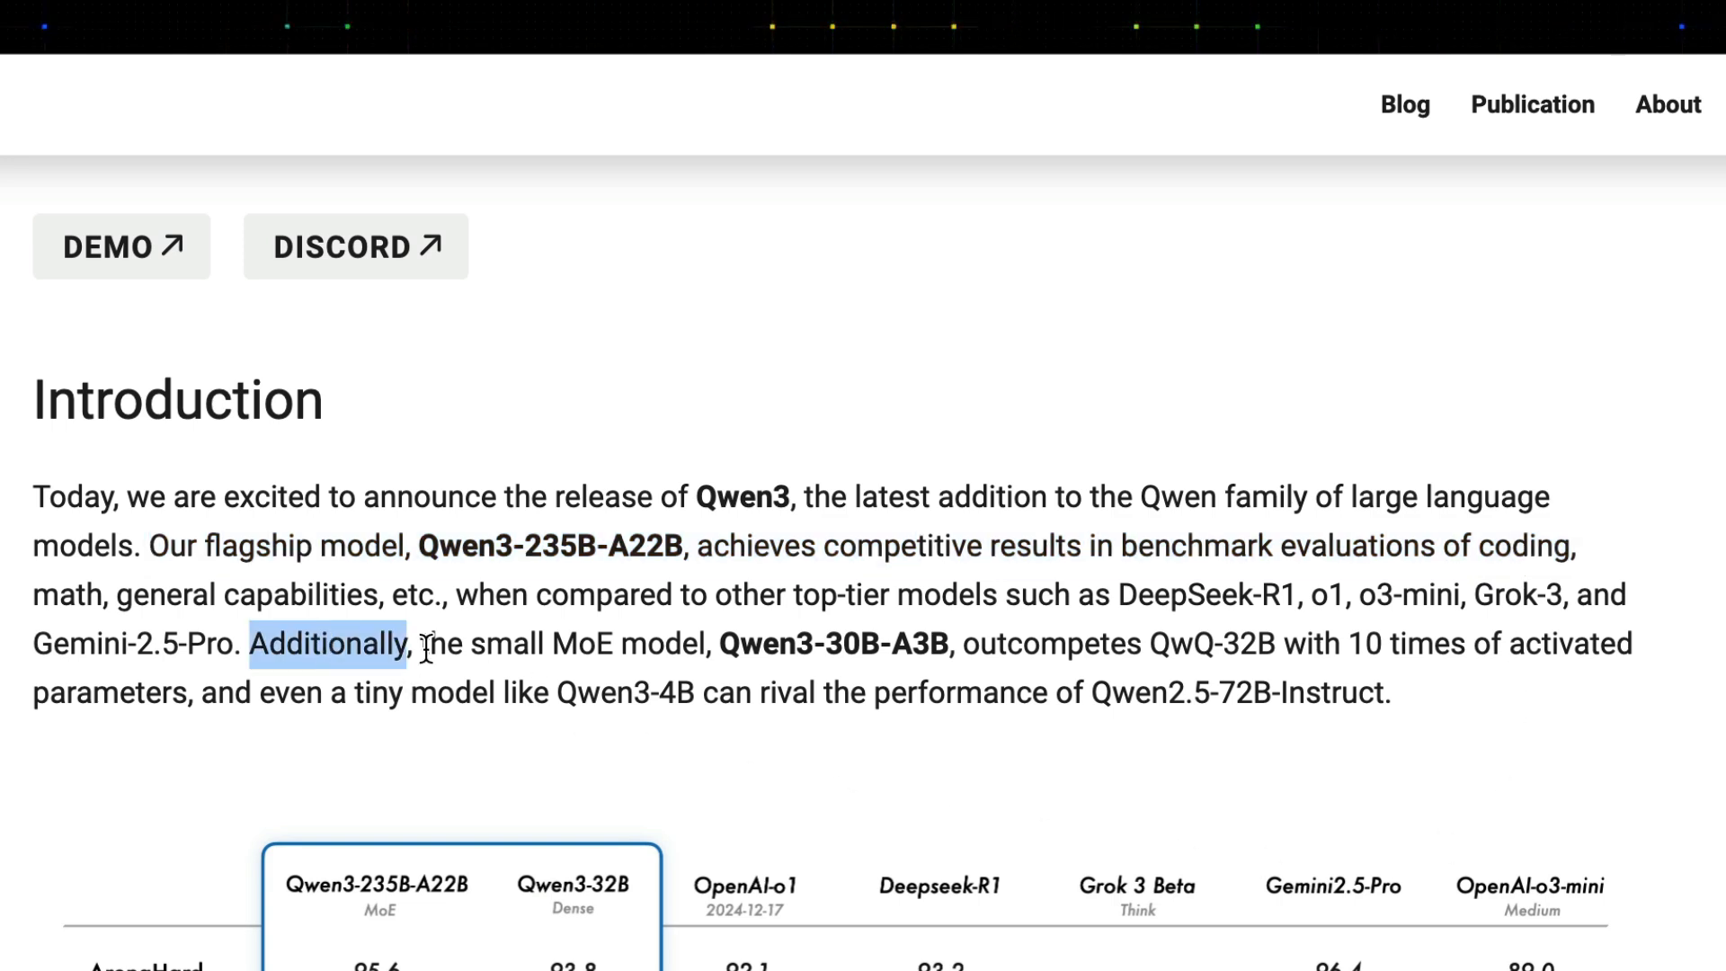
drag(254, 644, 1384, 693)
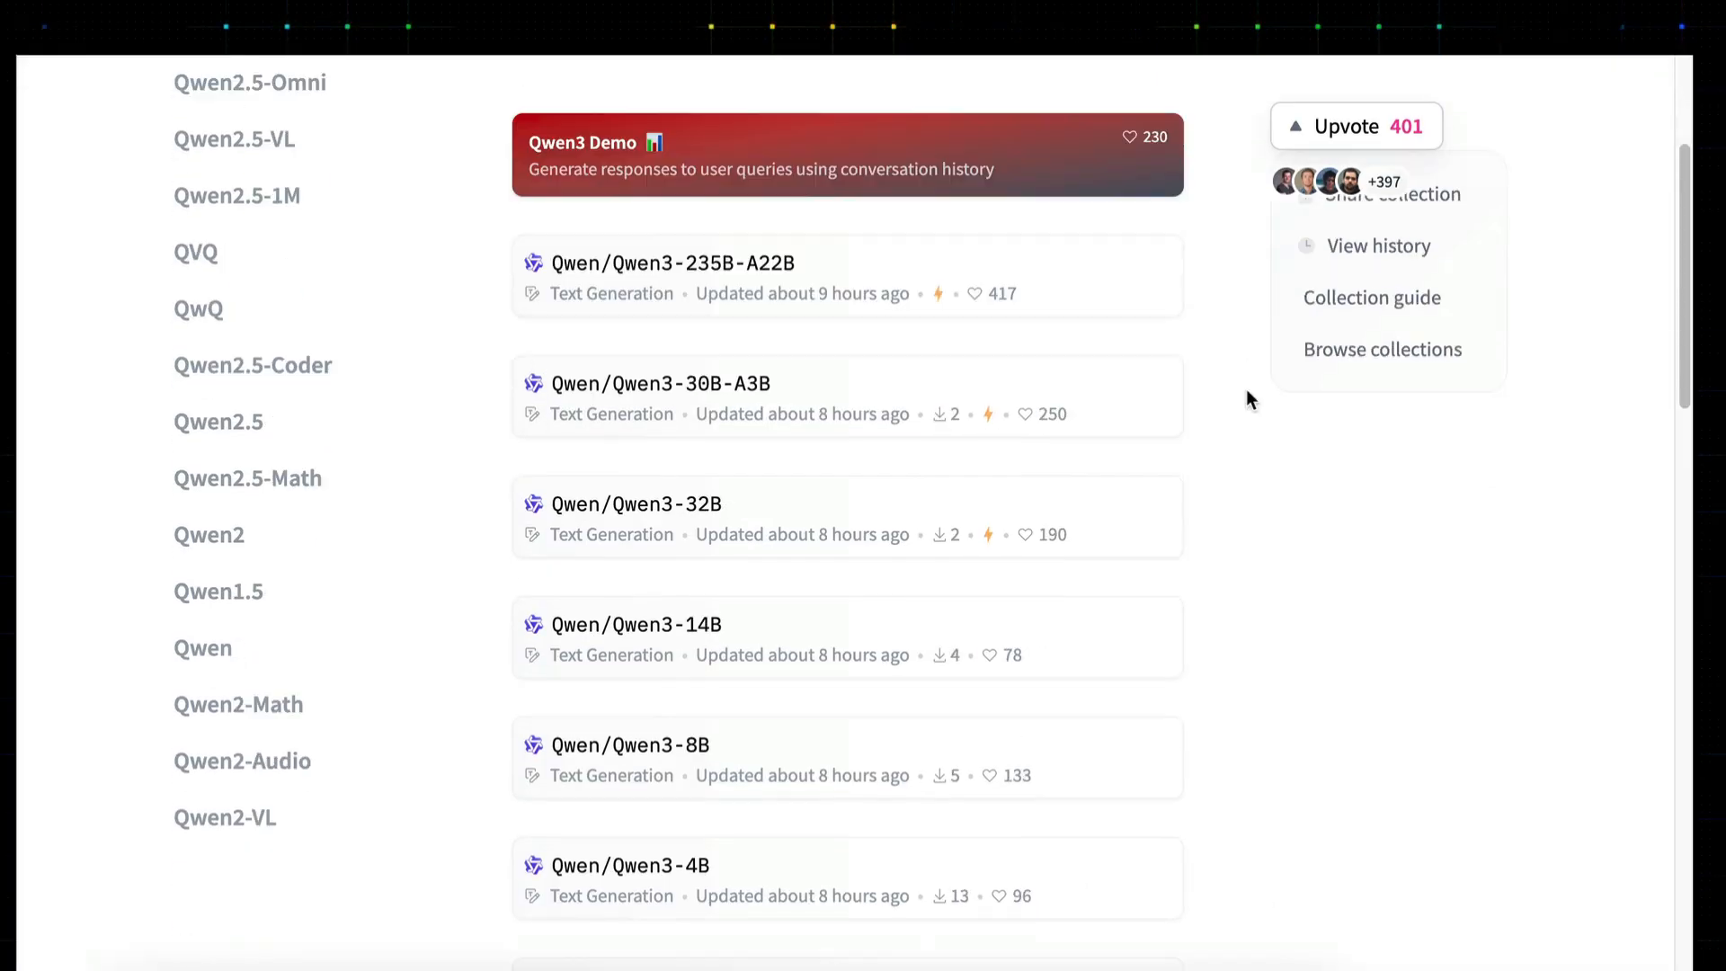
Scroll past the FP8 and Base variants to the table of layers, heads and context lengths.
scroll(down, 3)
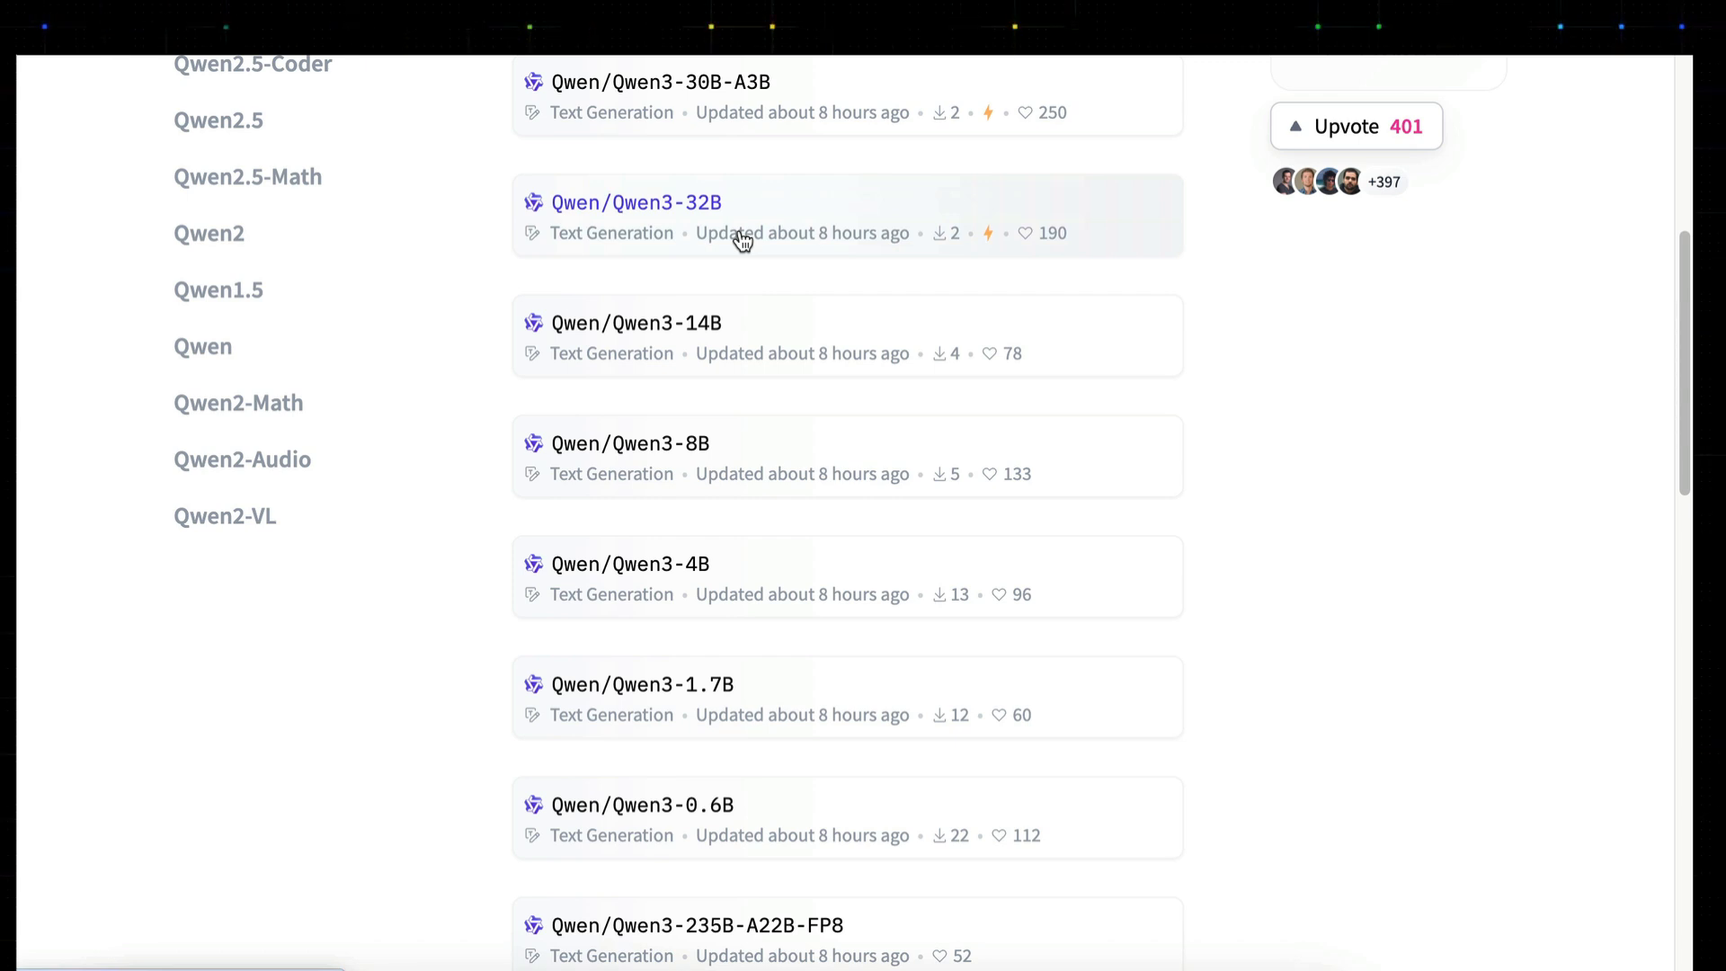
mouse_move(783, 830)
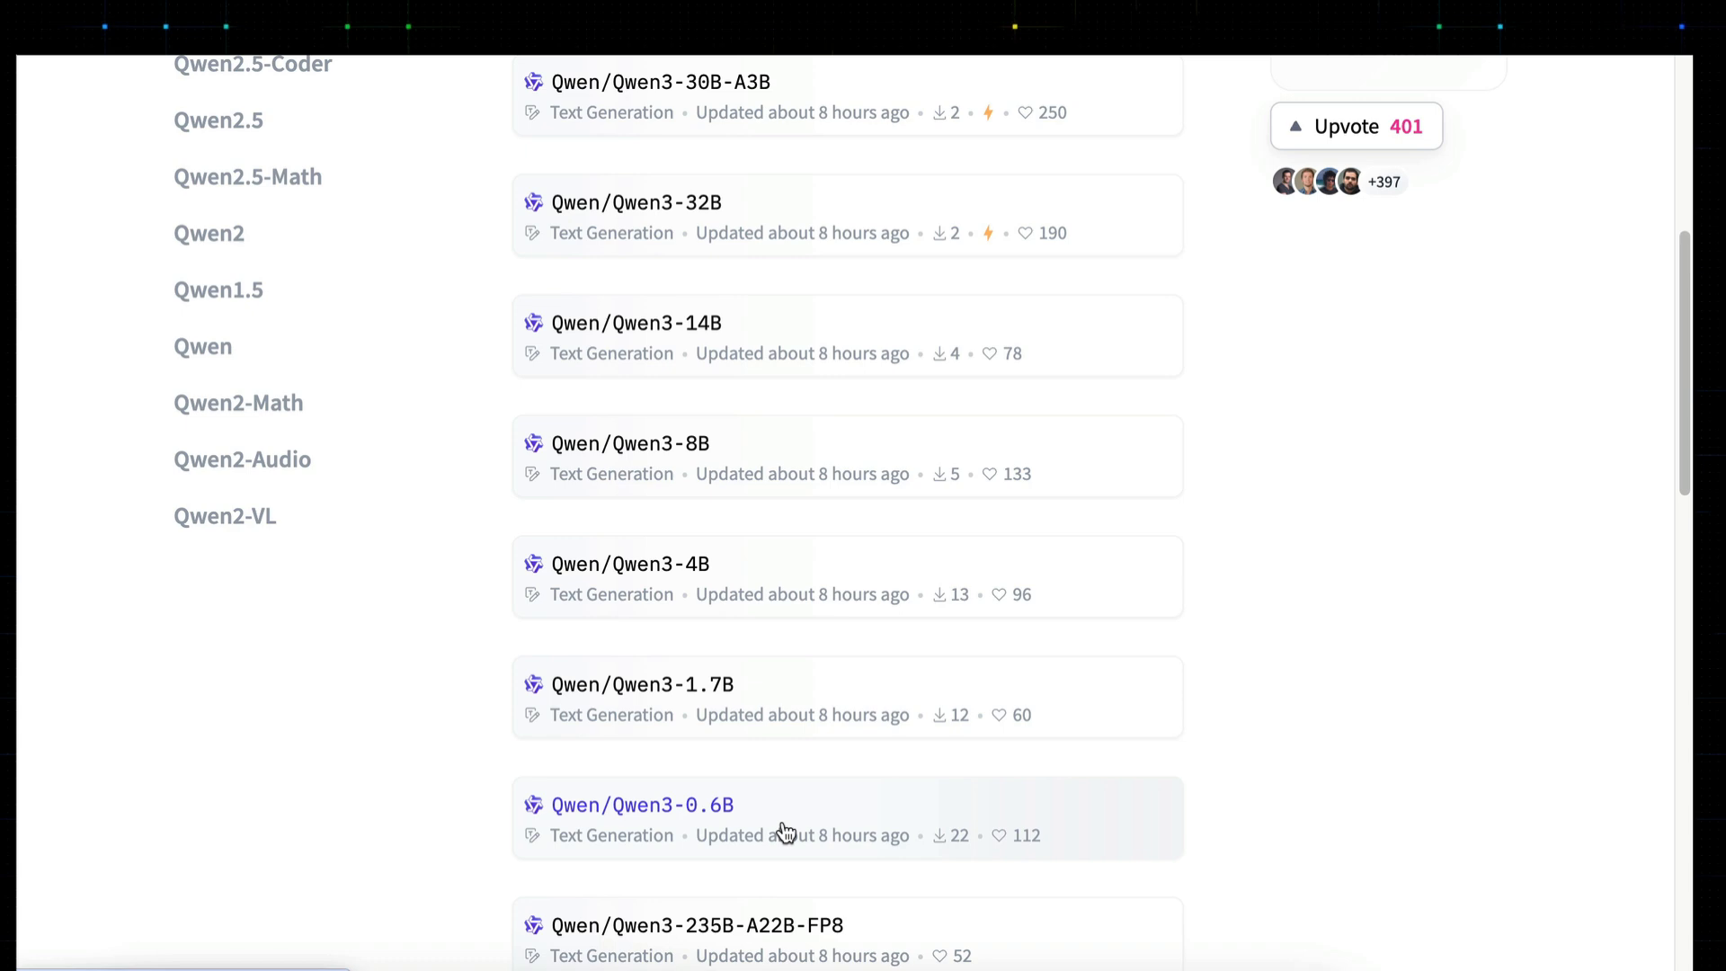
scroll(down, 3)
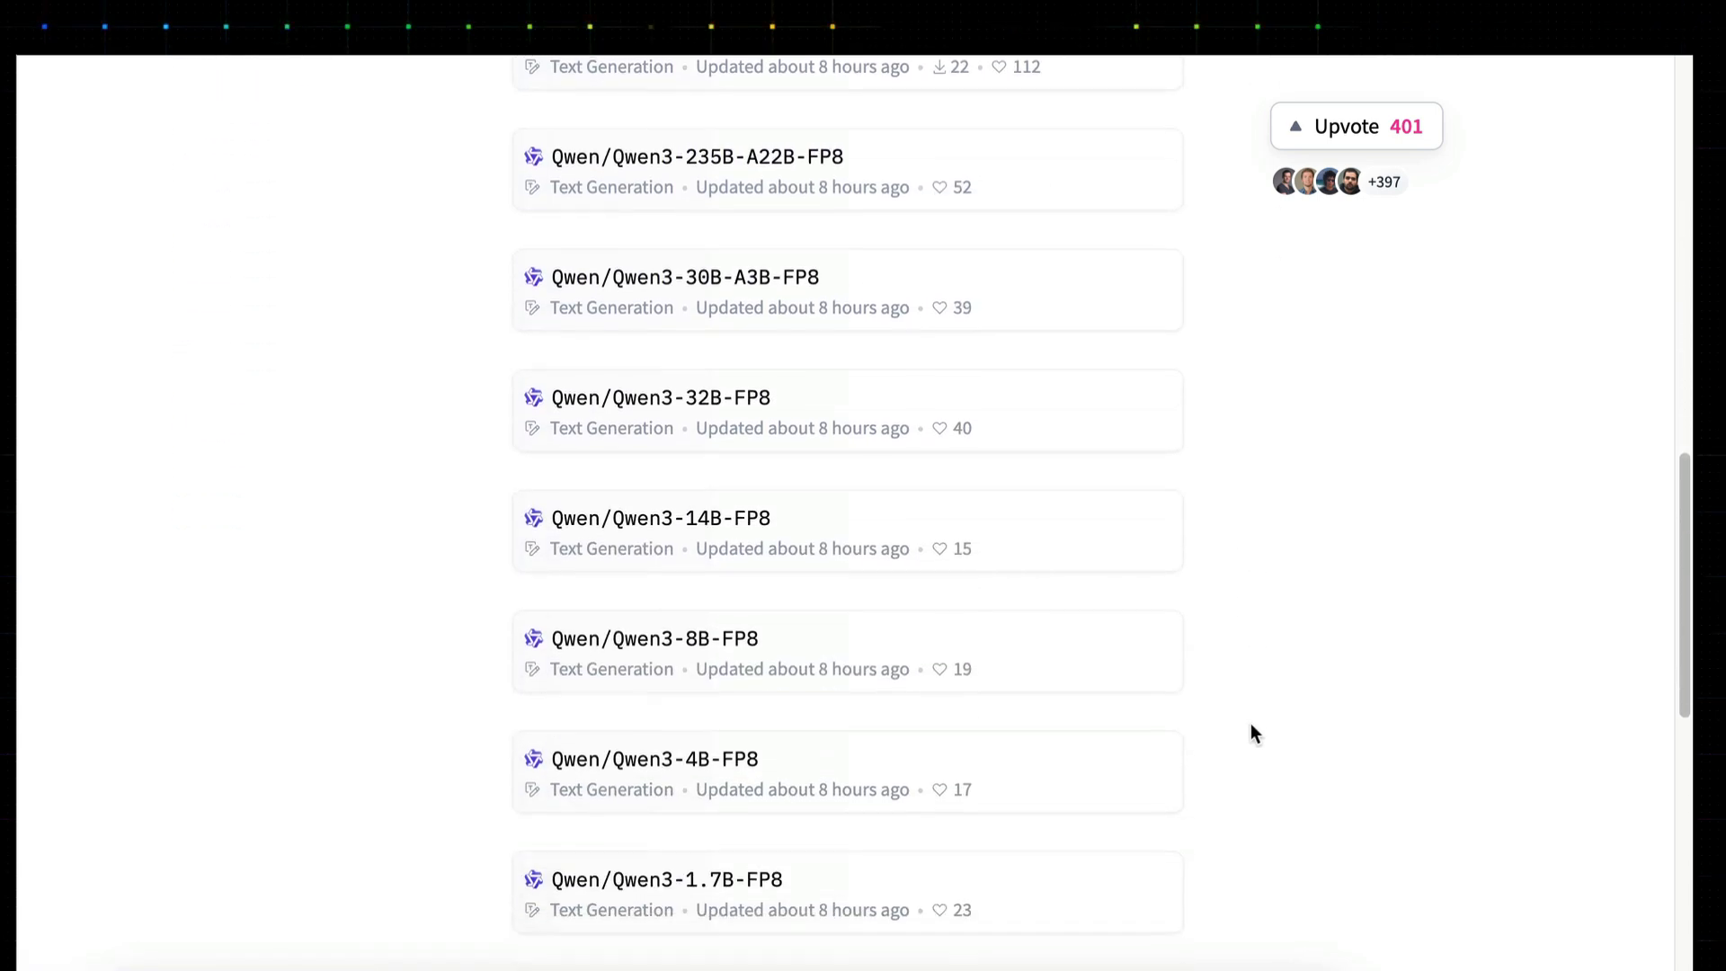
mouse_move(938, 775)
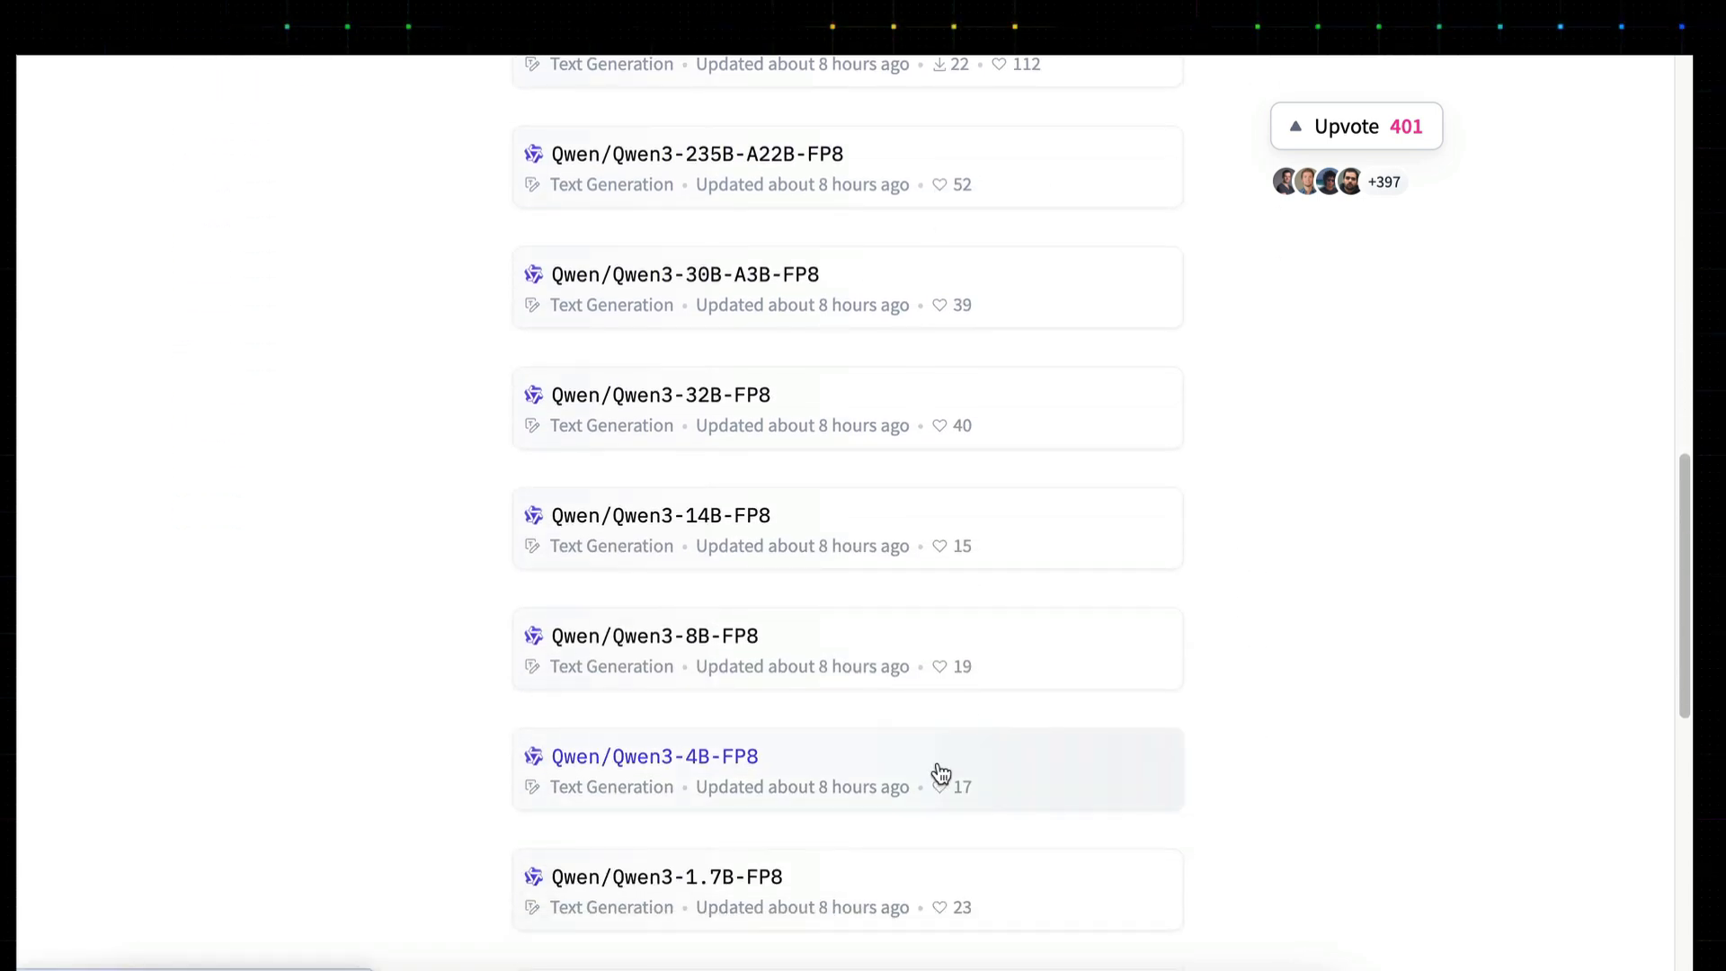
scroll(down, 3)
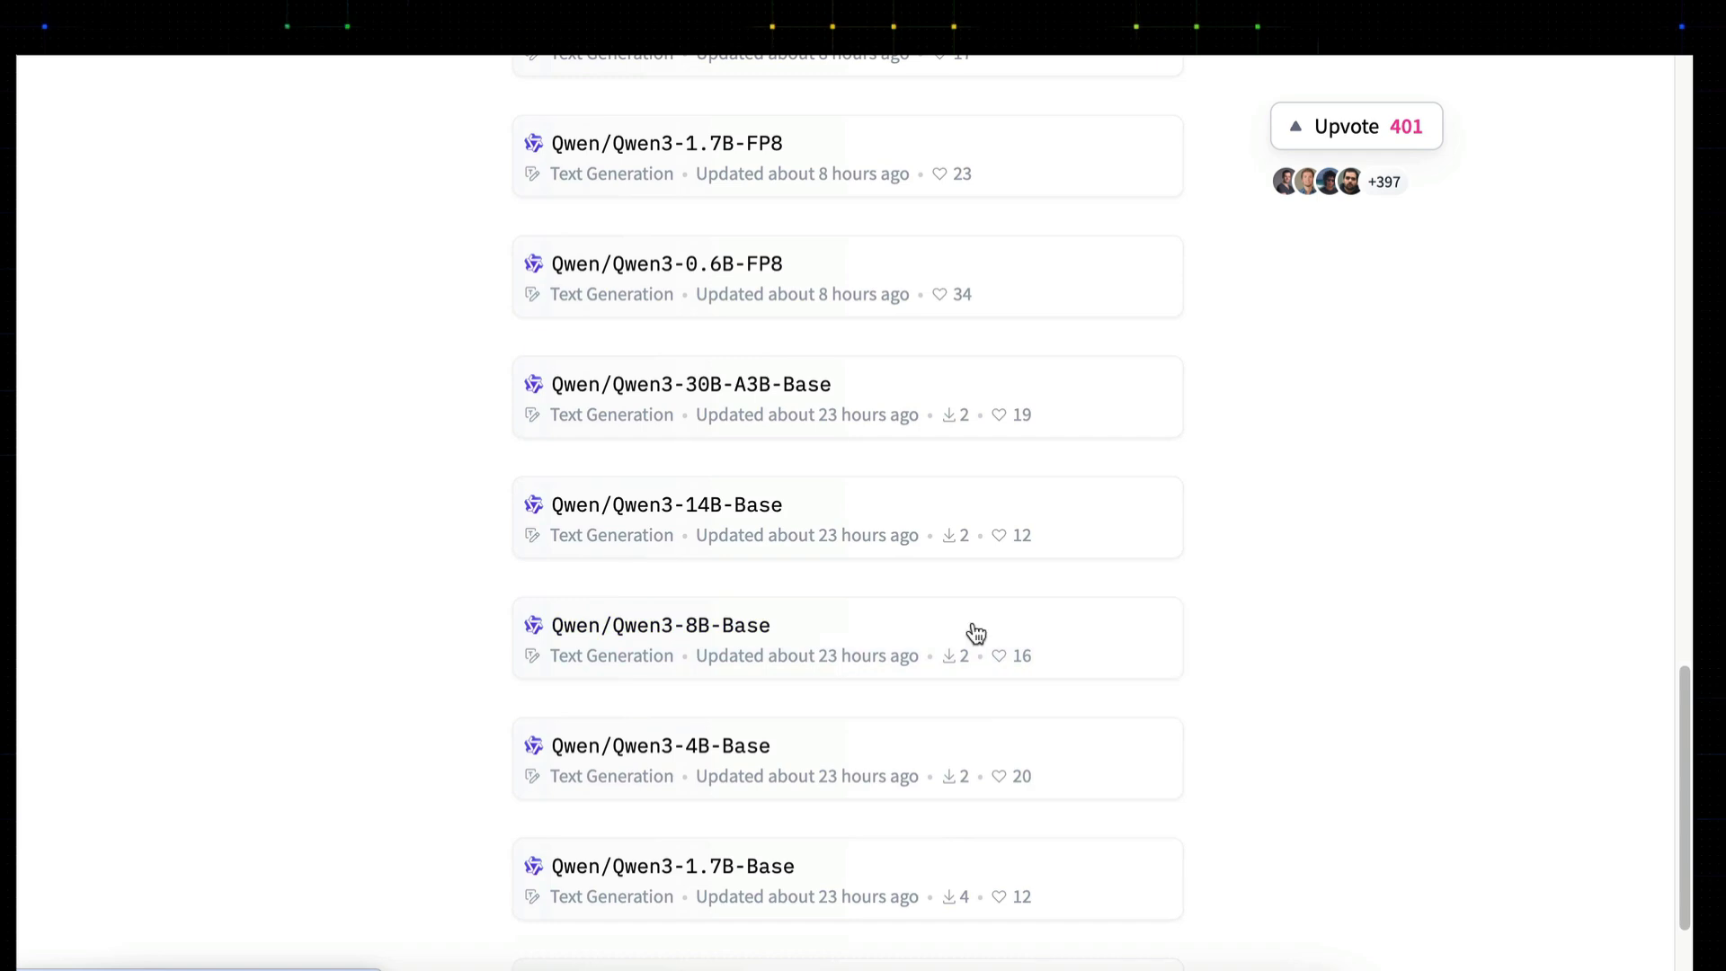
scroll(down, 3)
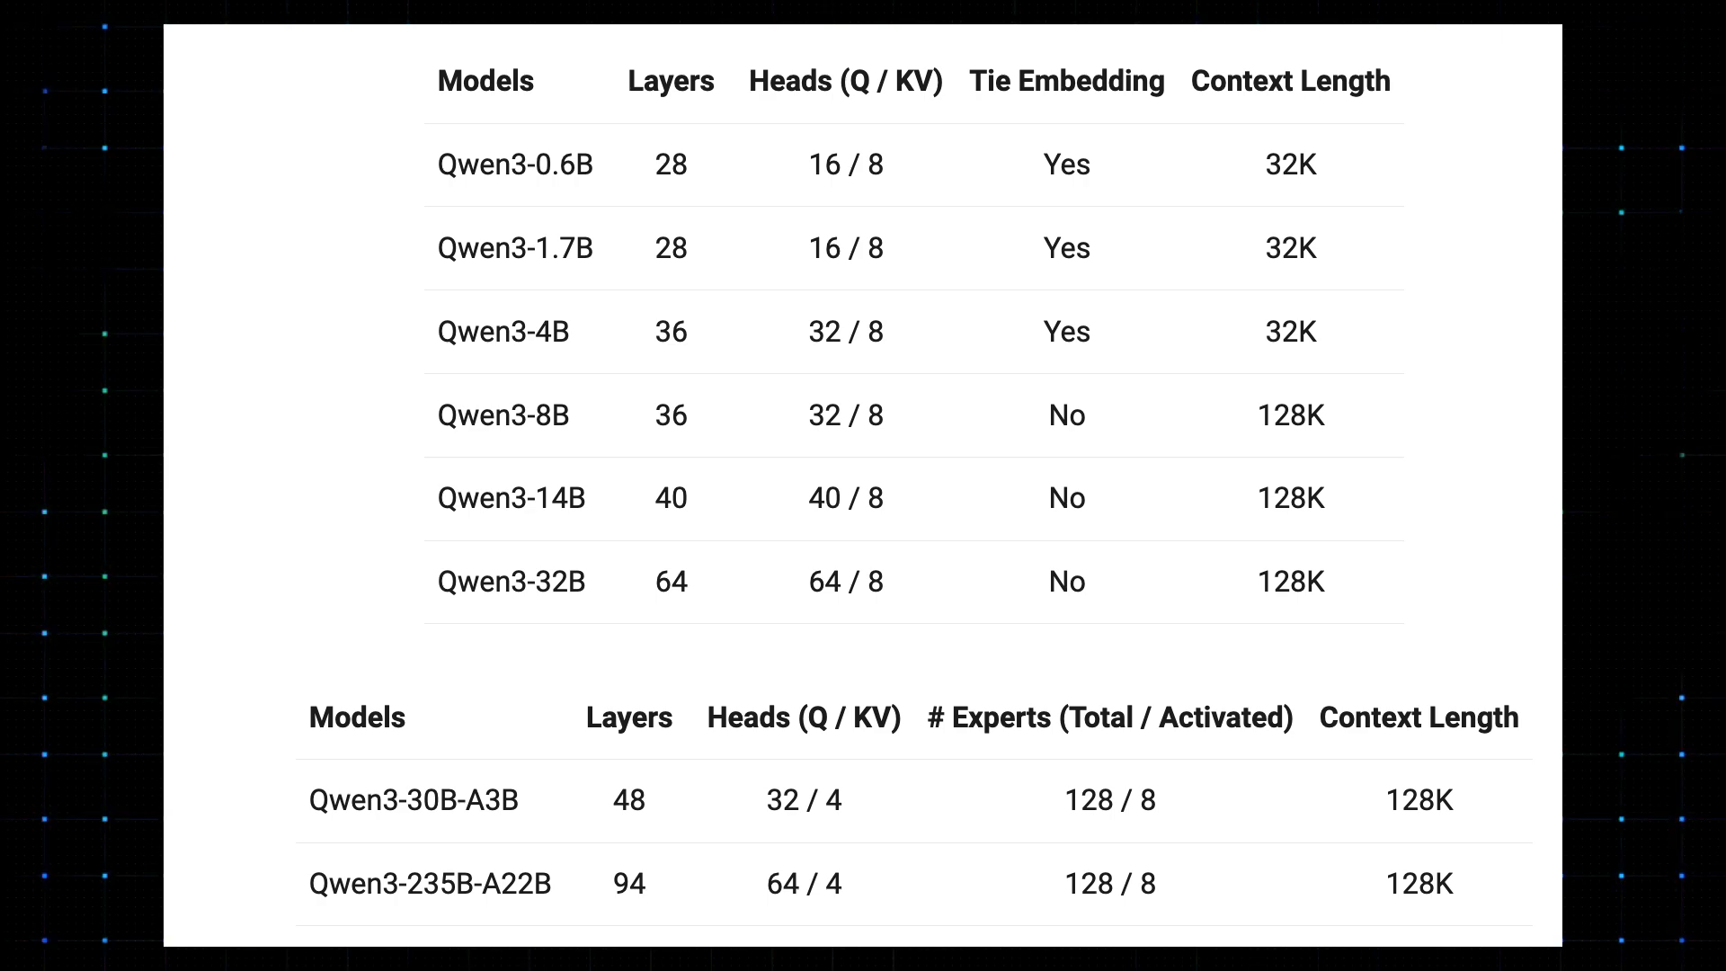
Scroll the blog down to the Key Features section on hybrid Thinking and Non-Thinking modes.
scroll(down, 3)
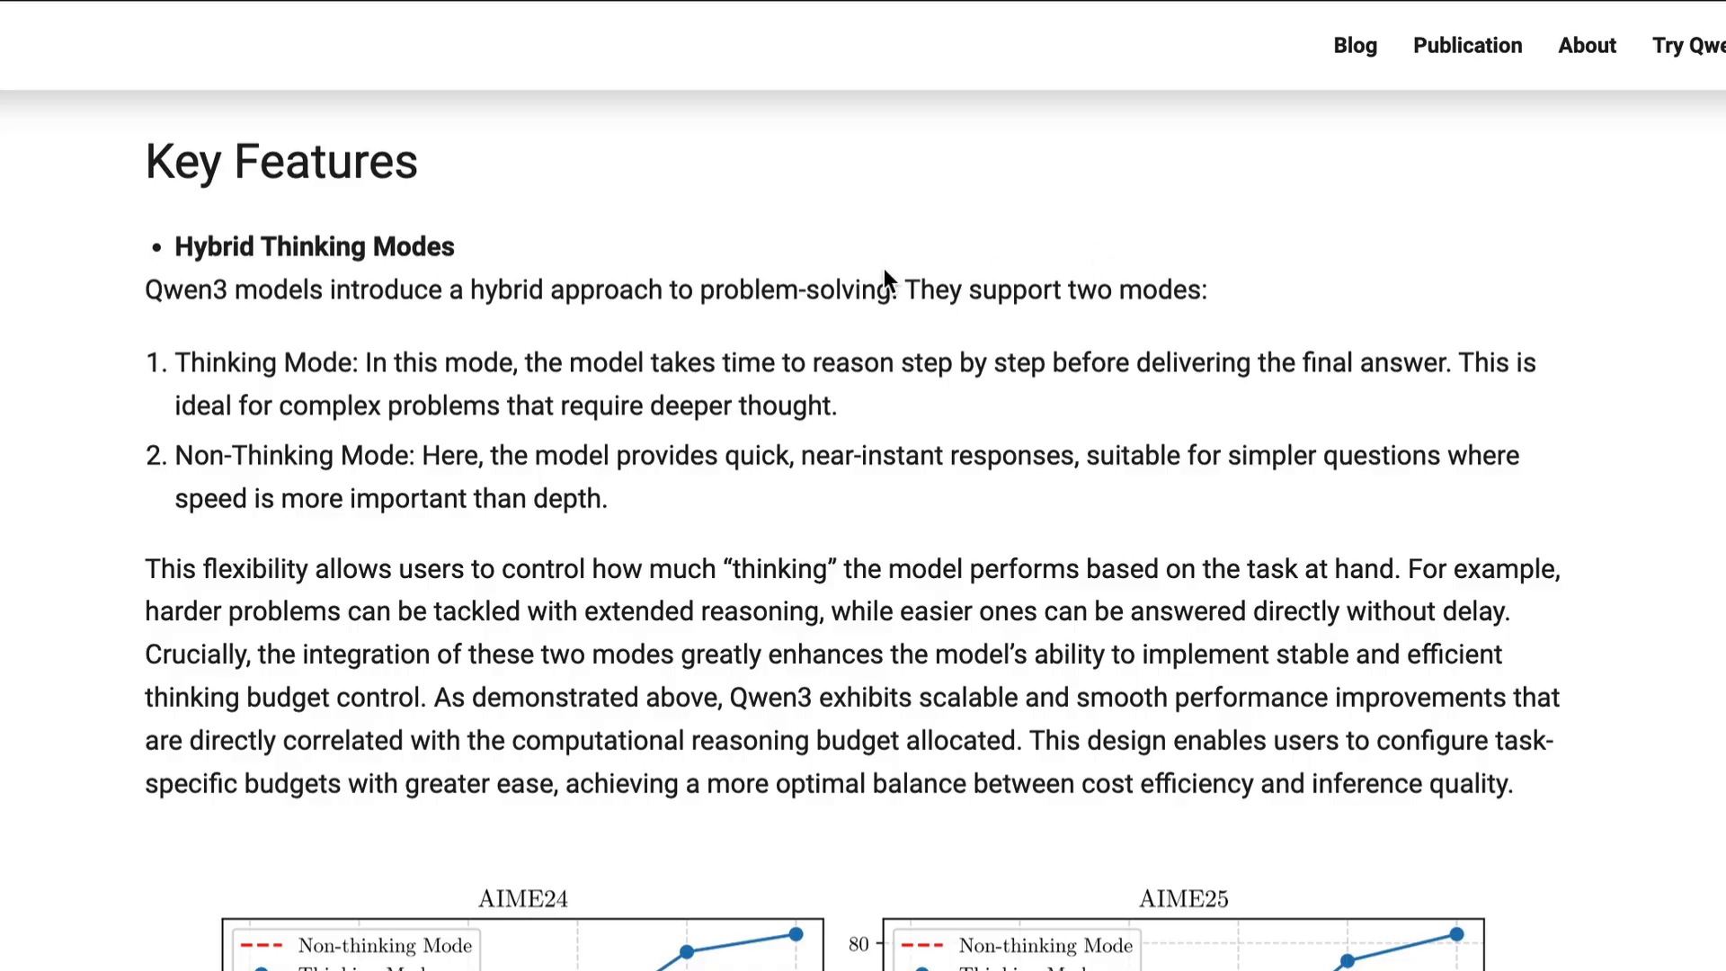
Highlight the Thinking and Non-Thinking Mode descriptions, then the sentence about 119 languages and dialects.
double_click(314, 246)
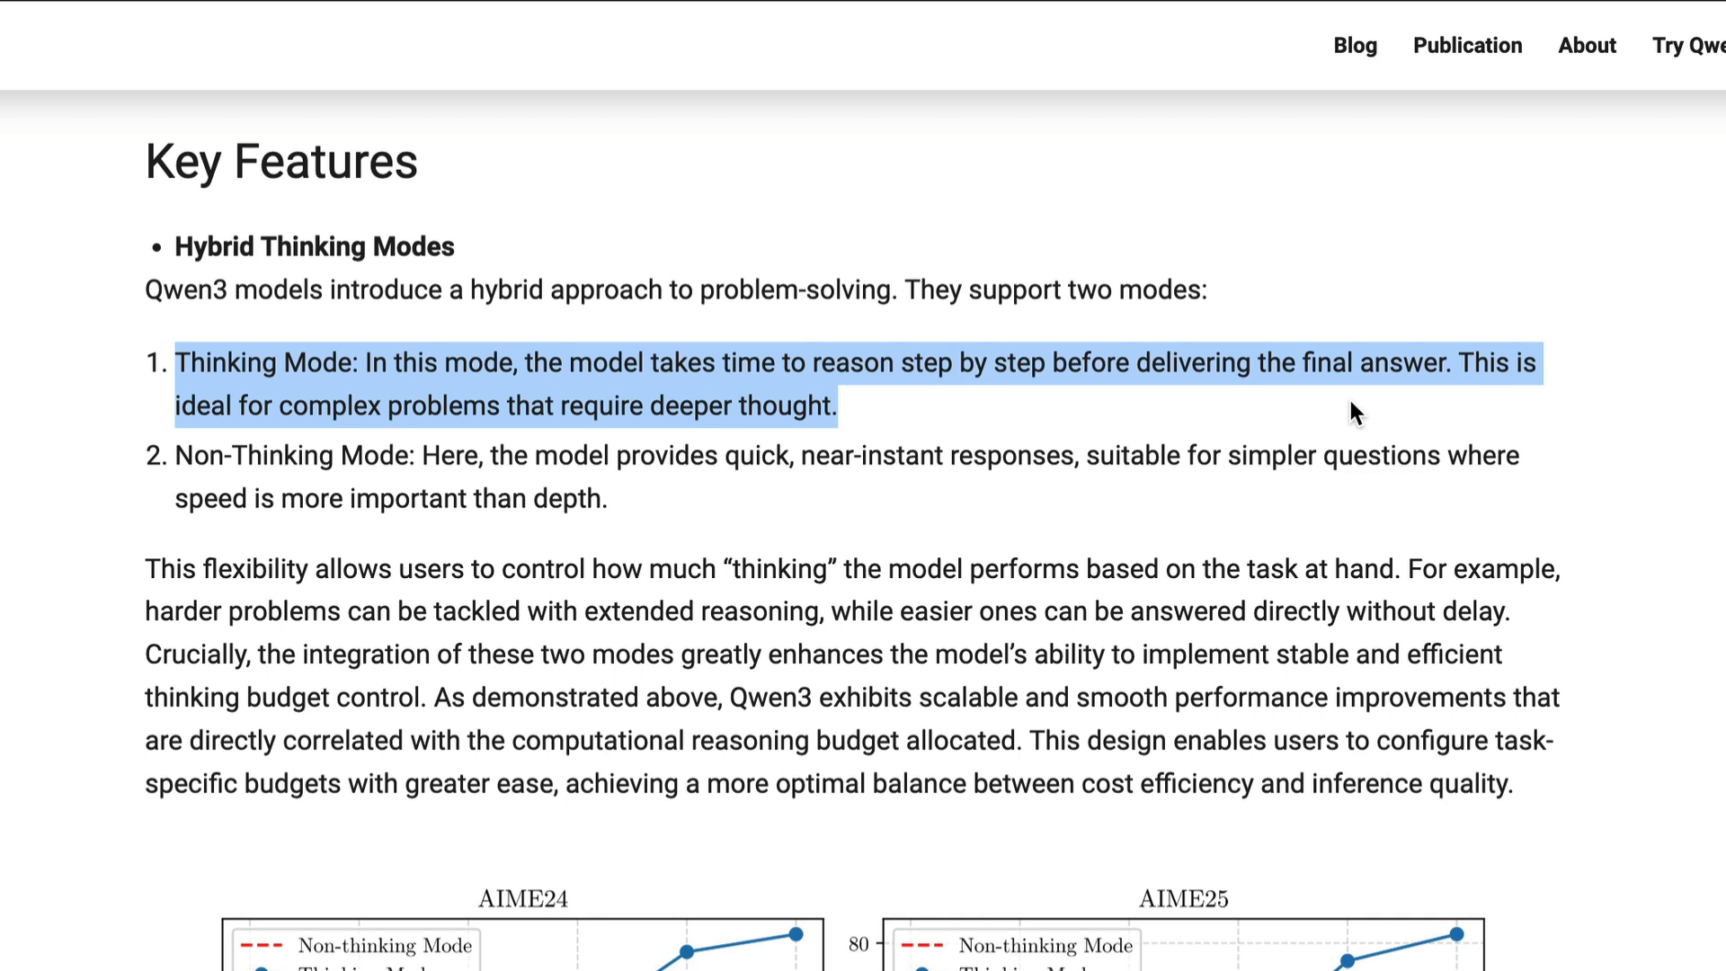
mouse_move(202, 462)
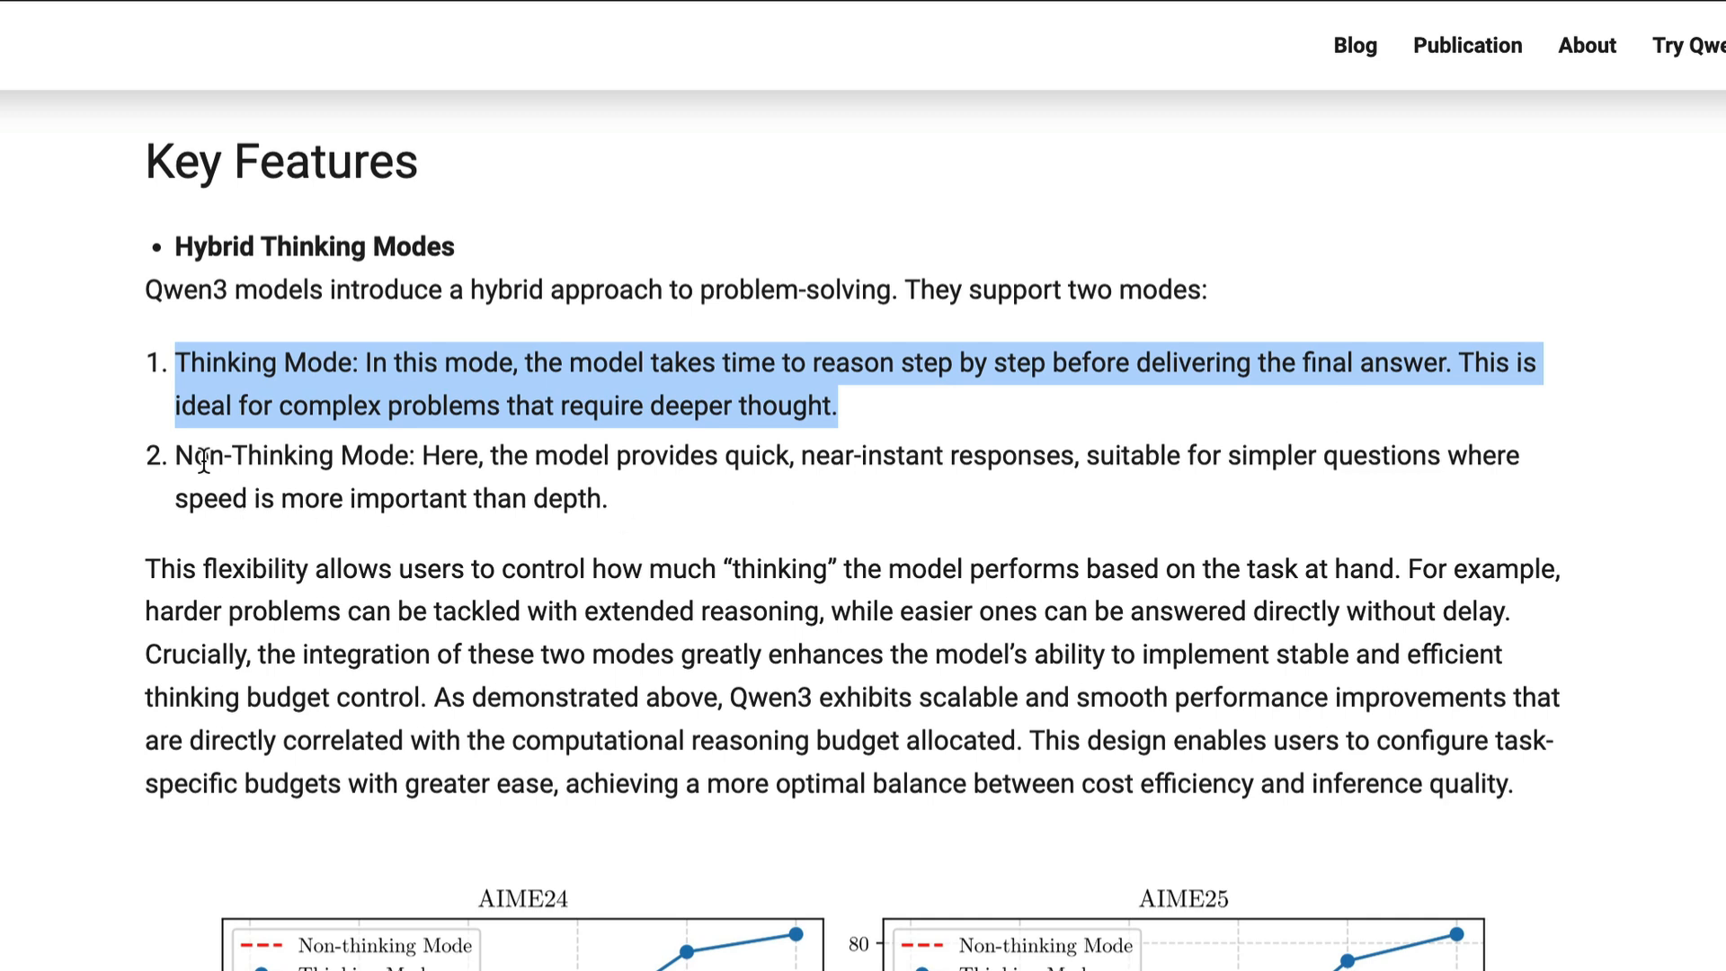
drag(175, 454, 606, 498)
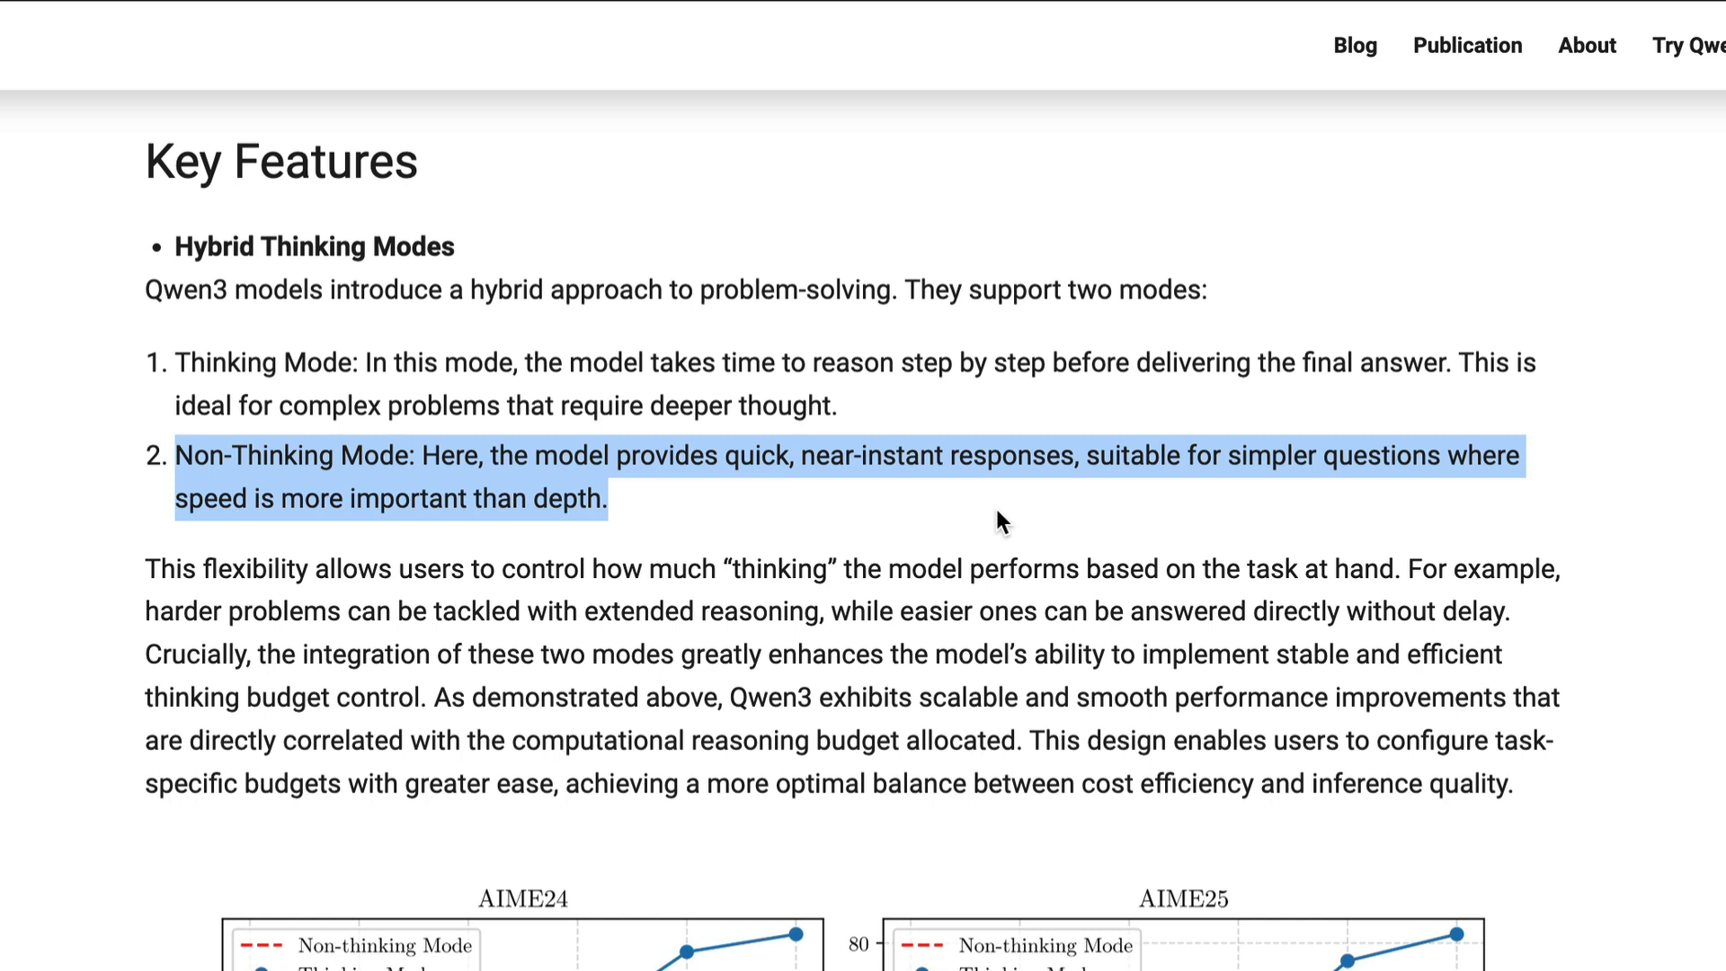
scroll(down, 3)
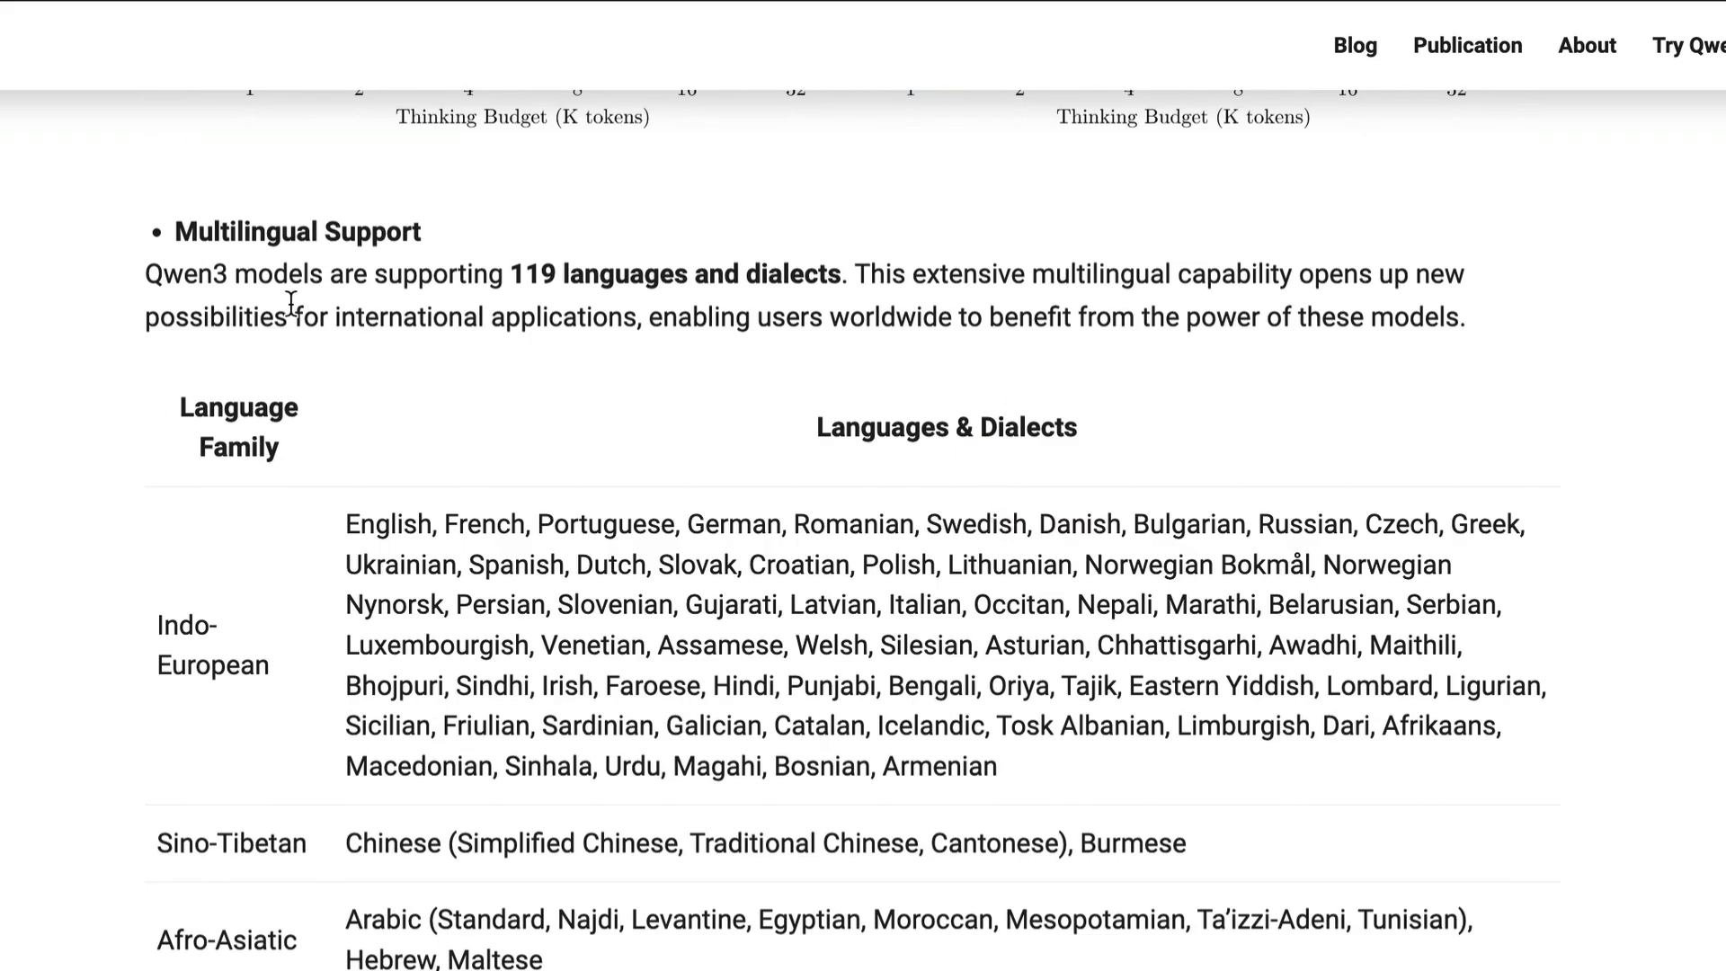
drag(144, 273, 1424, 317)
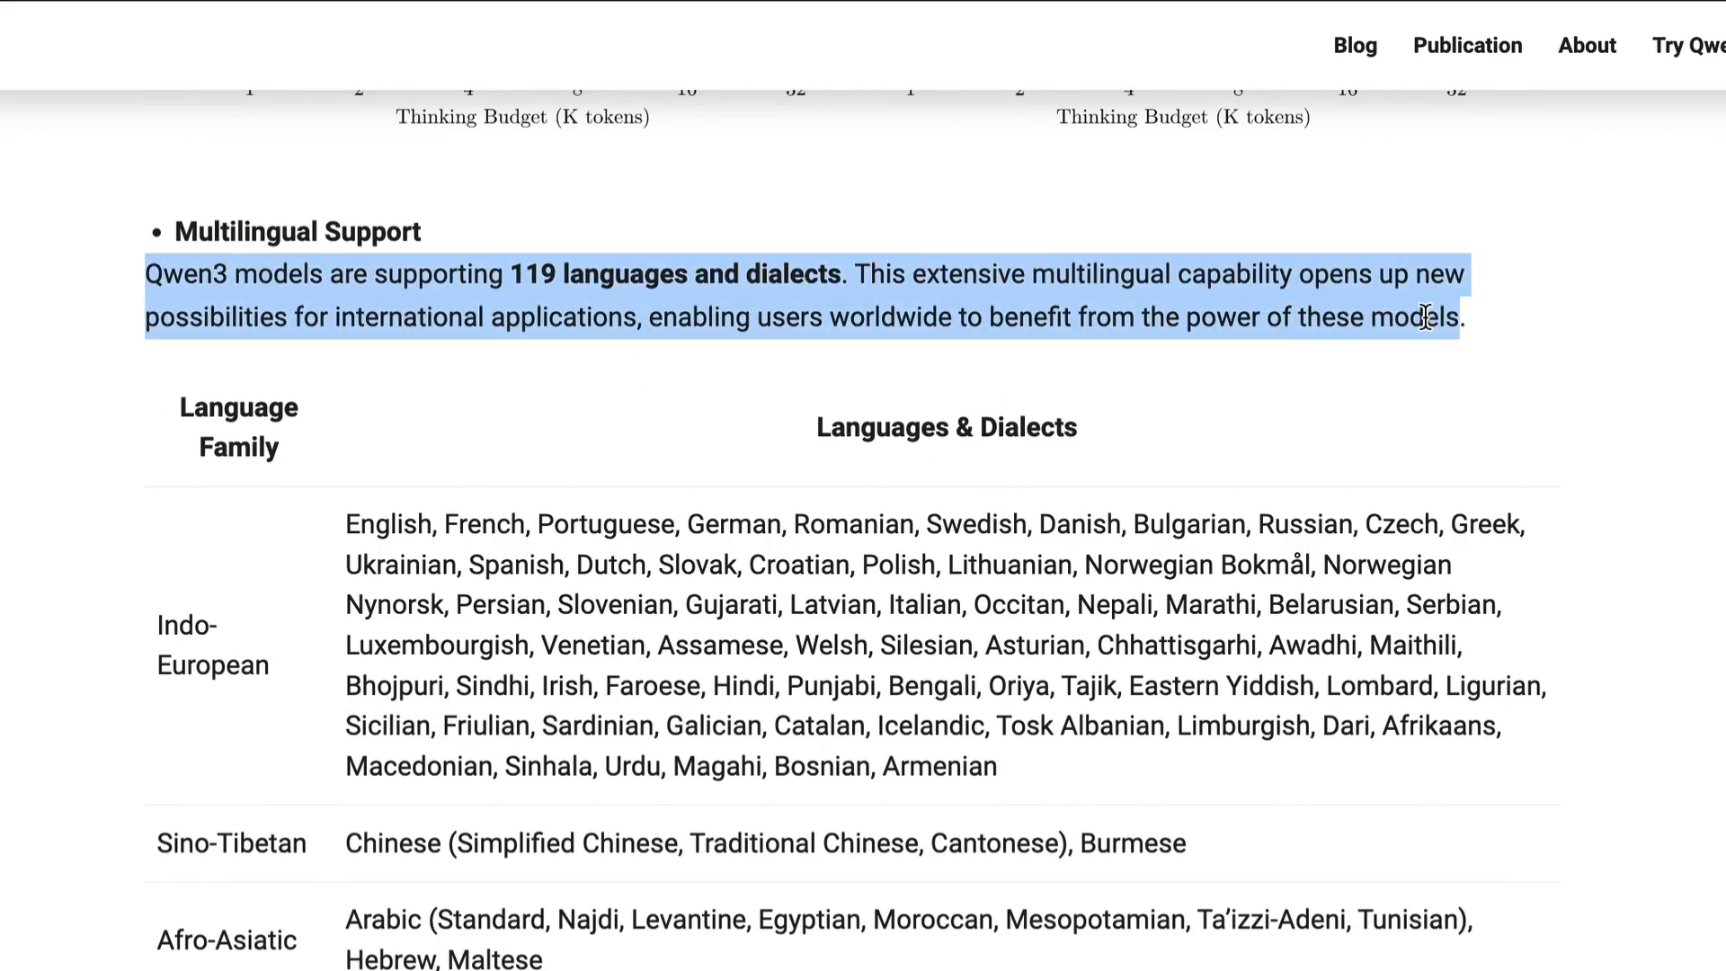
mouse_move(1552, 337)
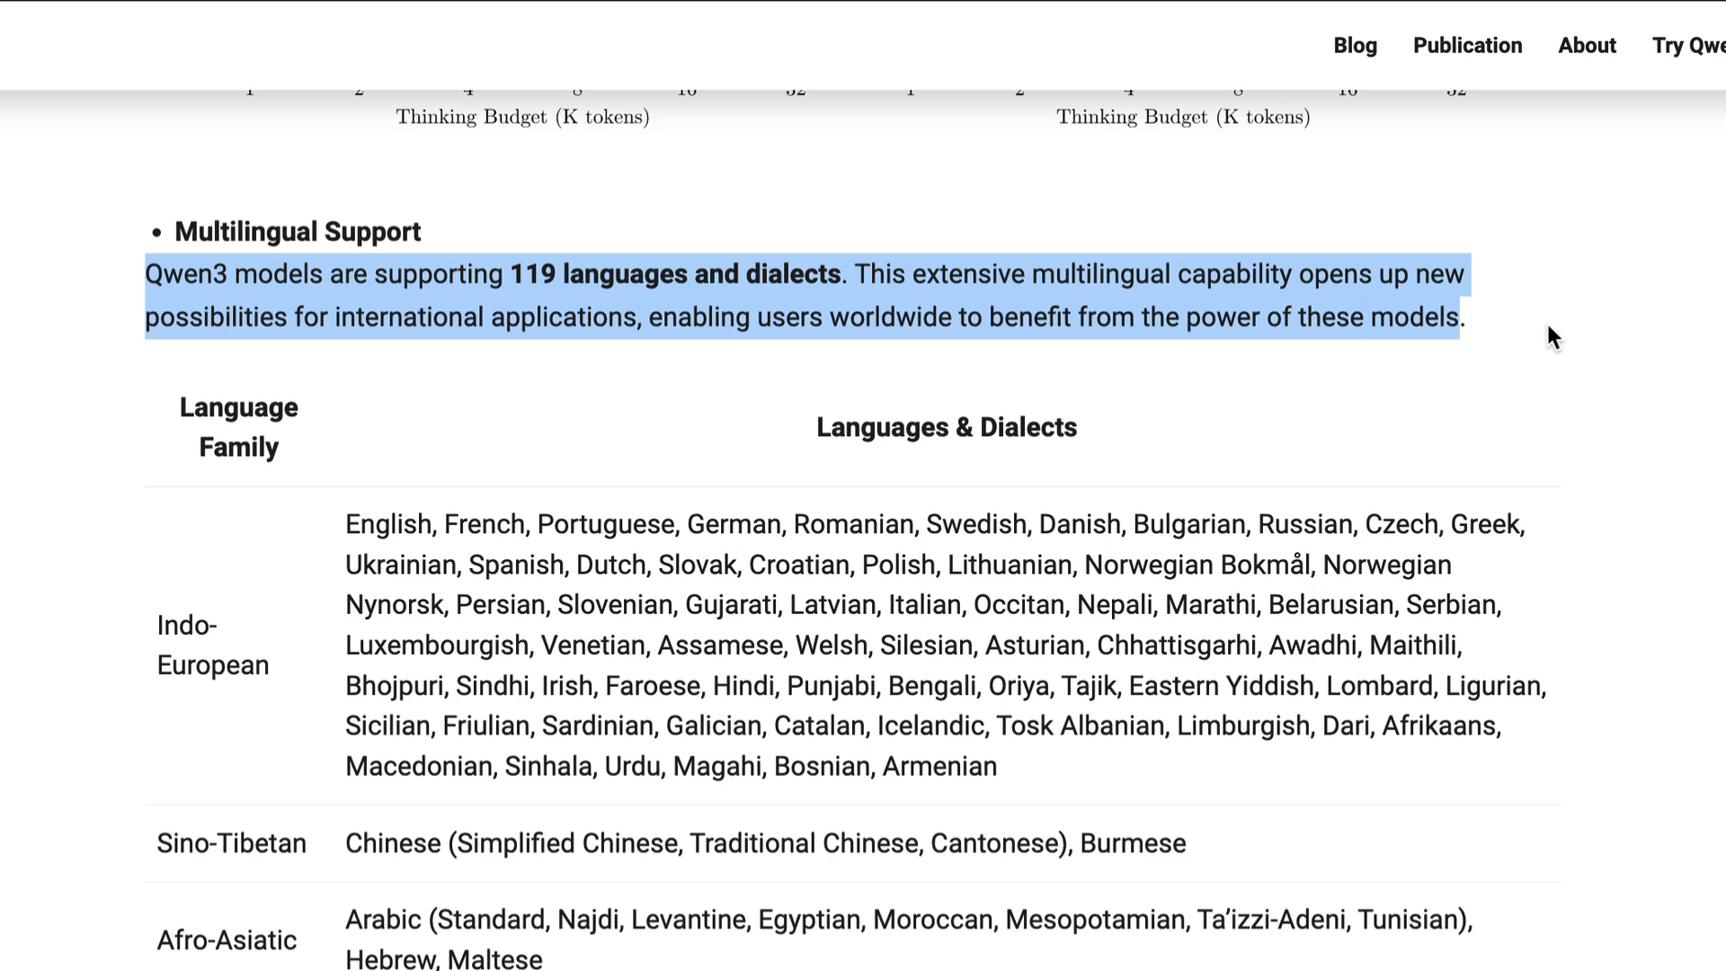
Highlight the sentences comparing Qwen3 dense and MoE base models to Qwen2.5, then scroll on to the demo.
scroll(down, 3)
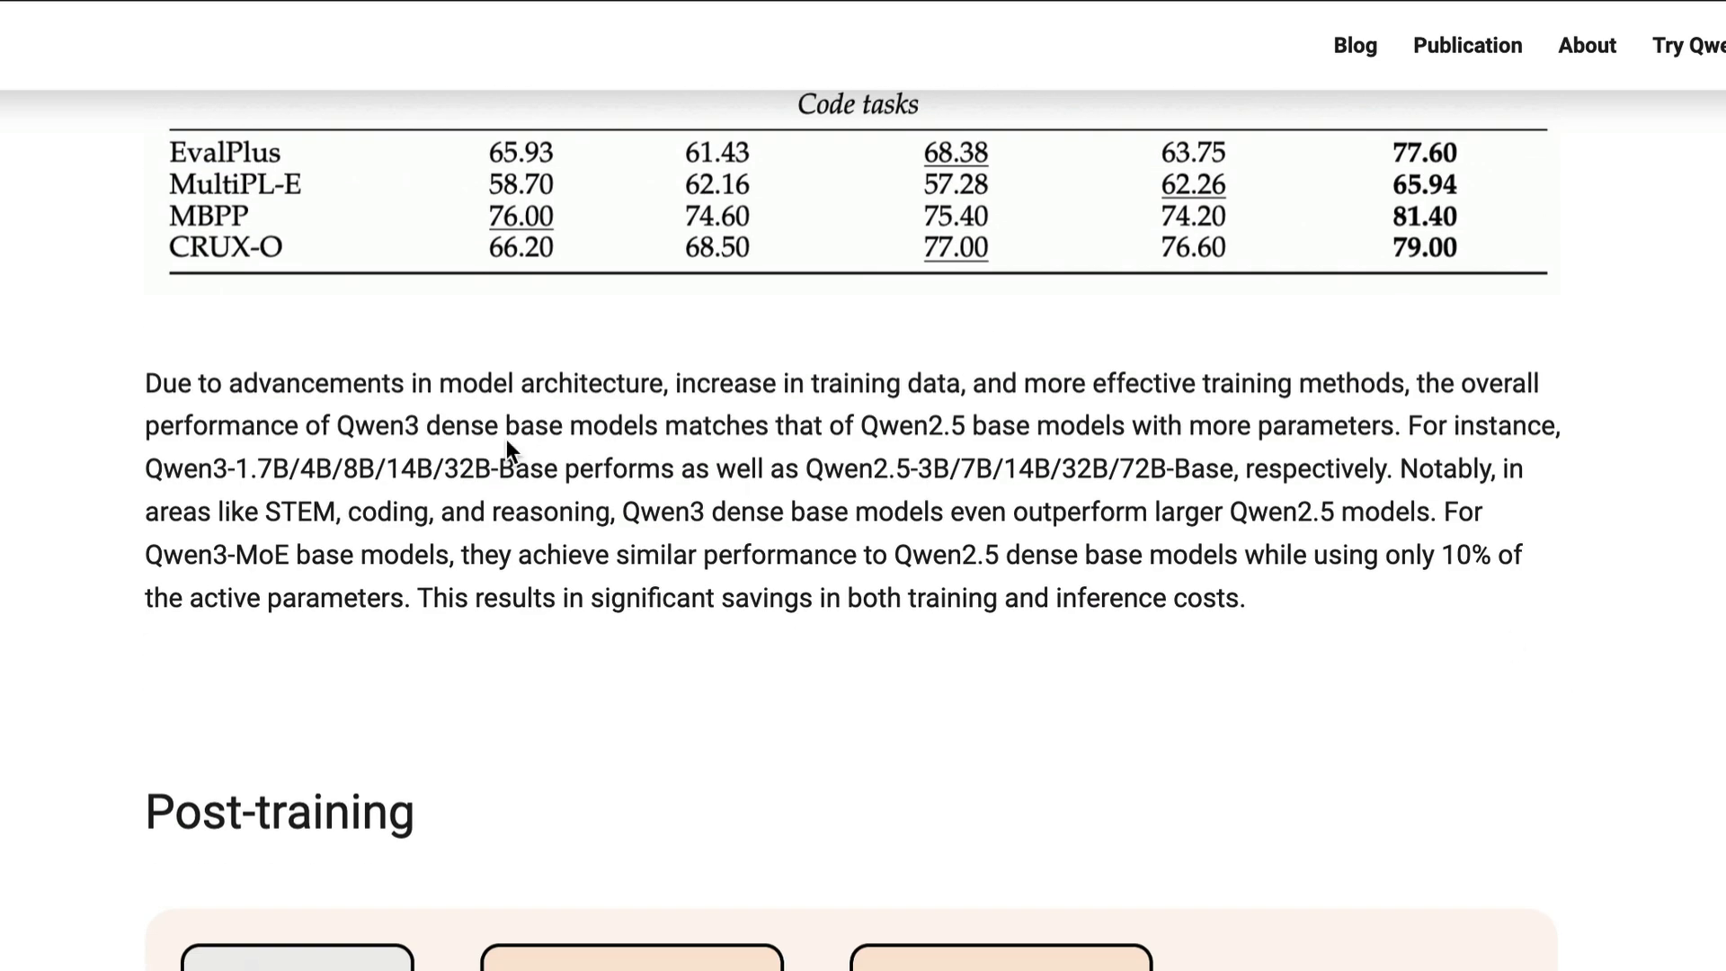
drag(144, 383, 1551, 426)
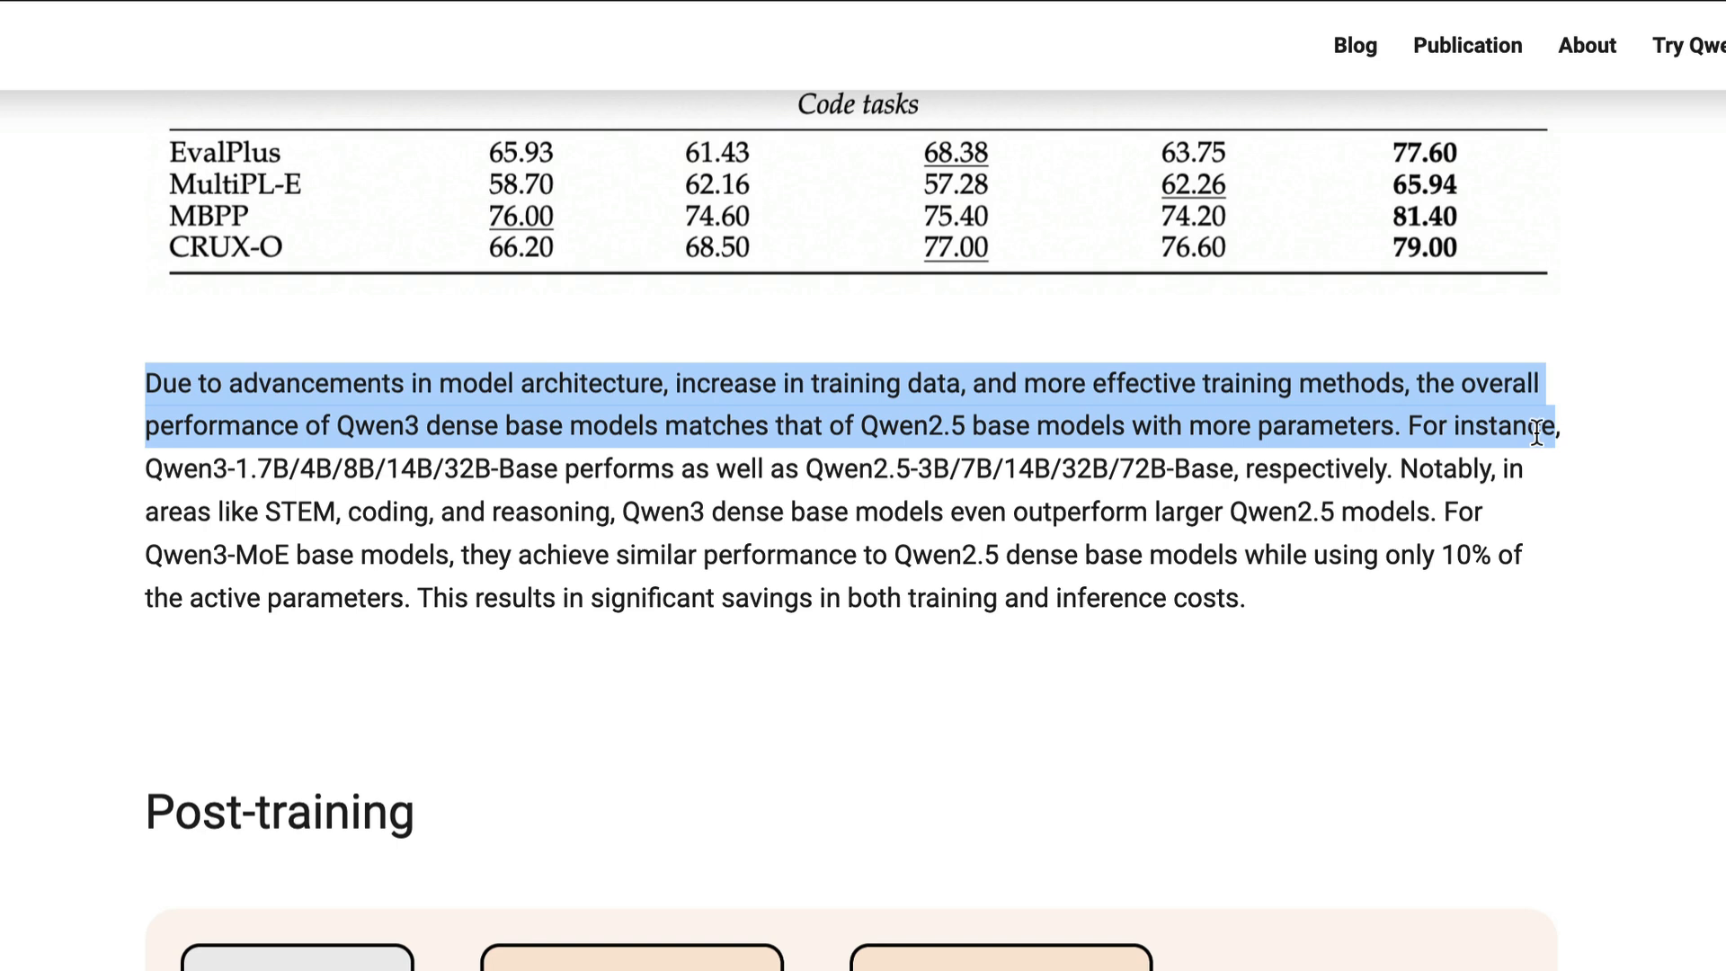
mouse_move(1649, 459)
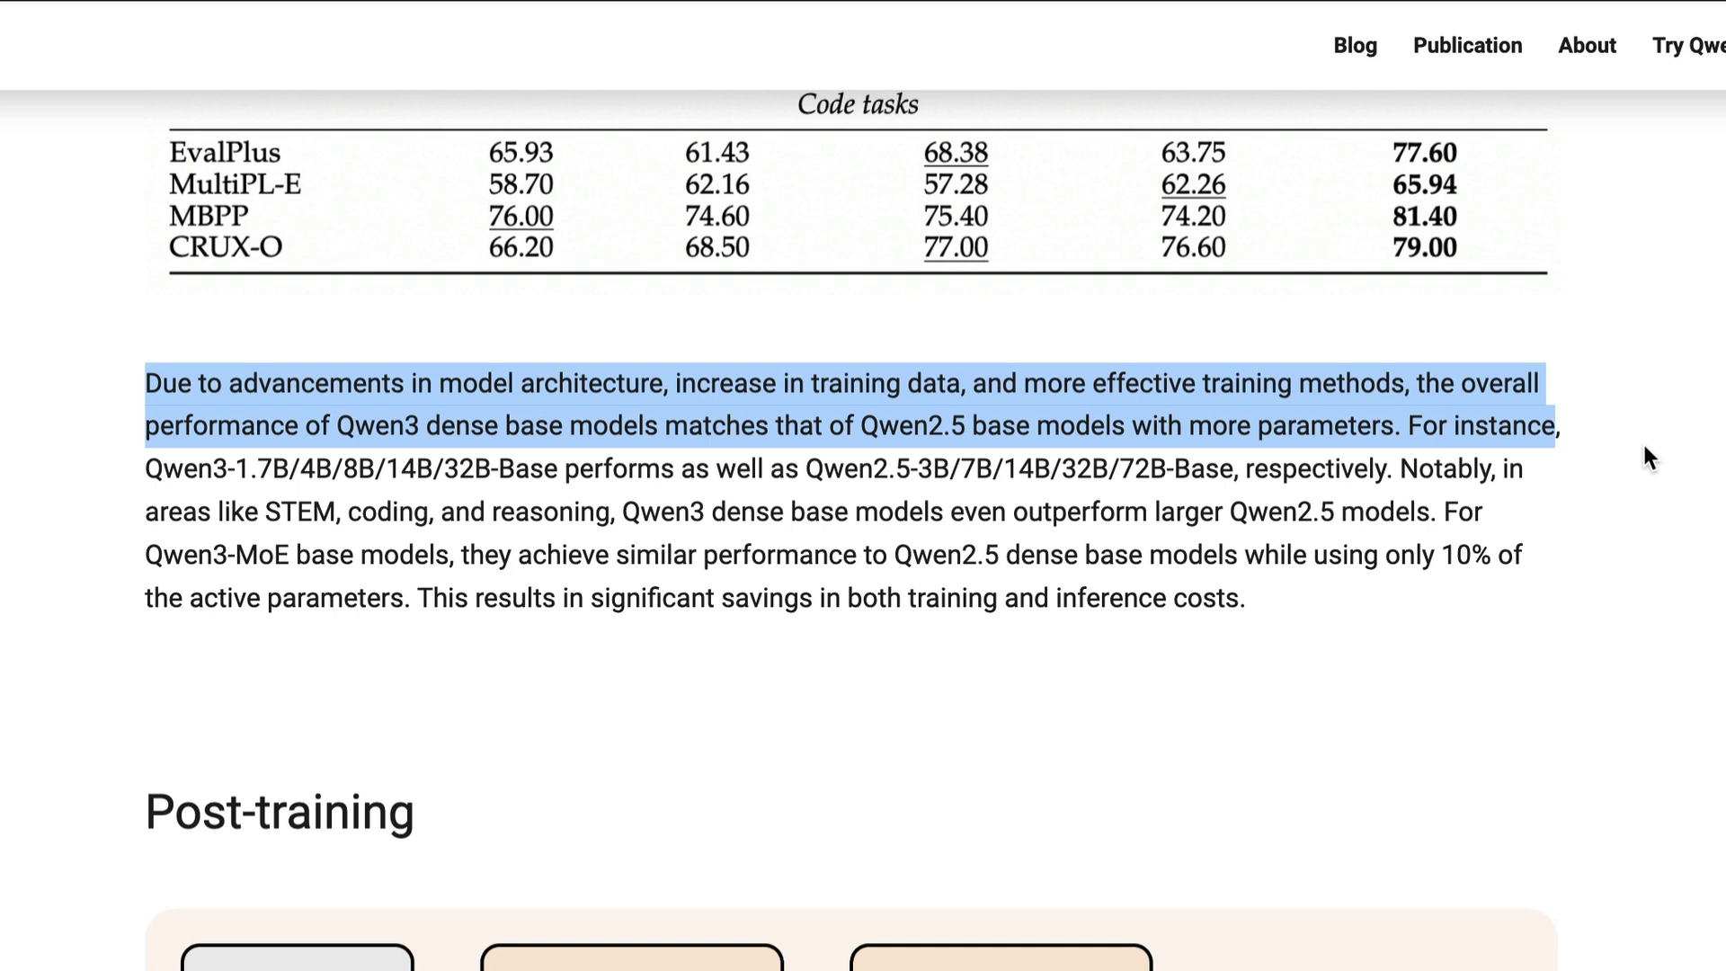
mouse_move(1539, 507)
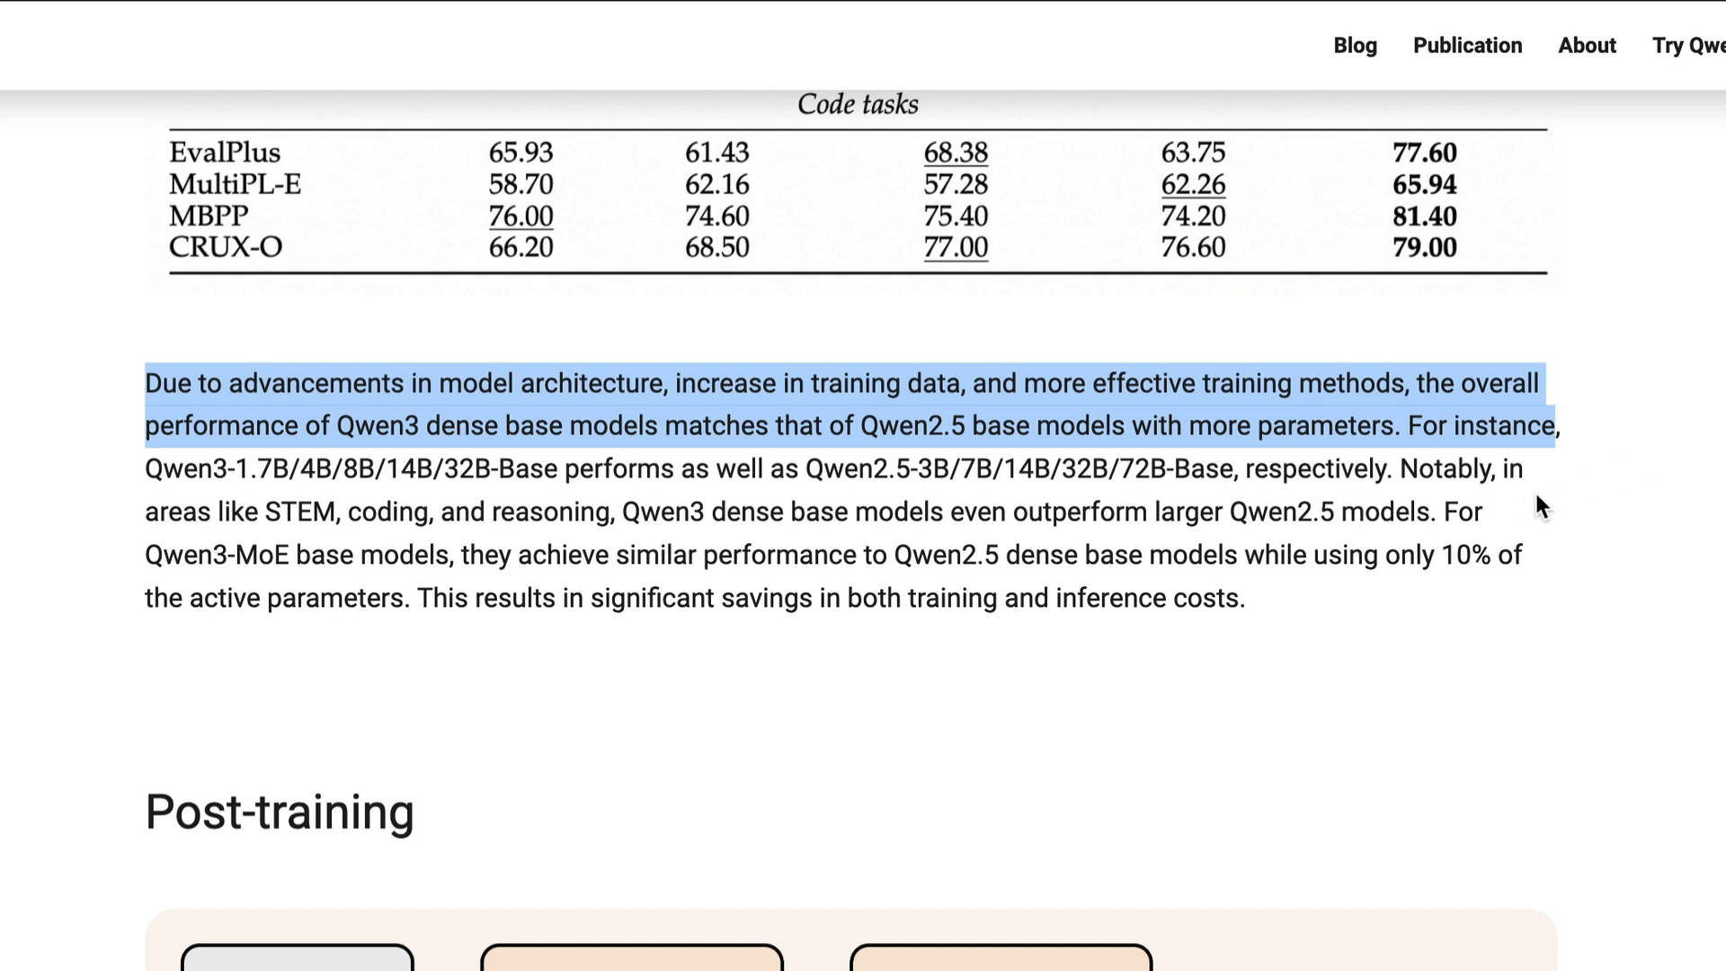
drag(1431, 512, 1249, 597)
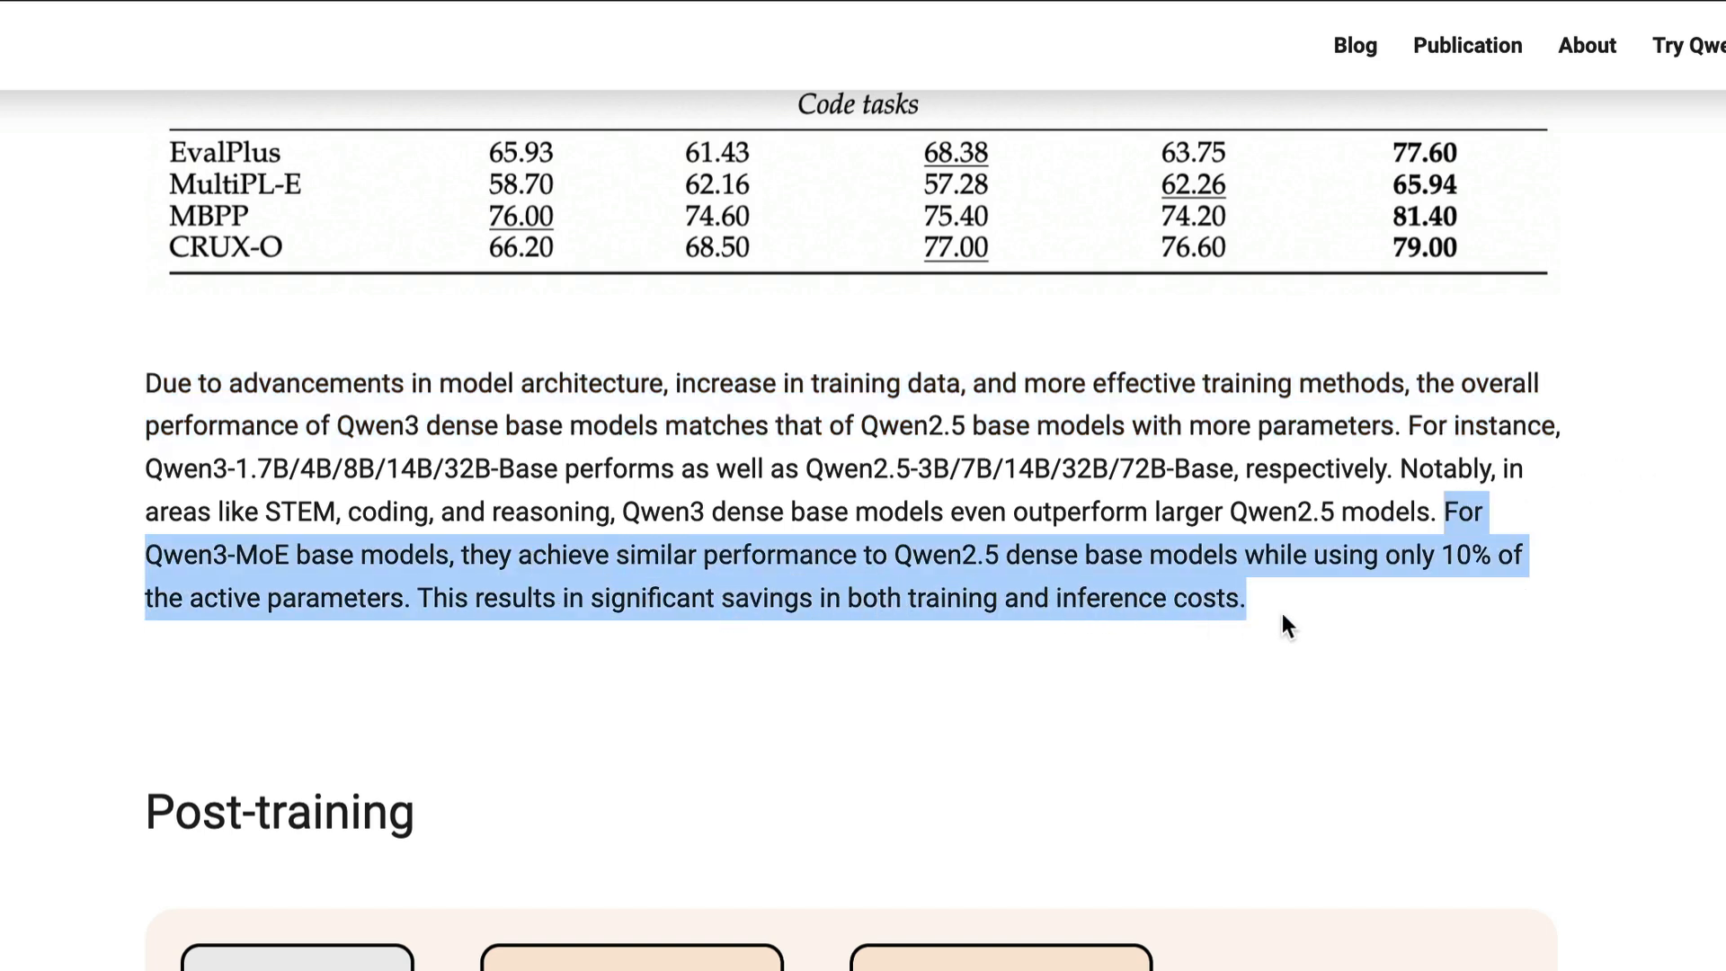
mouse_move(1539, 629)
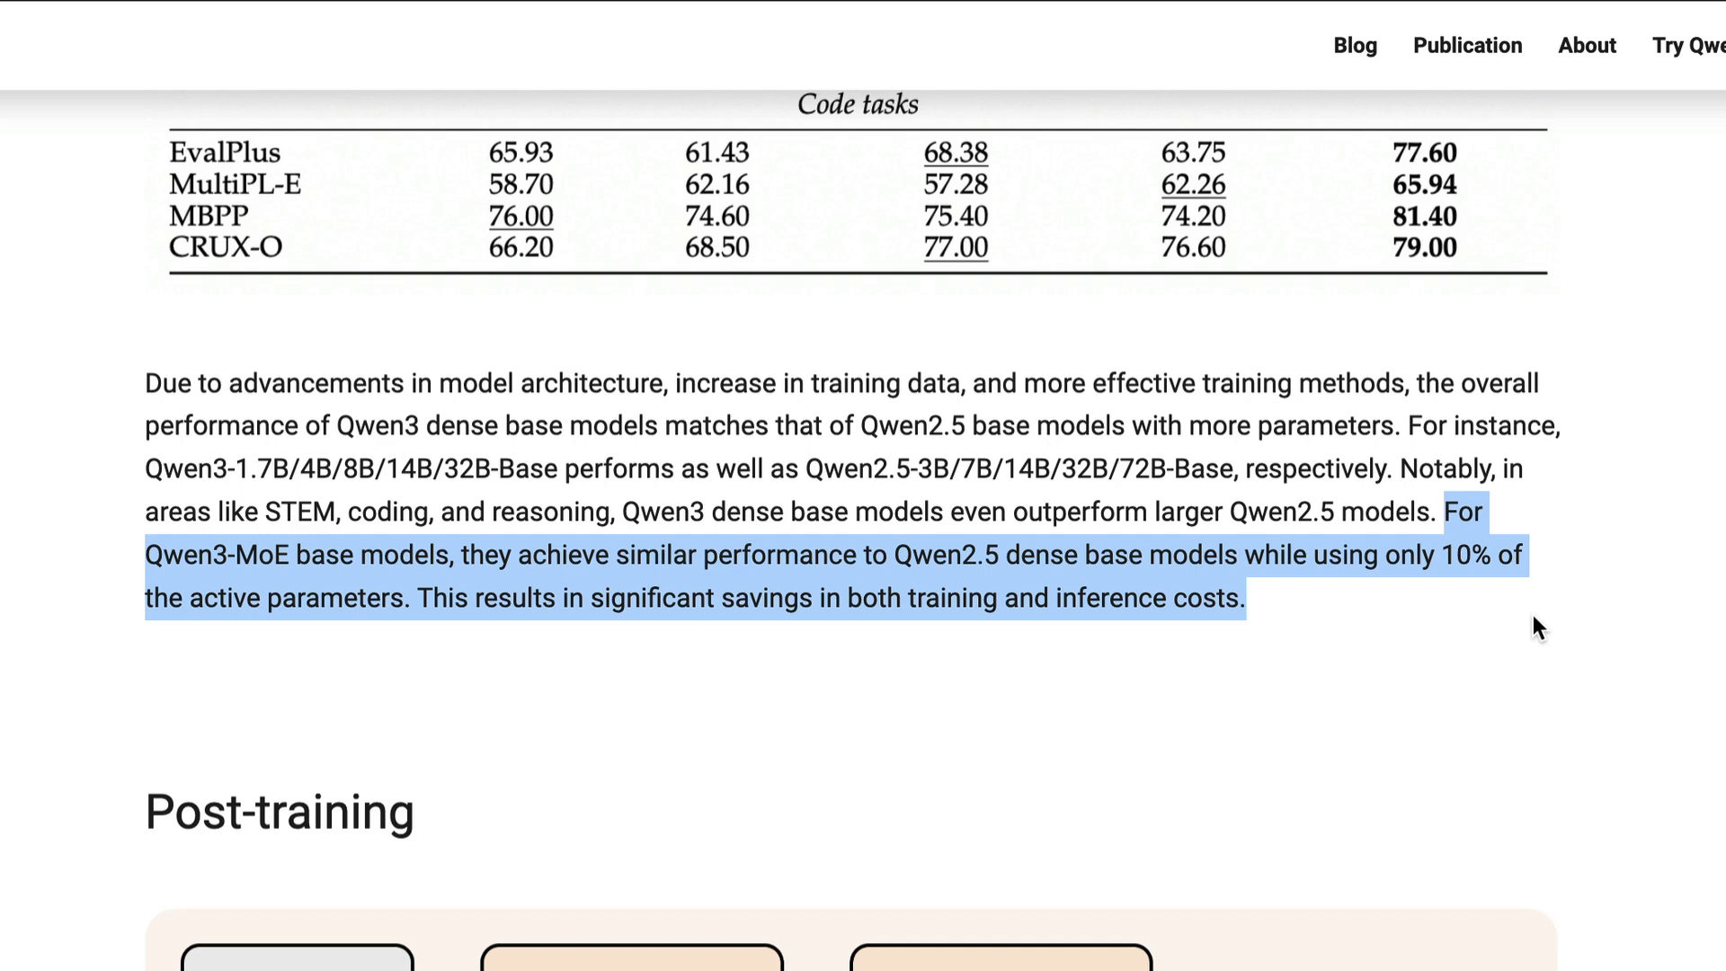
mouse_move(1468, 639)
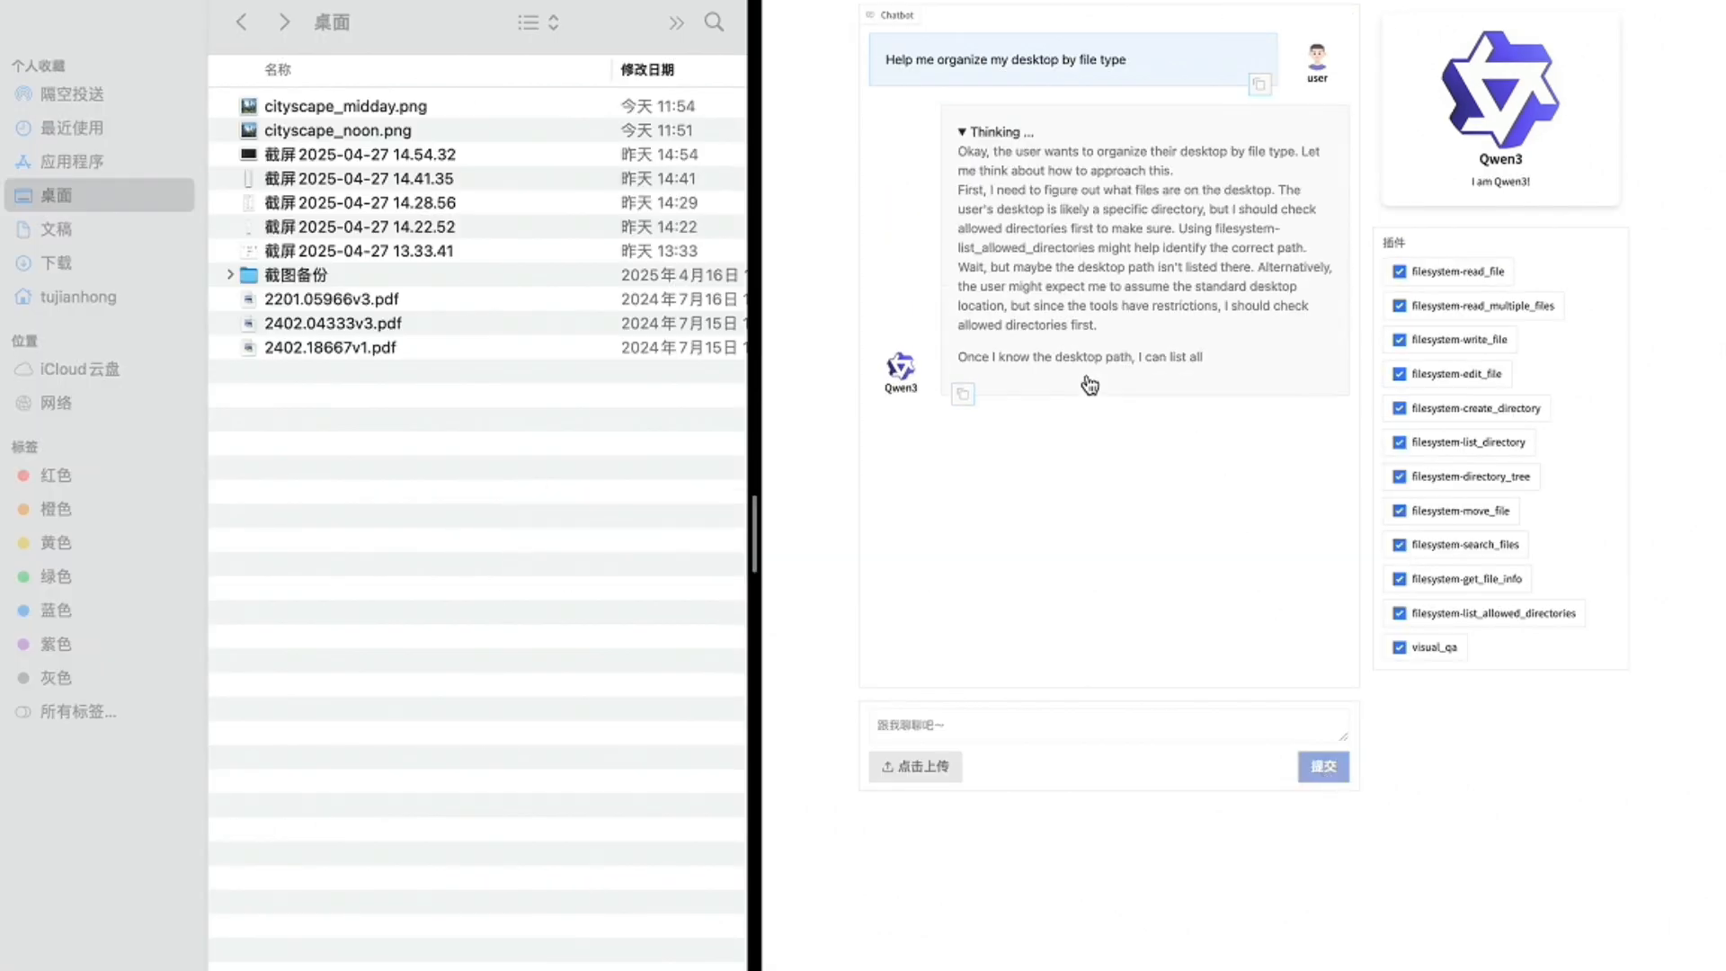
scroll(down, 3)
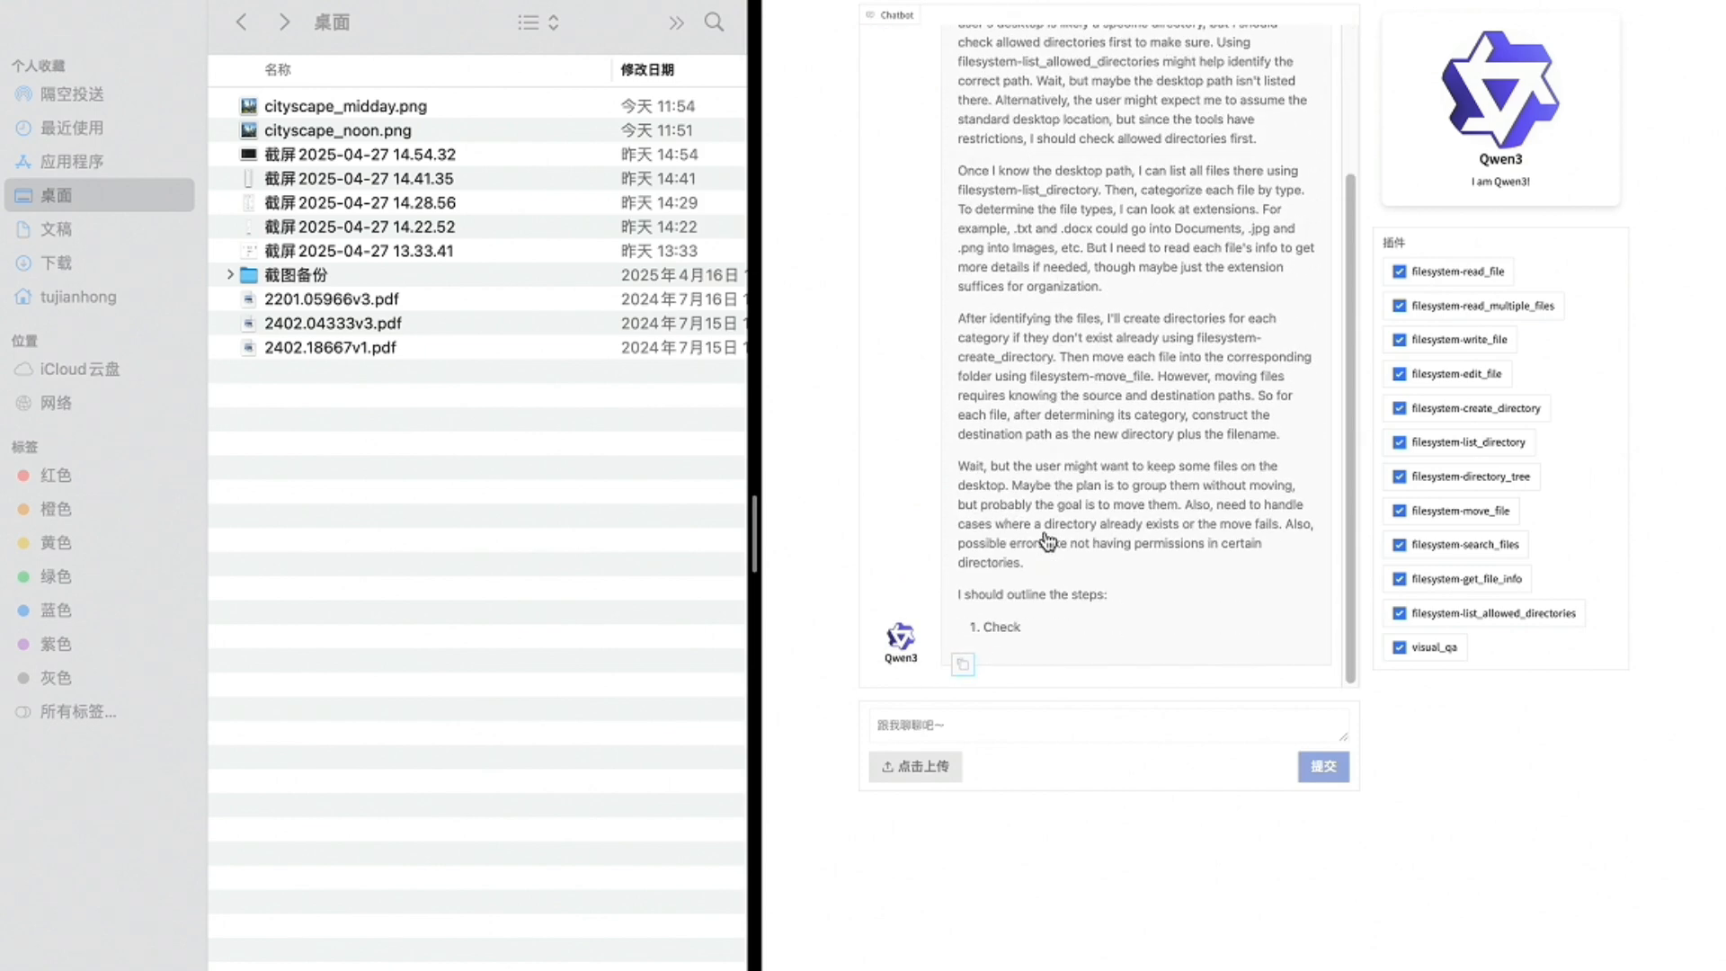
scroll(down, 3)
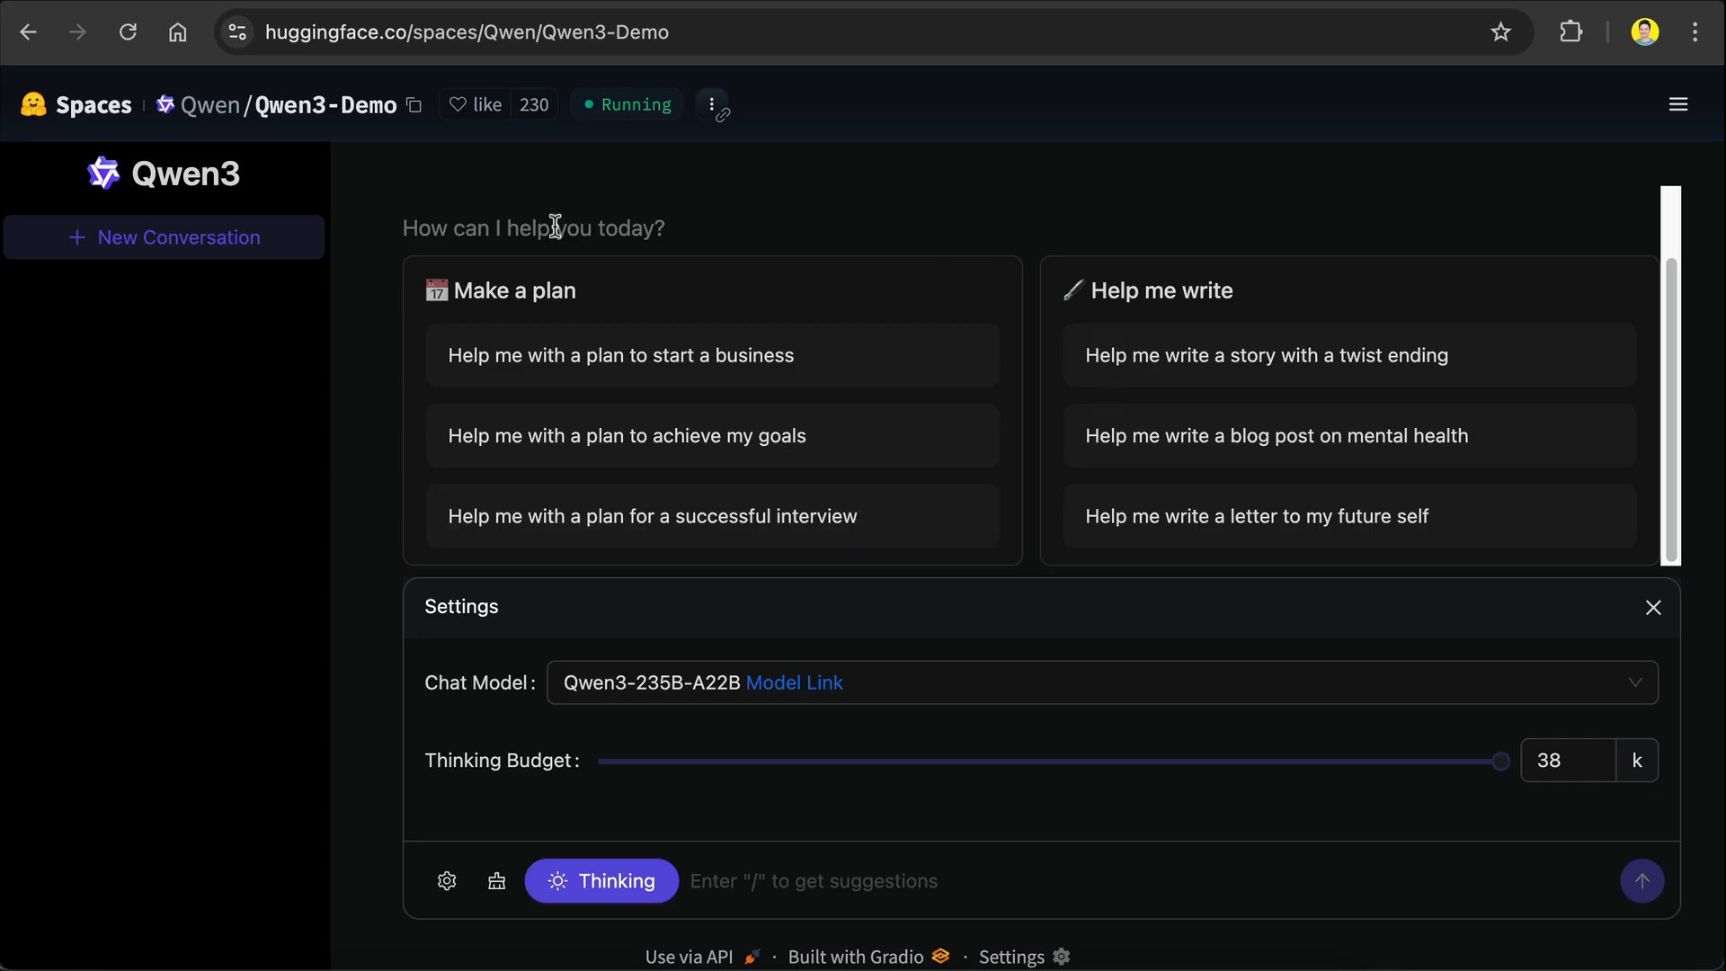
Navigate from the address bar to openrouter.ai and then modelscope.cn/home.
click(543, 32)
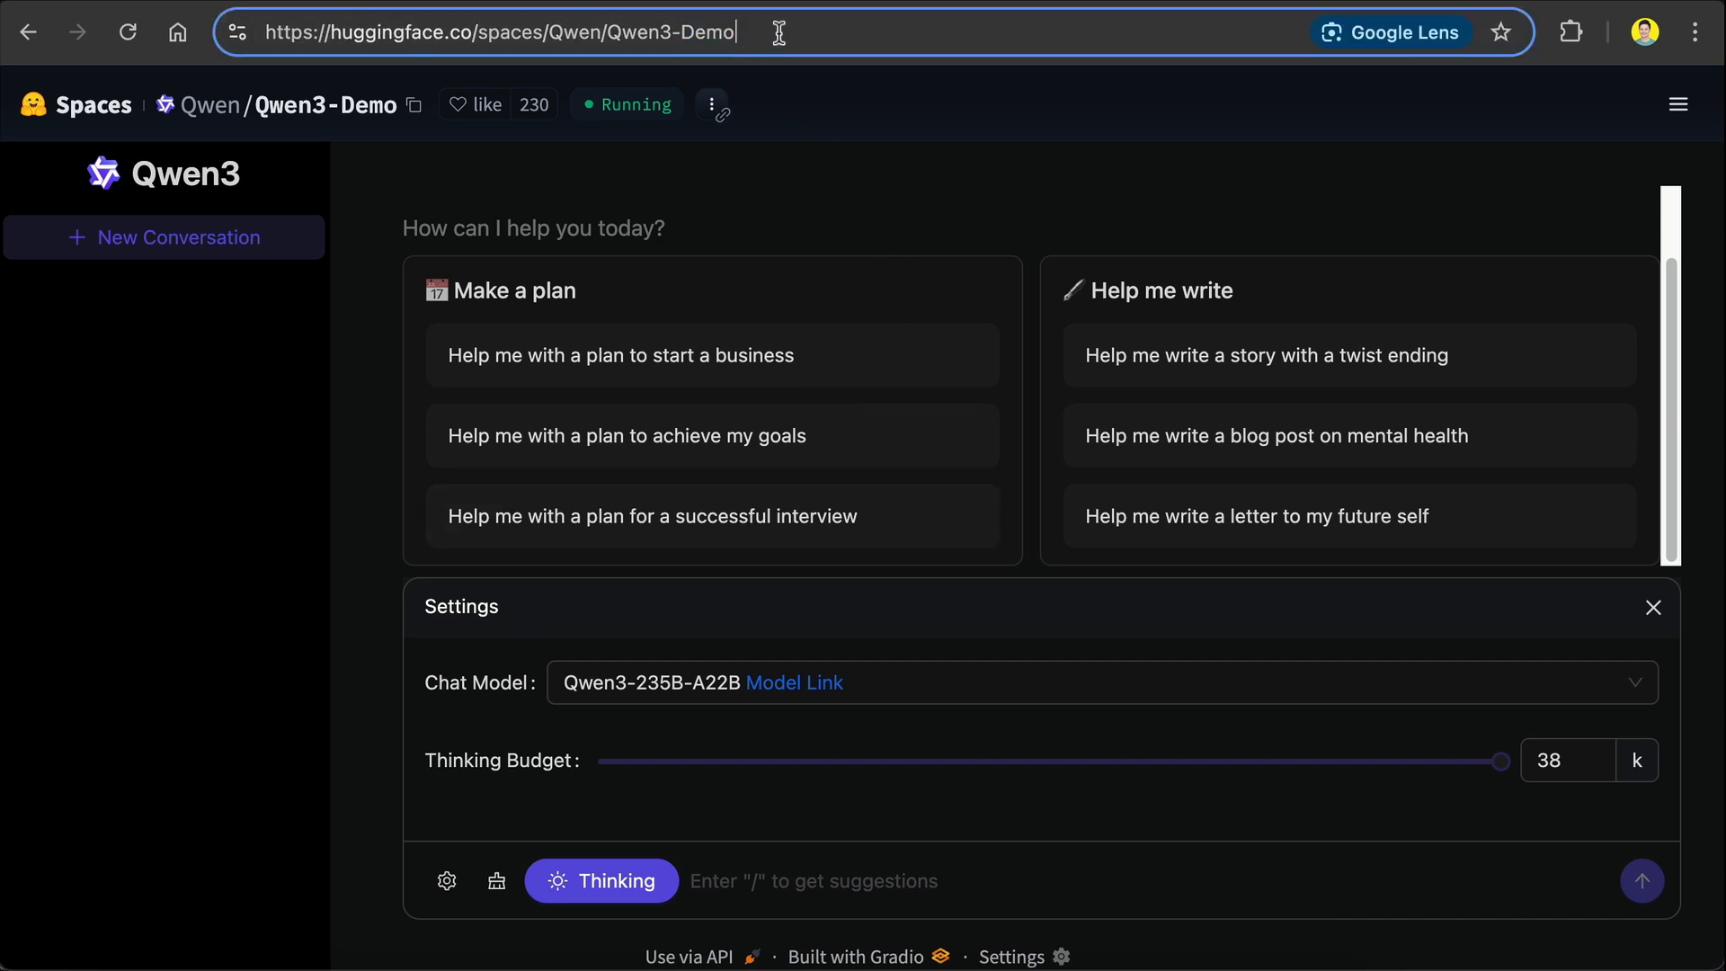
triple_click(496, 32)
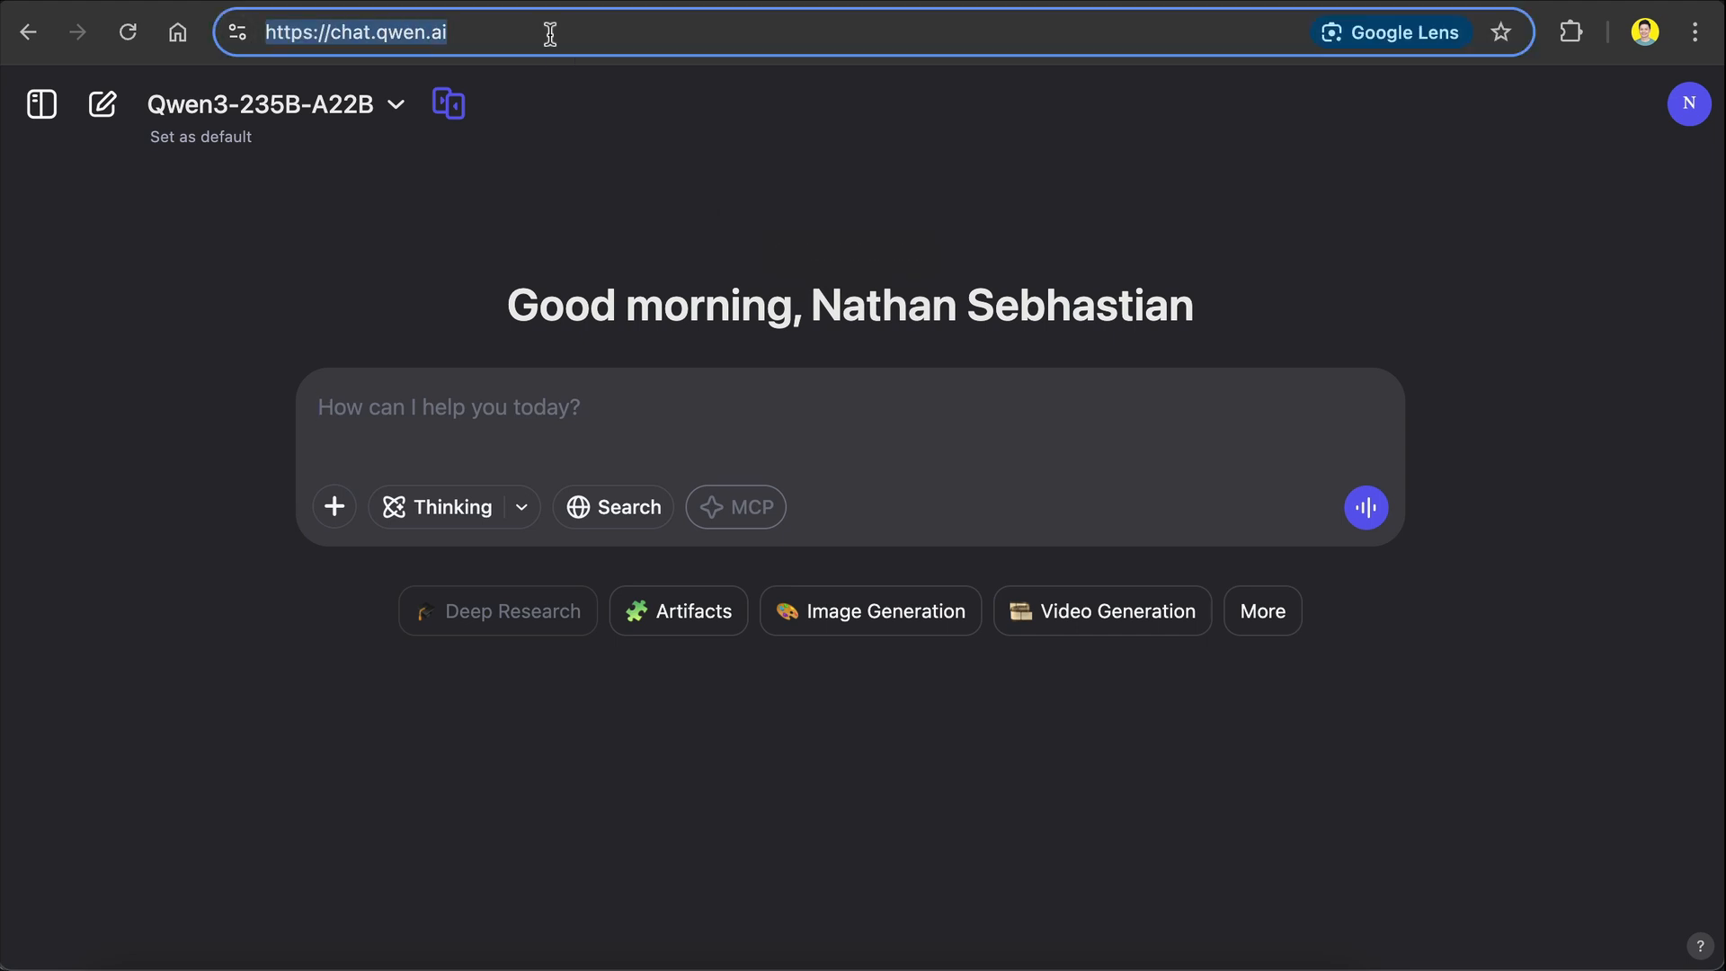
text(openrouter.ai)
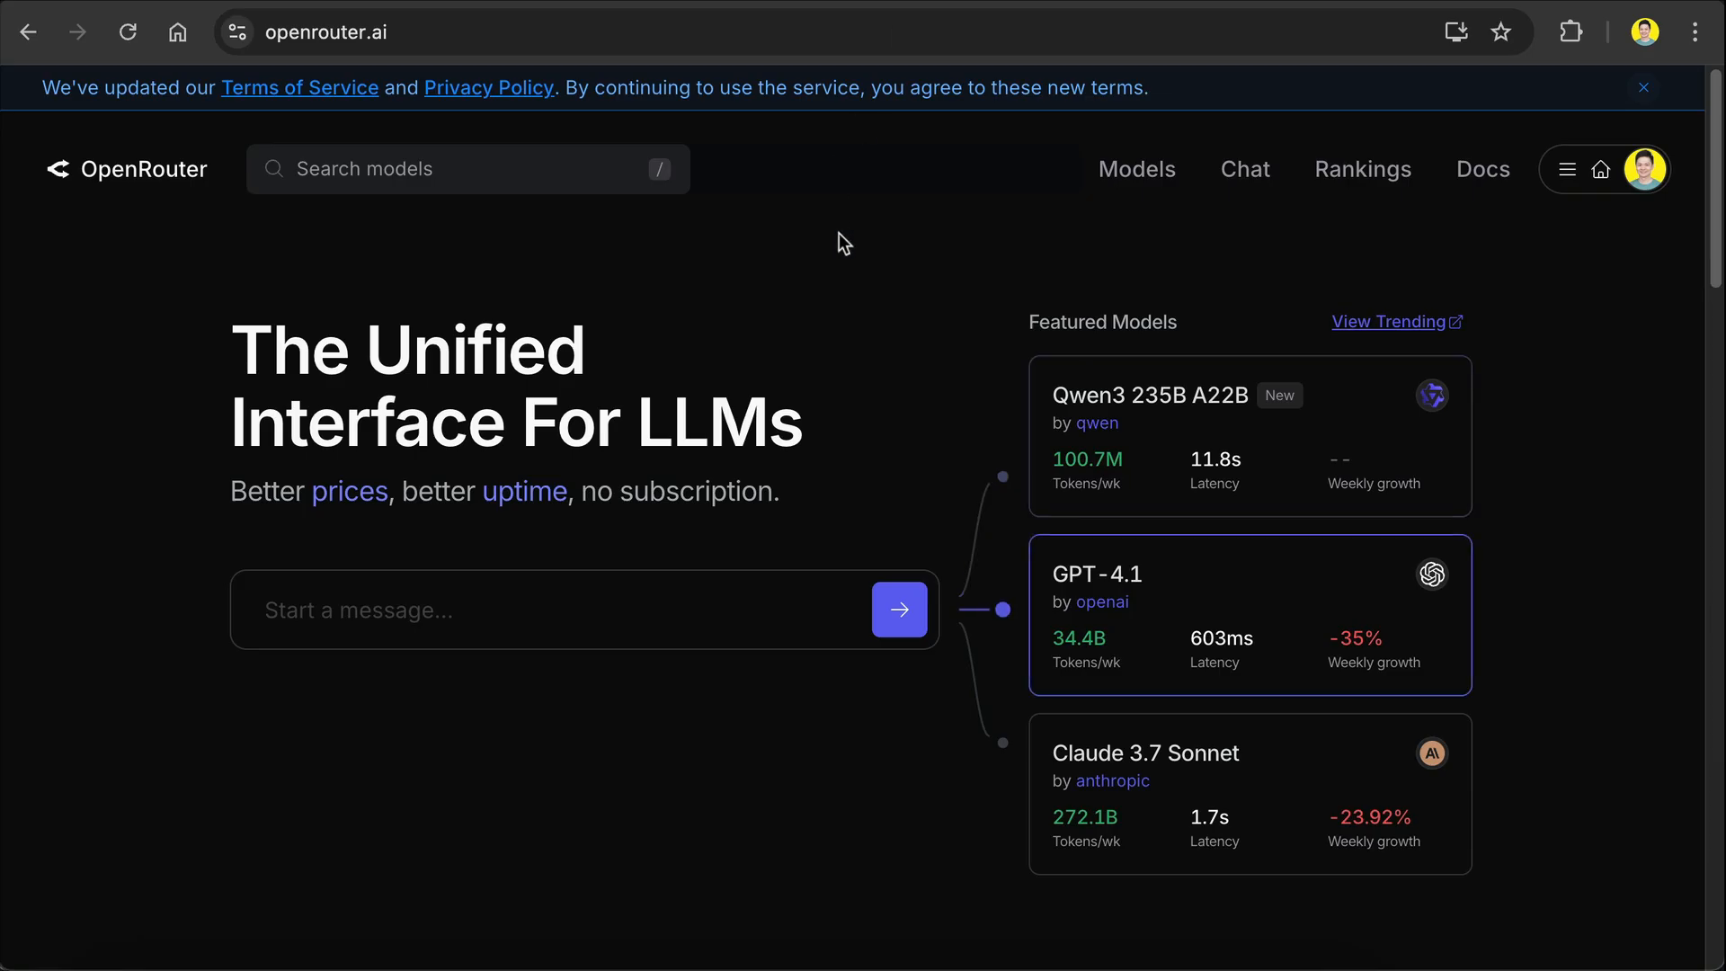
click(330, 31)
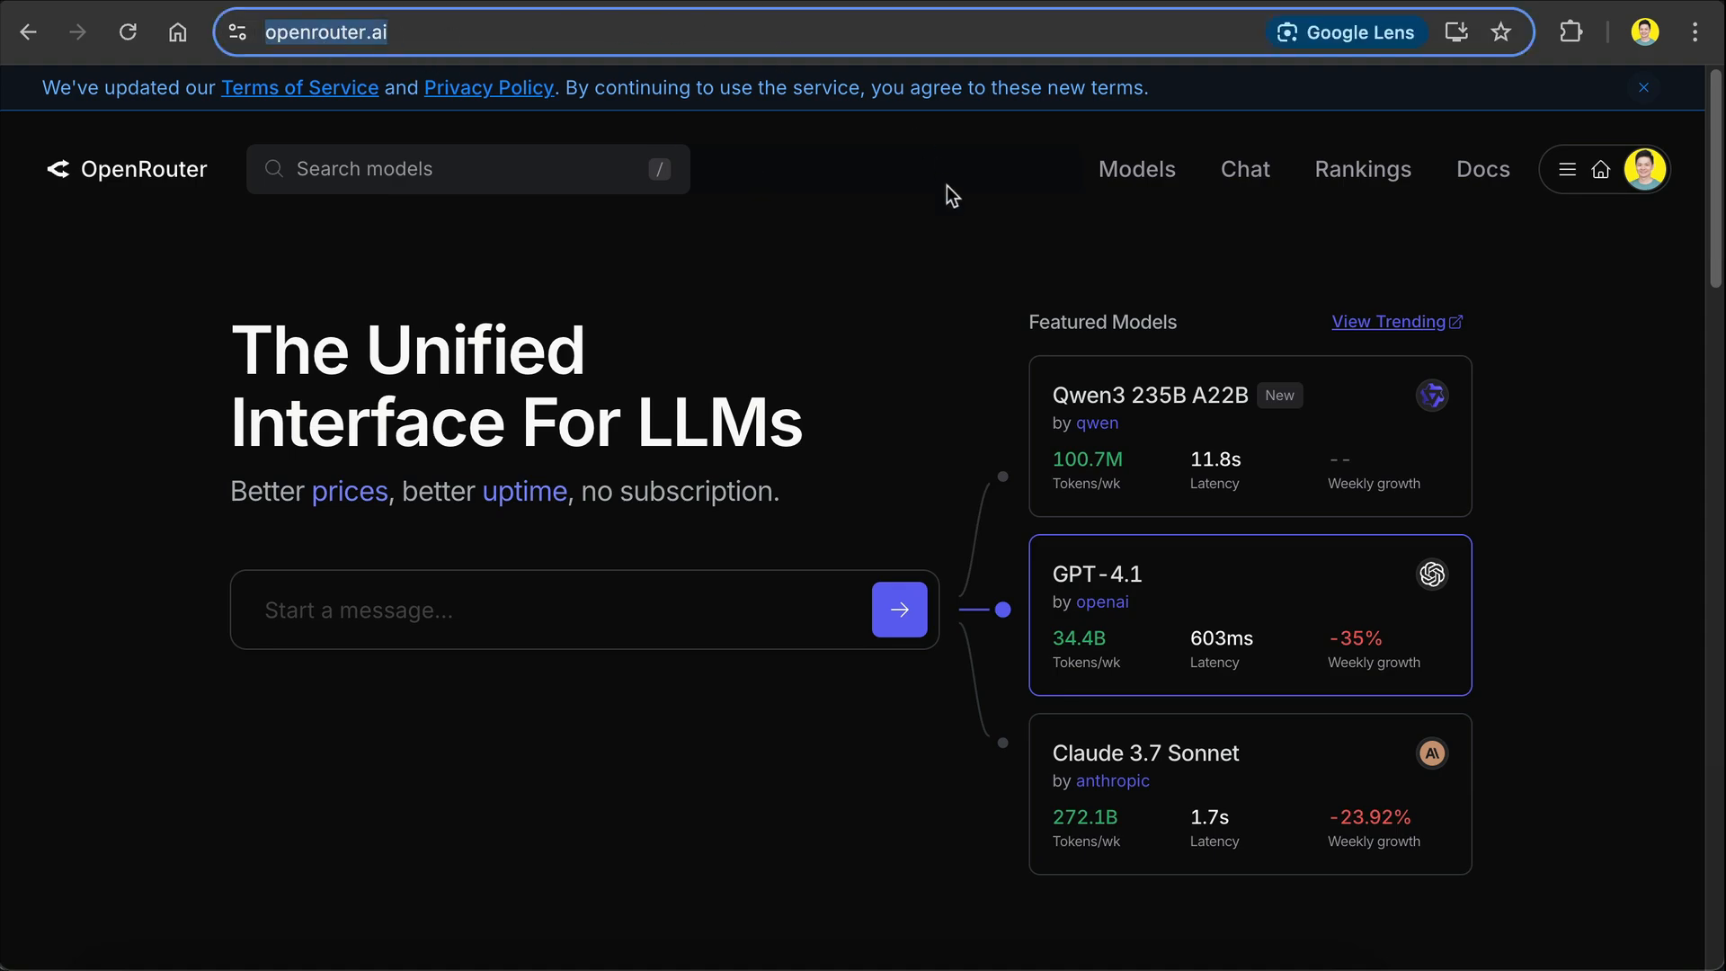
text(modelscope.cn/home)
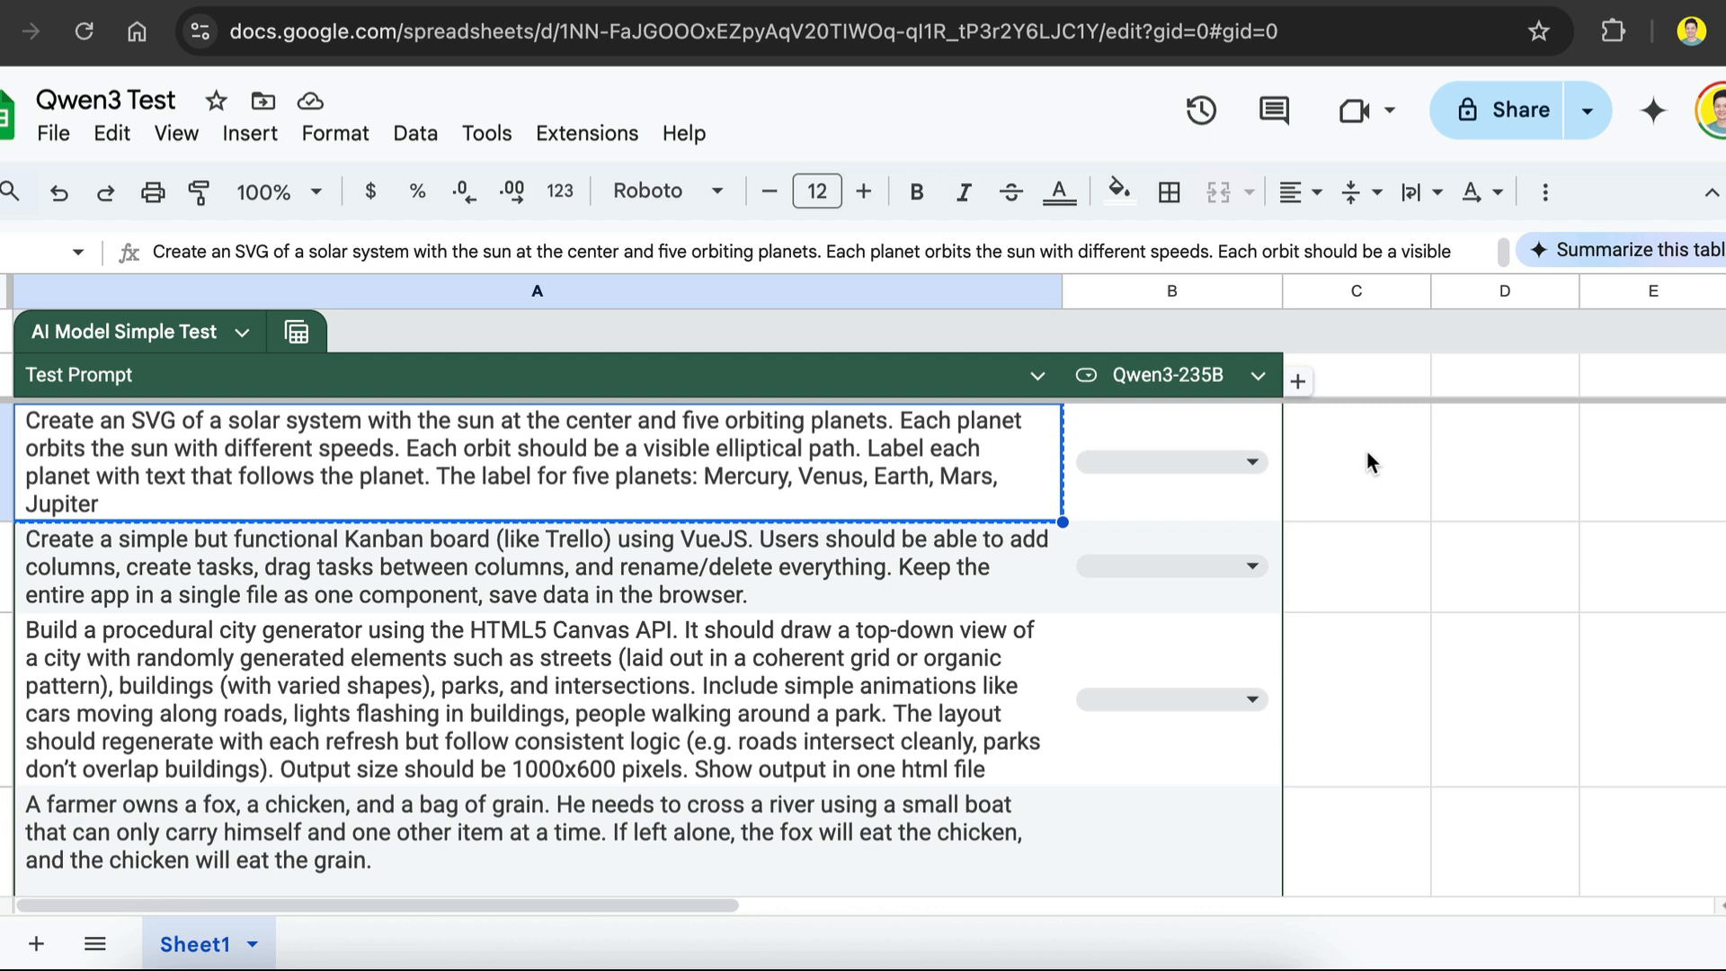
mouse_move(816, 469)
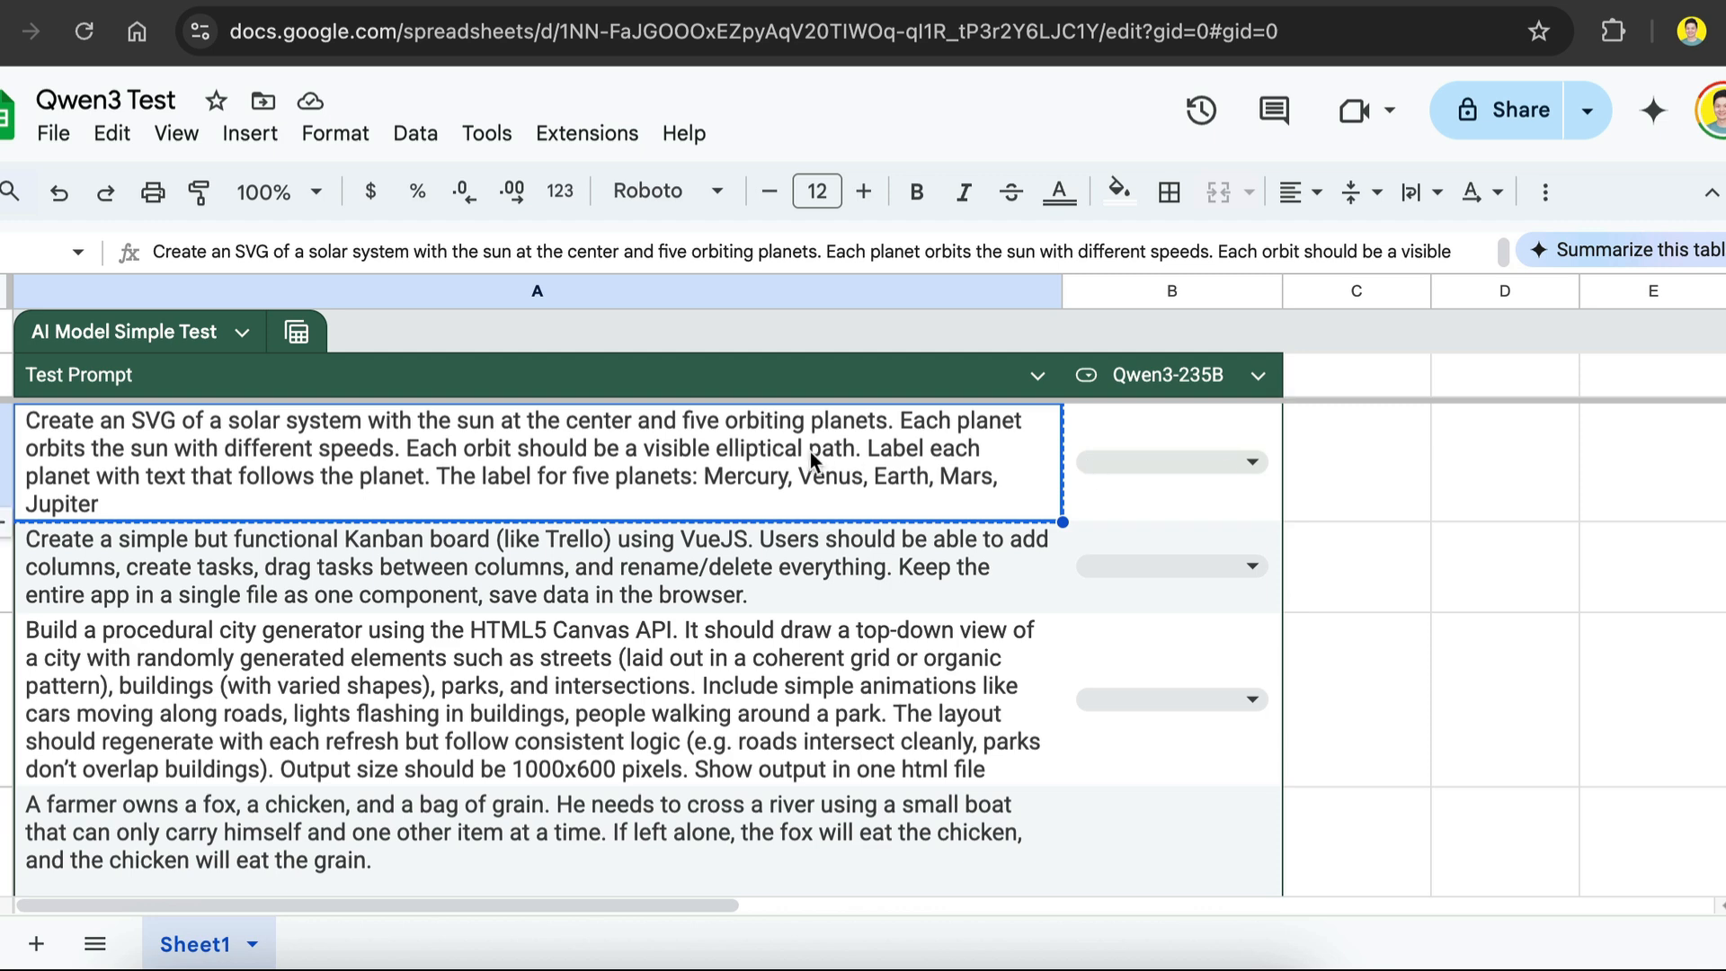
mouse_move(948, 507)
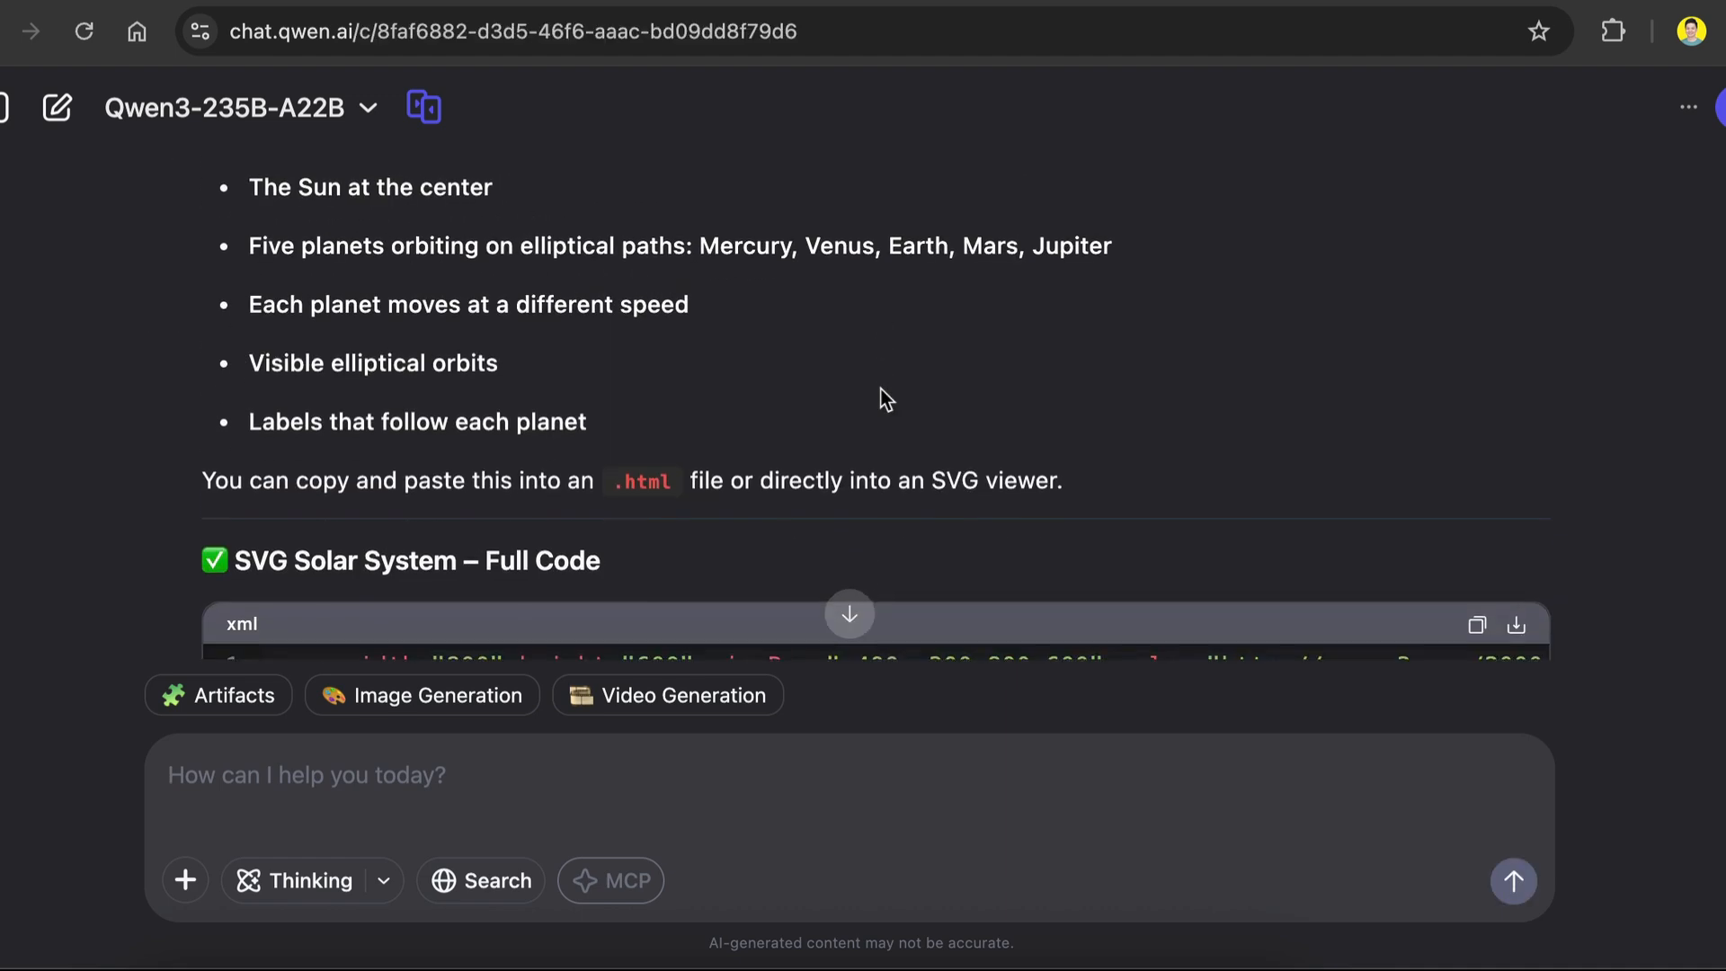
scroll(down, 3)
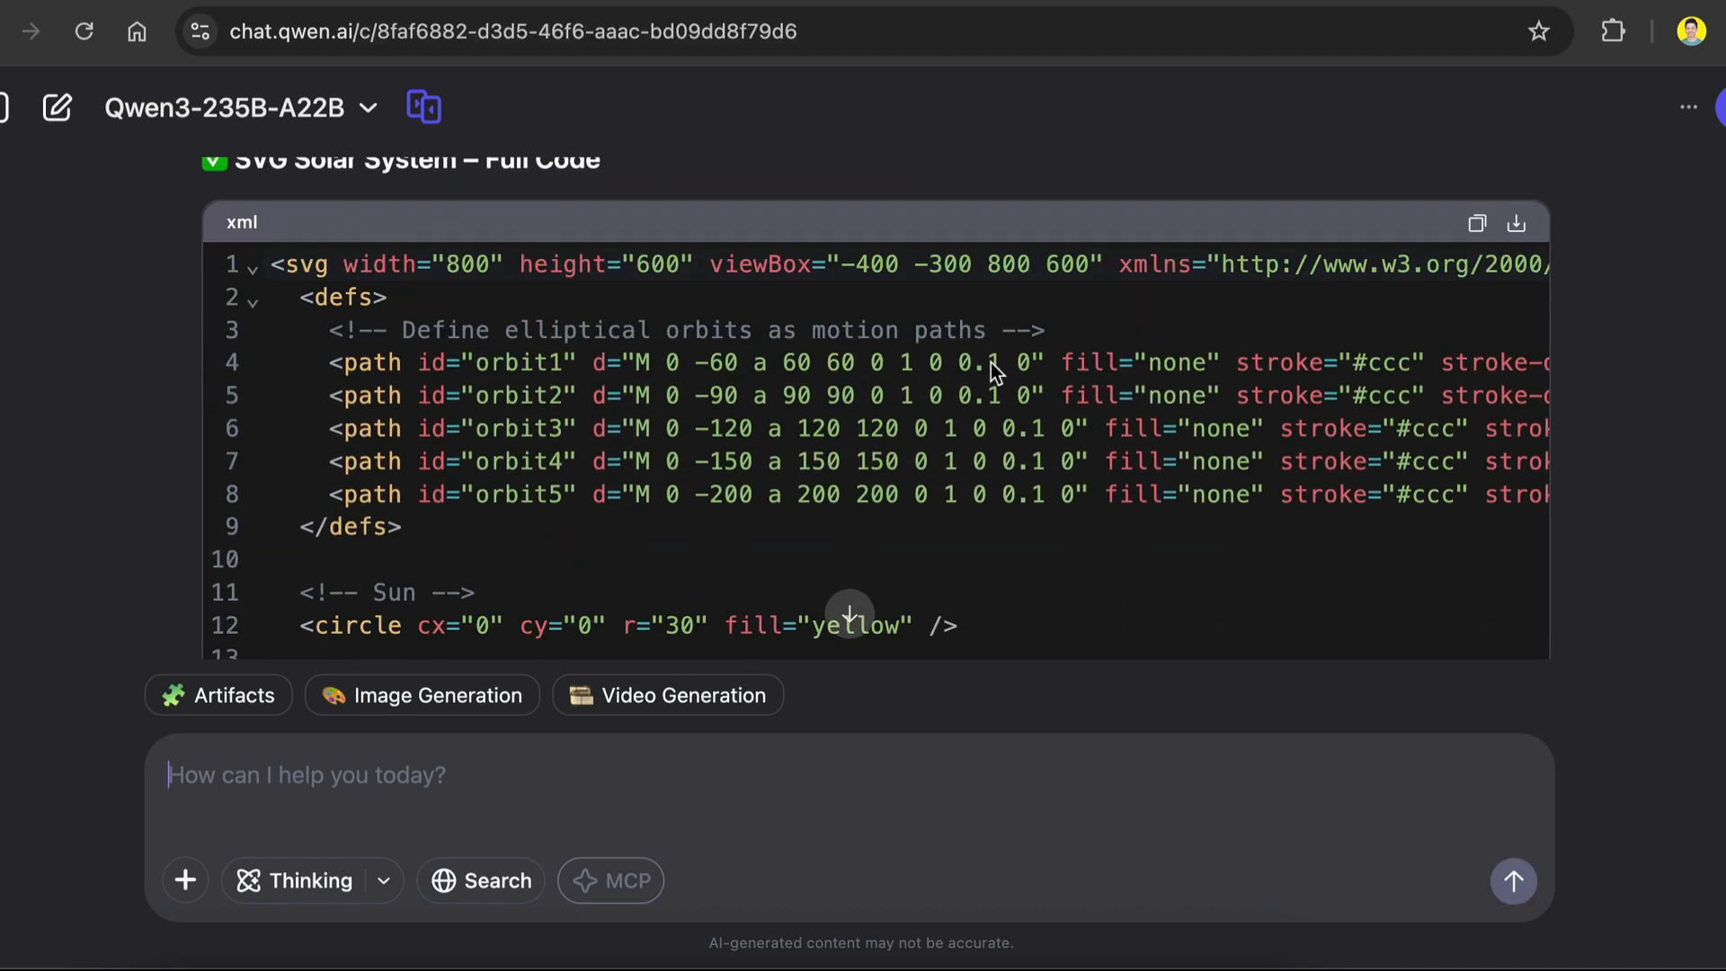
scroll(down, 3)
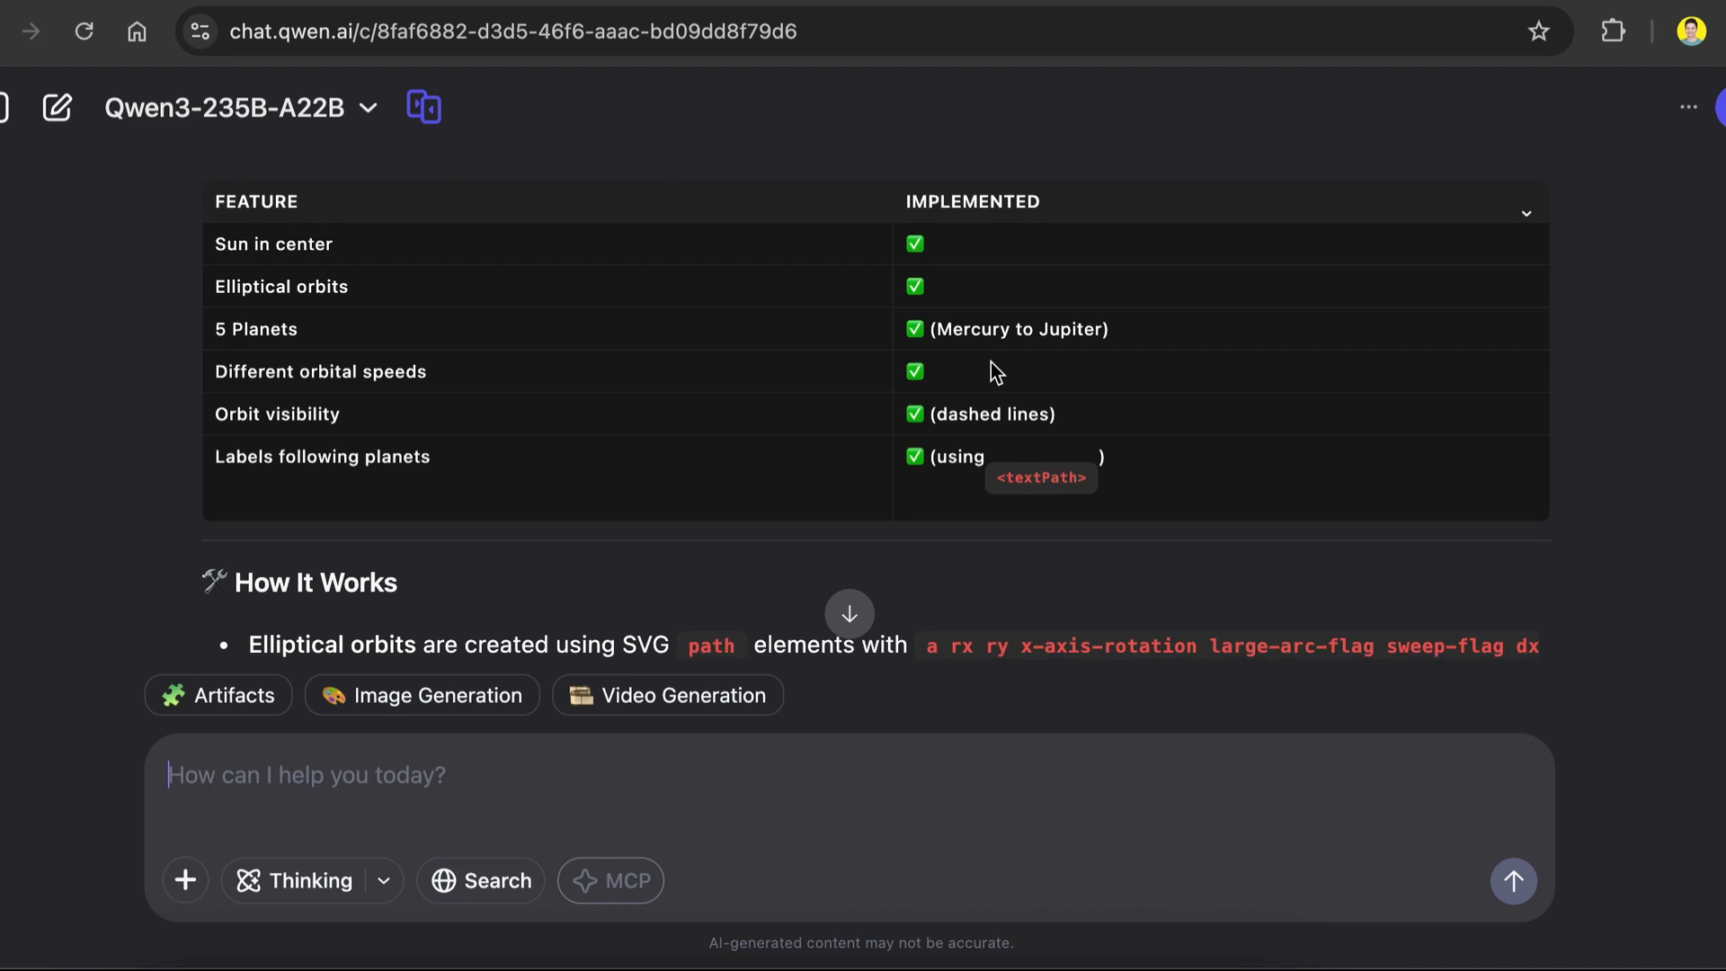
scroll(up, 3)
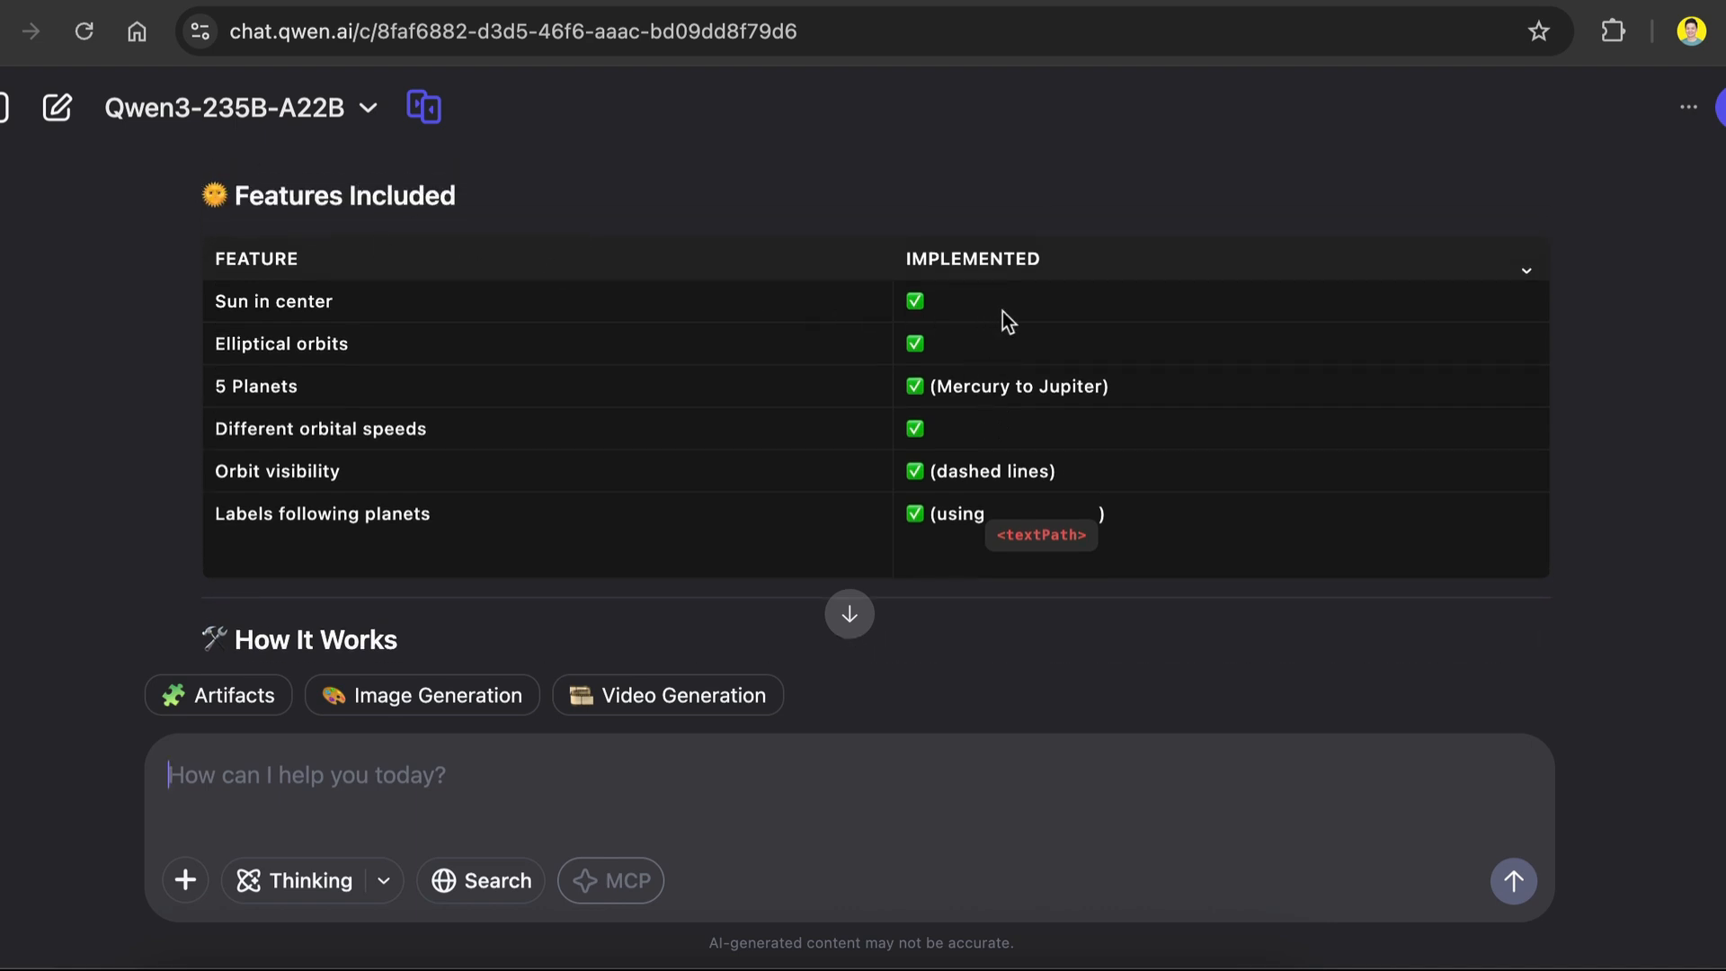
mouse_move(1173, 471)
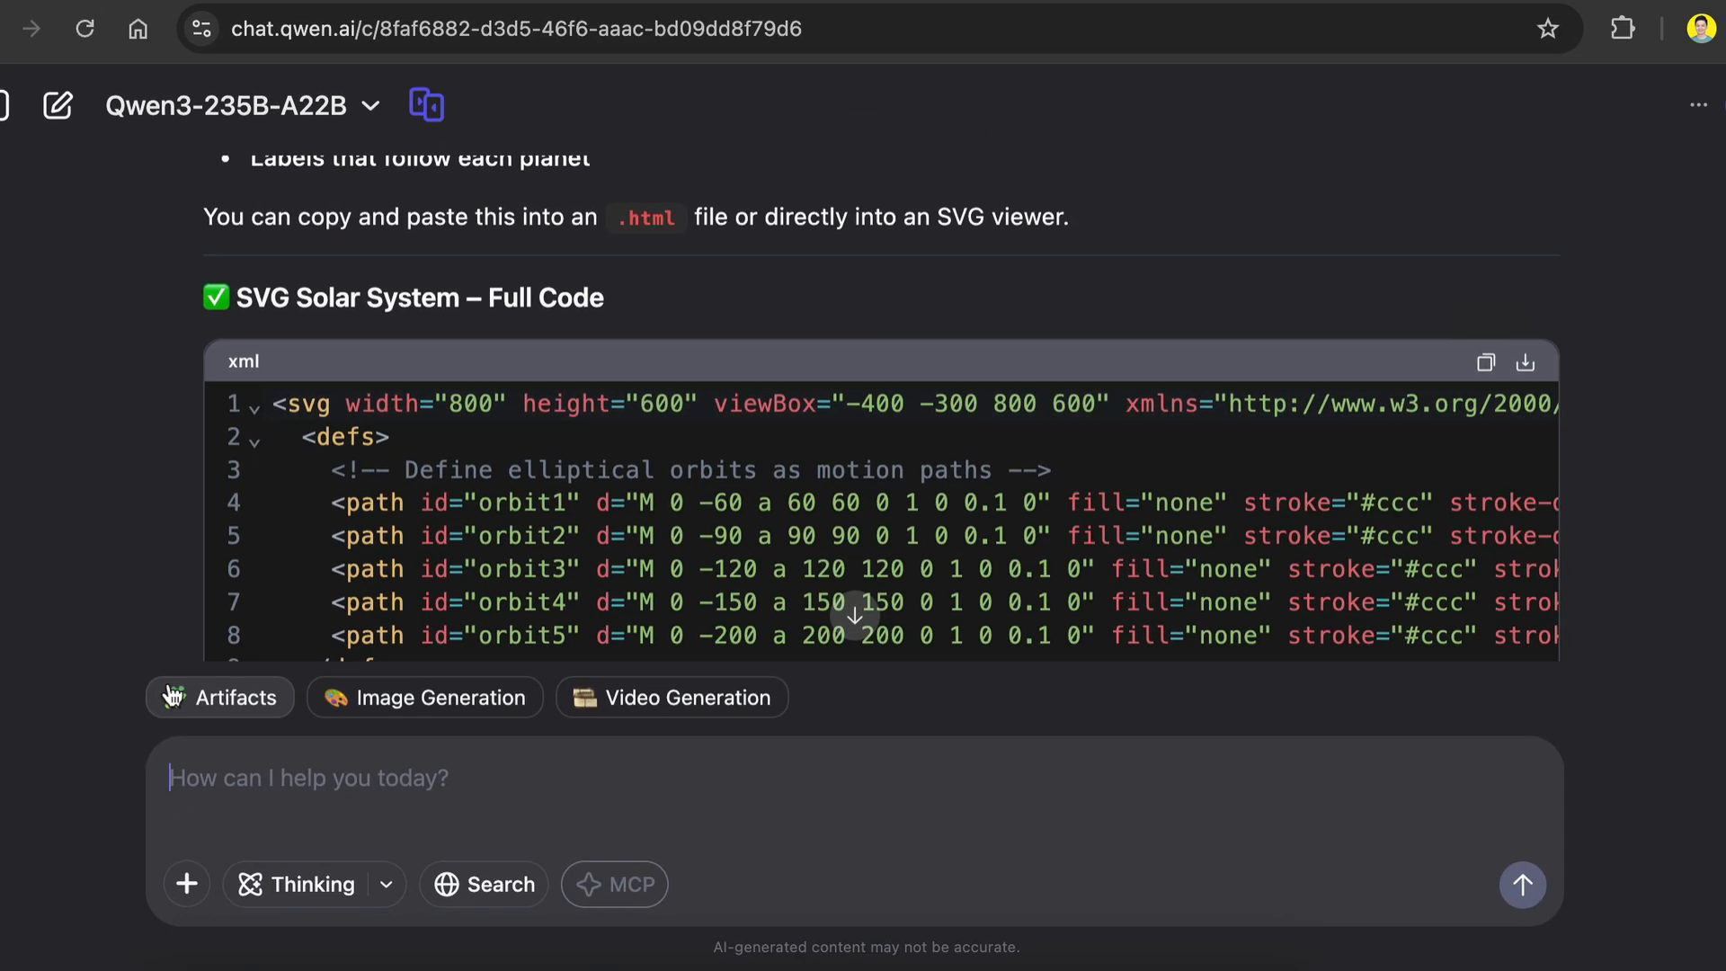
Preview the solar-system SVG and send the follow-up 'make the planet text white labels'.
click(220, 697)
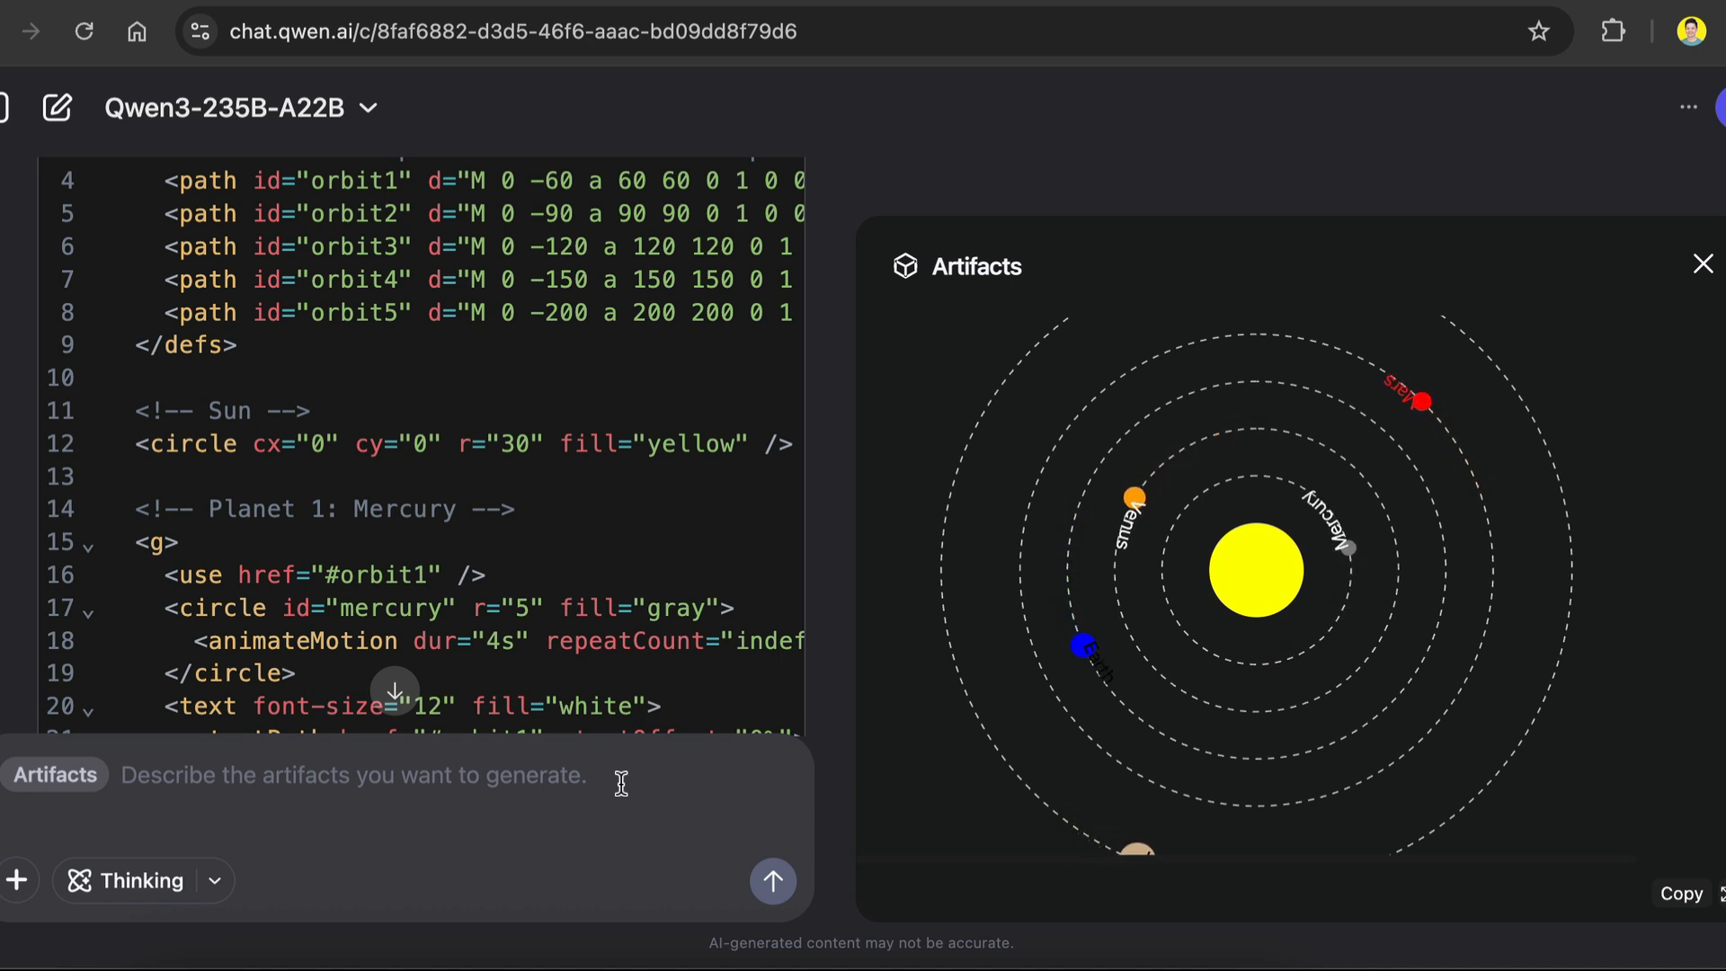
text(make the planet text white)
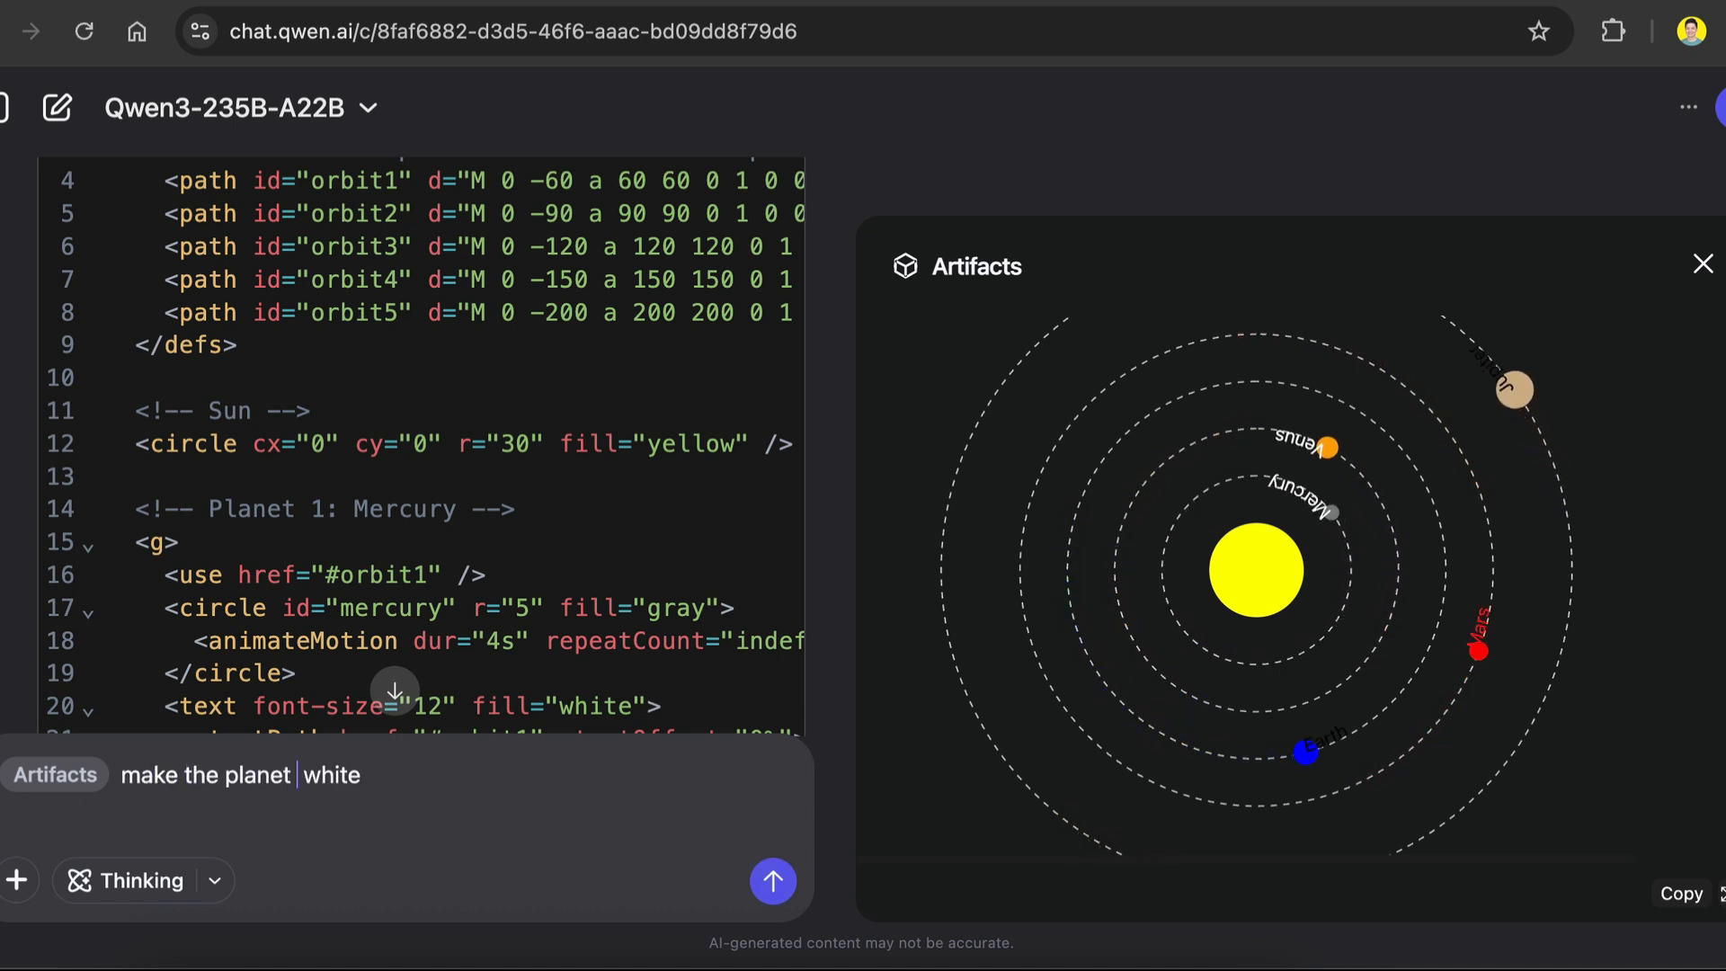
text(labels)
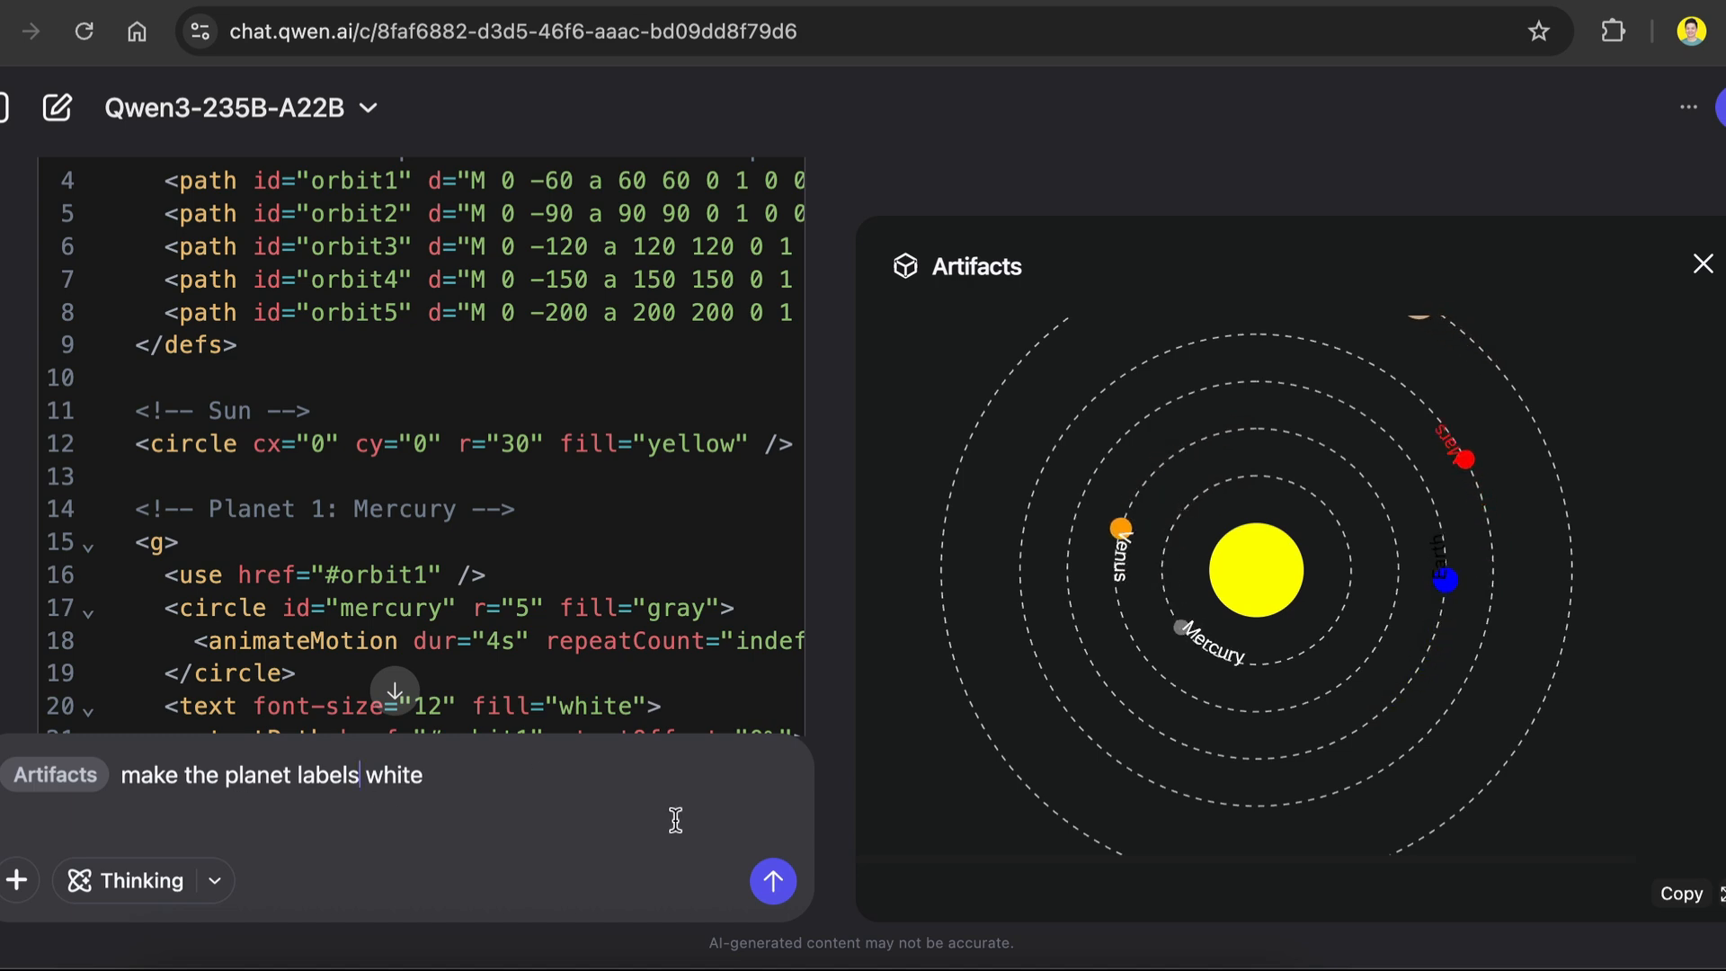
click(773, 881)
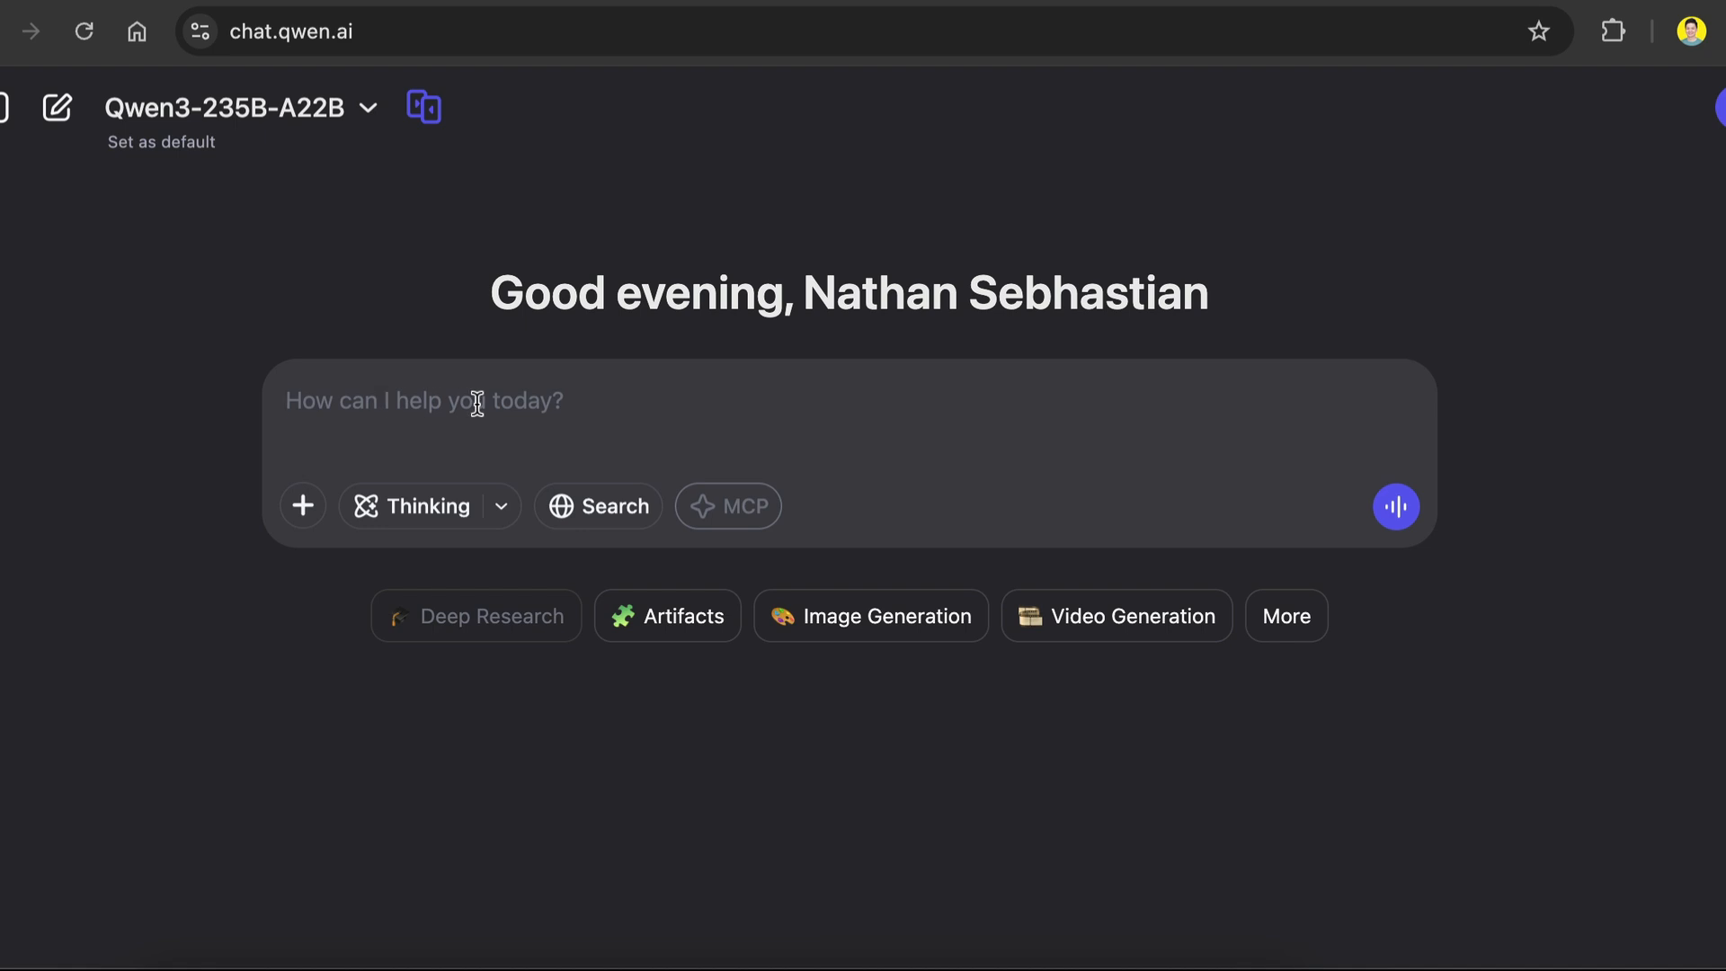
Enable Artifacts and send the VueJS Kanban board (Trello-like) prompt.
click(669, 615)
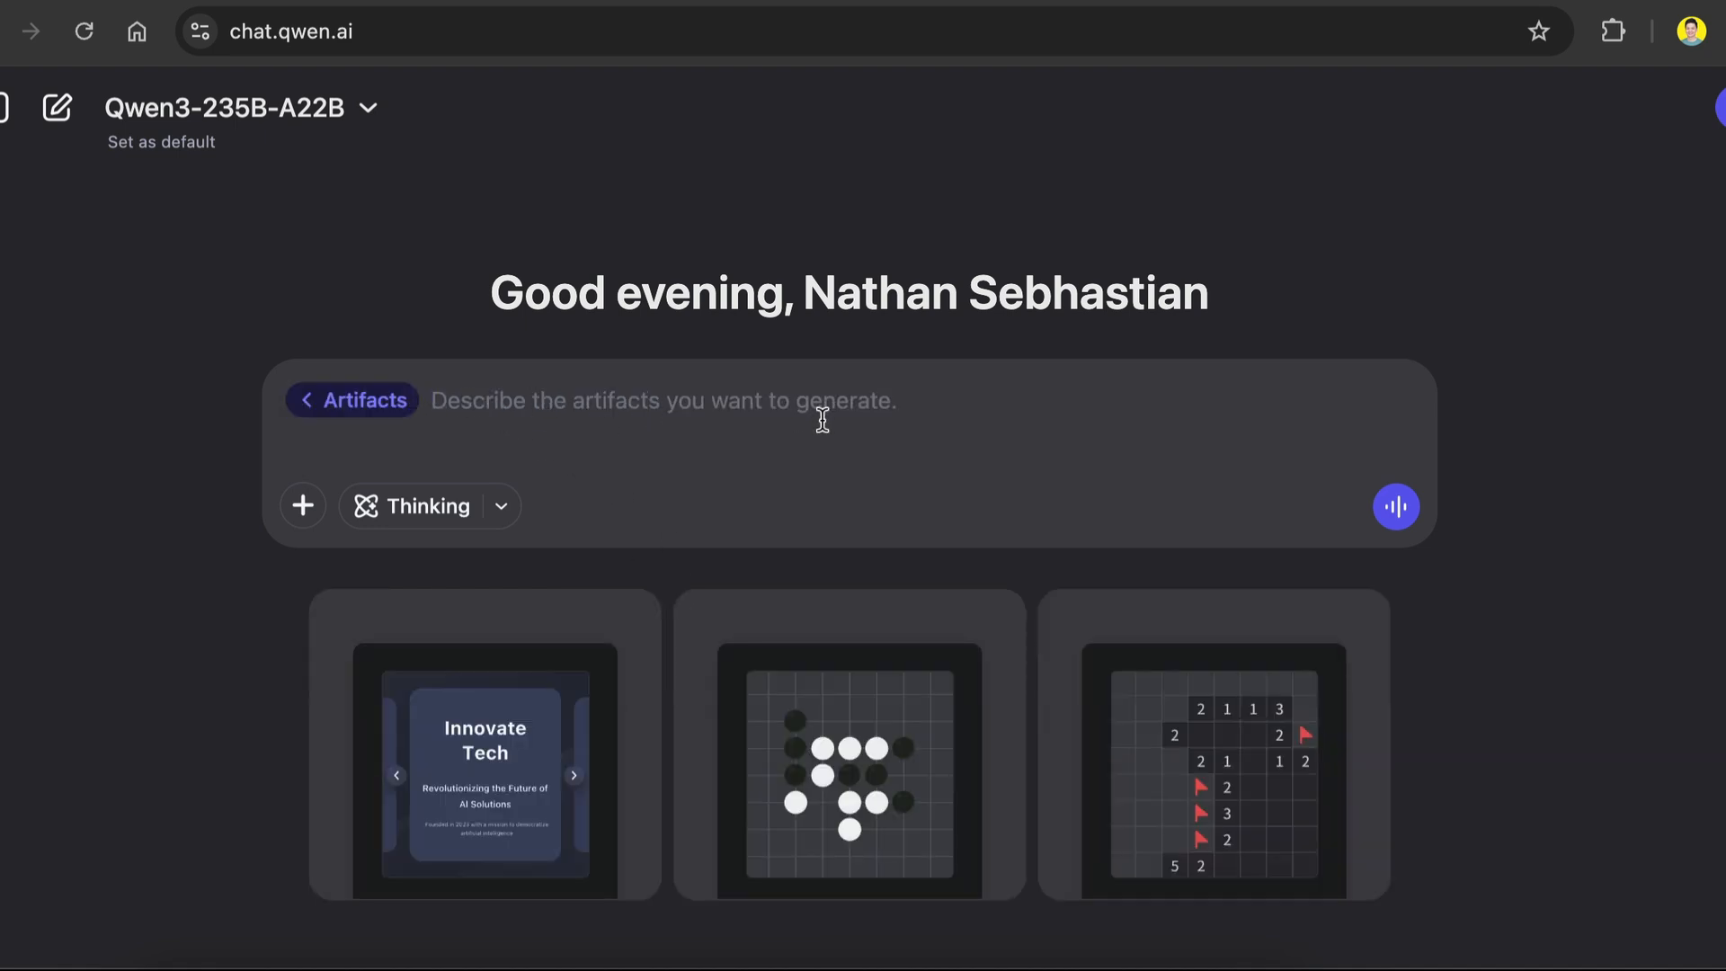
text(Create a simple but functional Kanban board (like Trello) using VueJS. Users should be able to add columns, create tasks, drag tasks between columns, and rename/delete everything. Keep the entire app in a single file as one component, save data in the browser.)
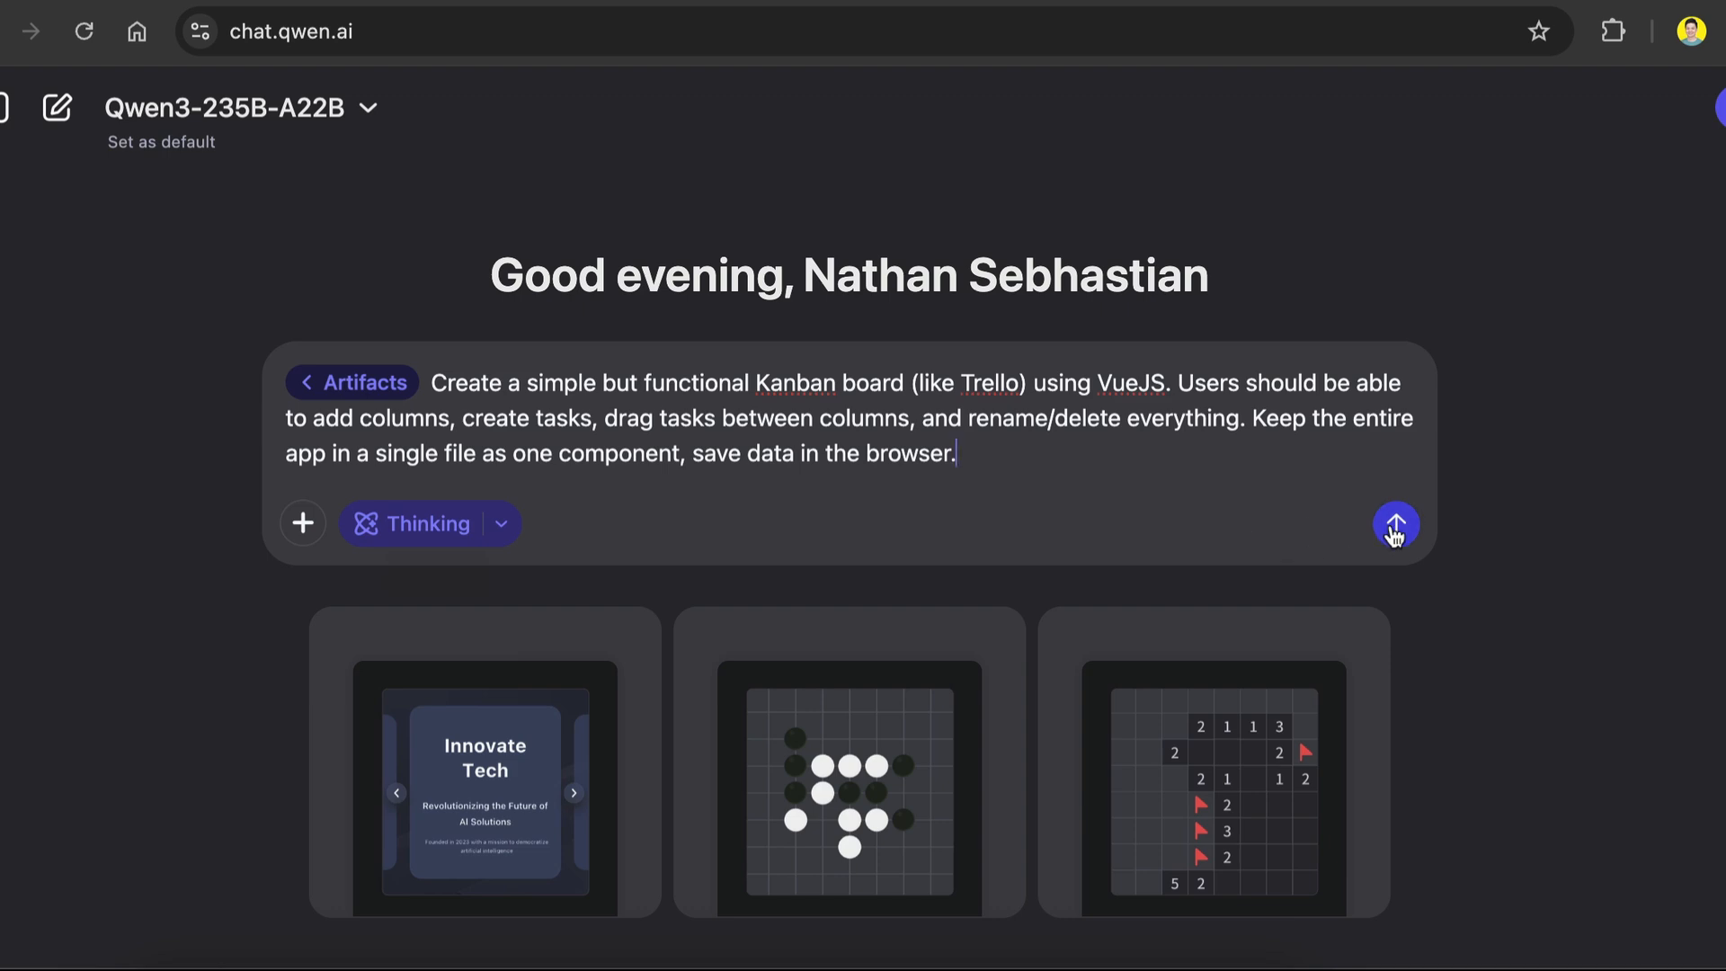
click(1395, 525)
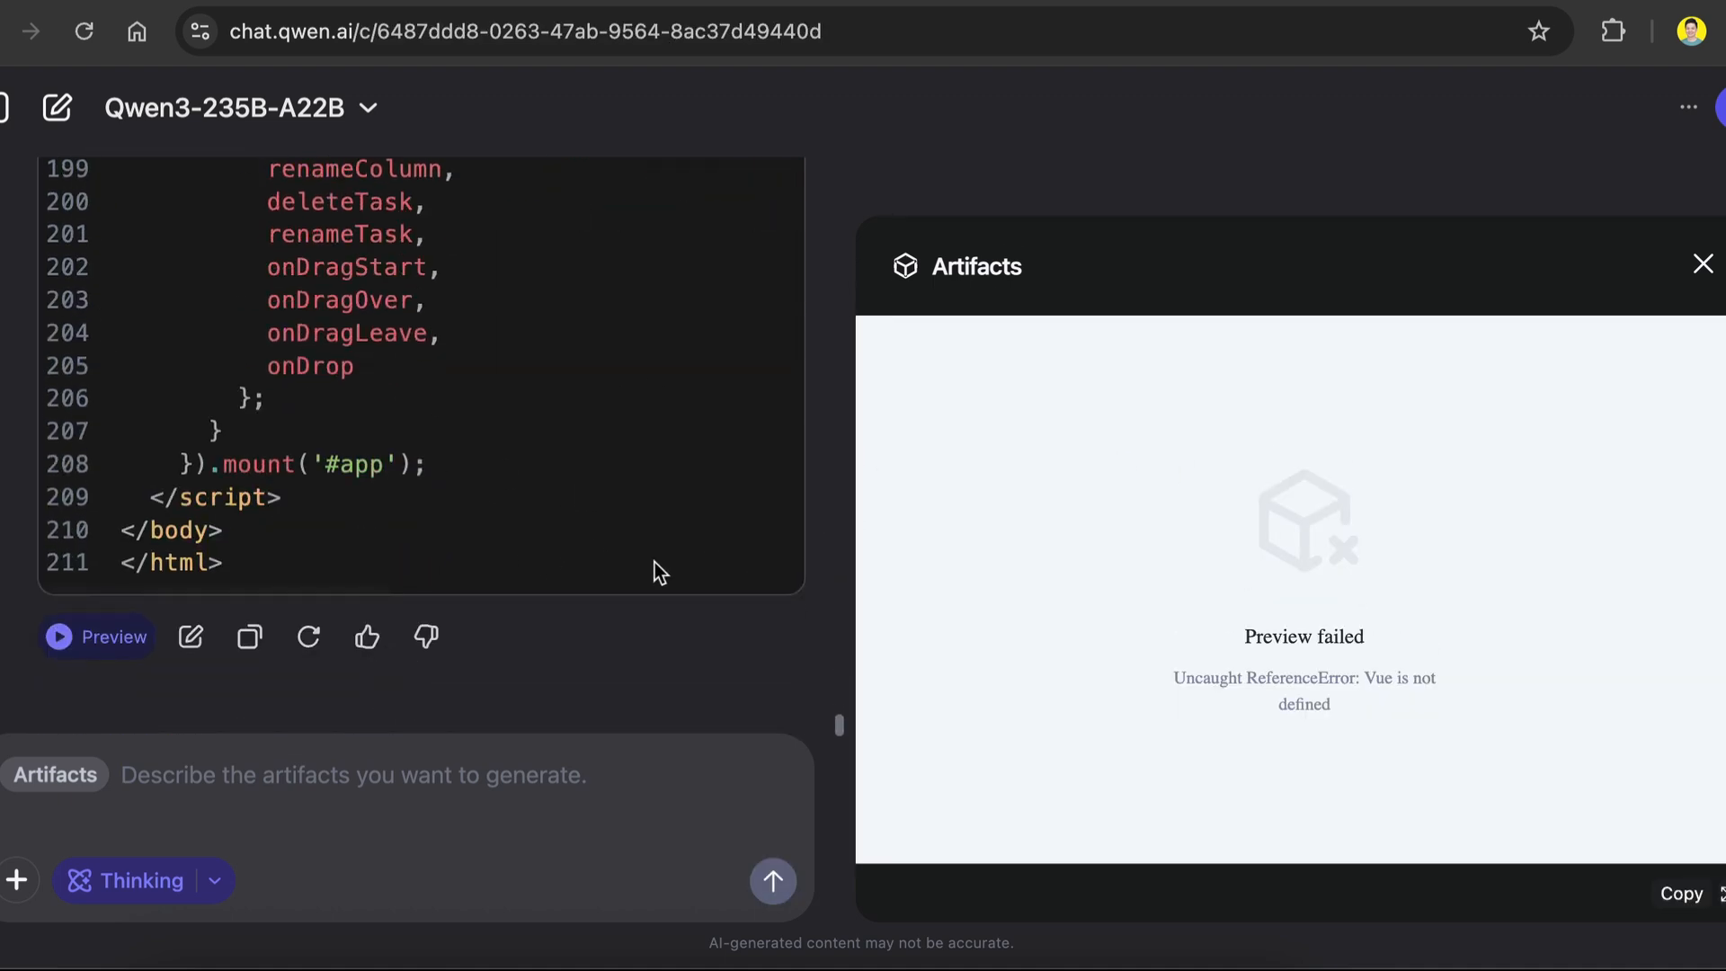
mouse_move(678, 586)
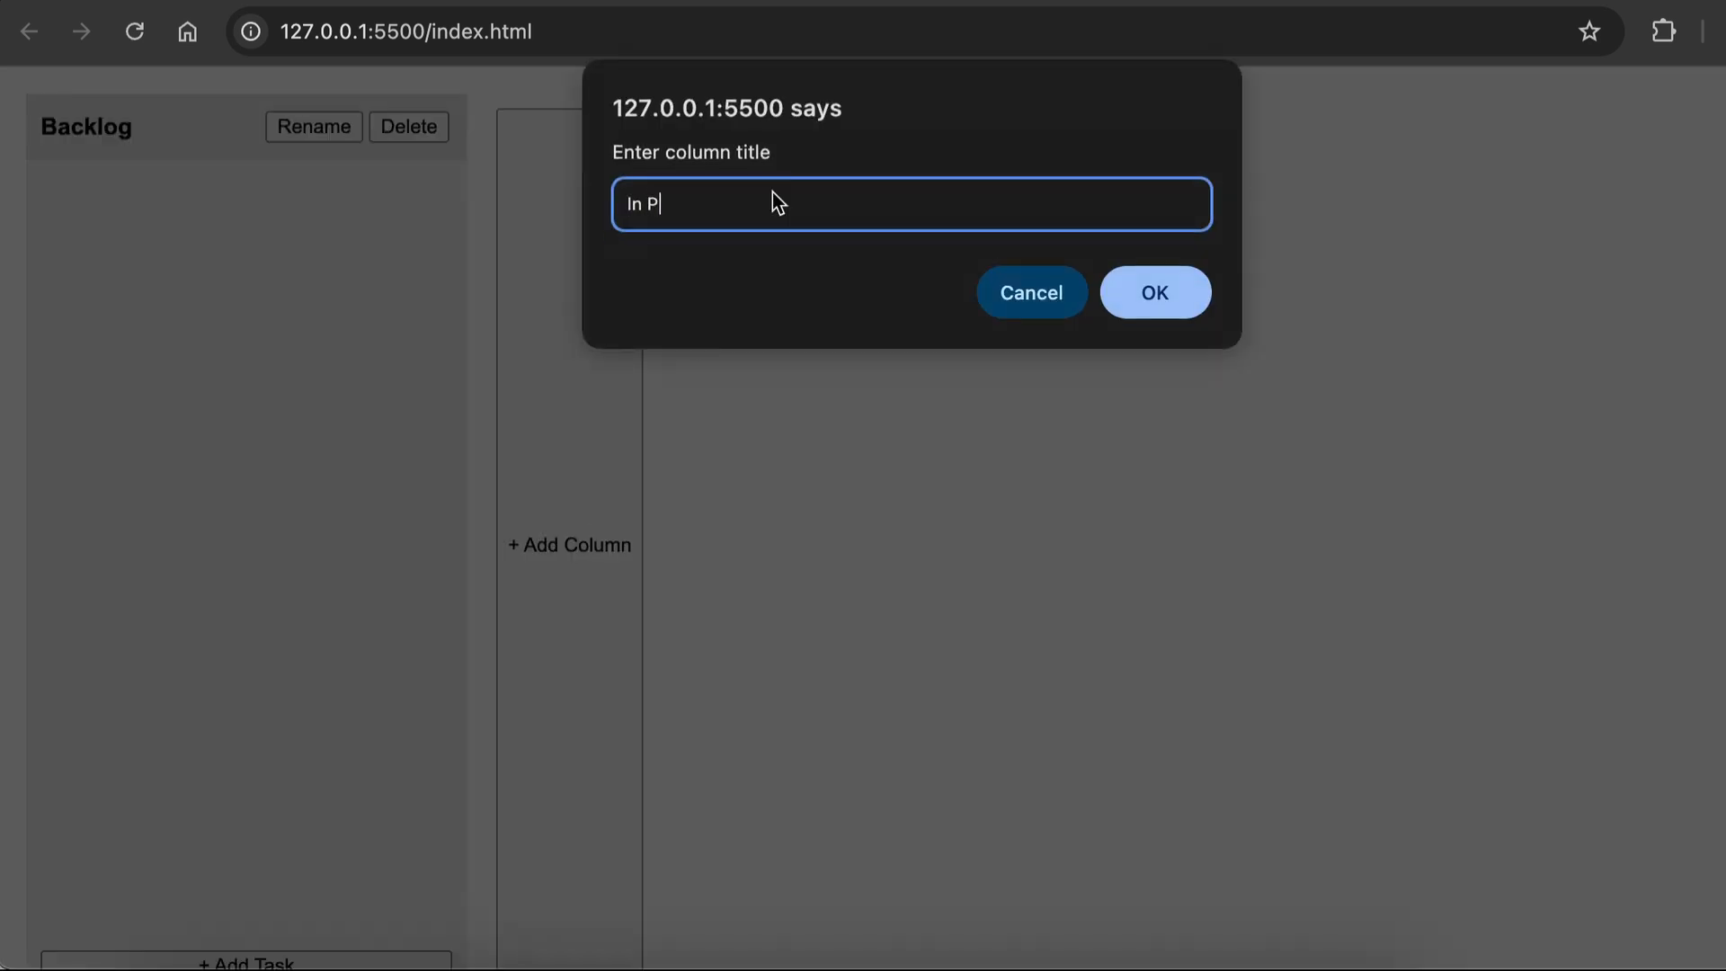
Rename a column, add a 'Test Qwen 3' task, delete it and confirm the column title.
click(1154, 291)
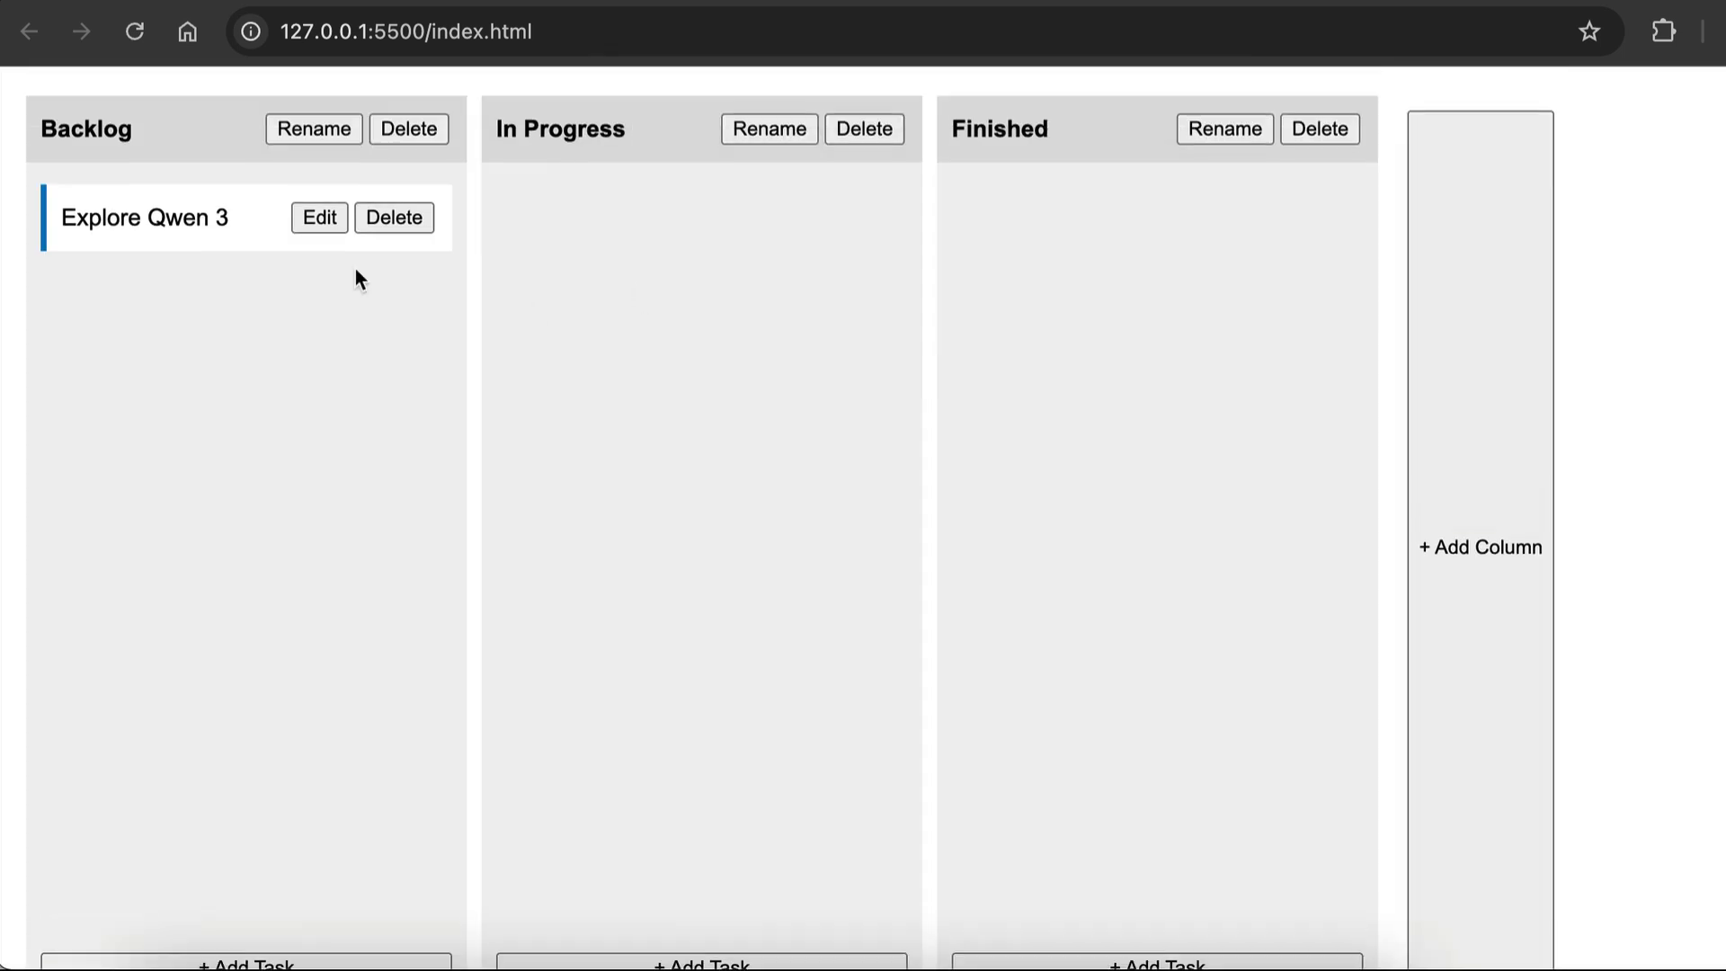
click(320, 217)
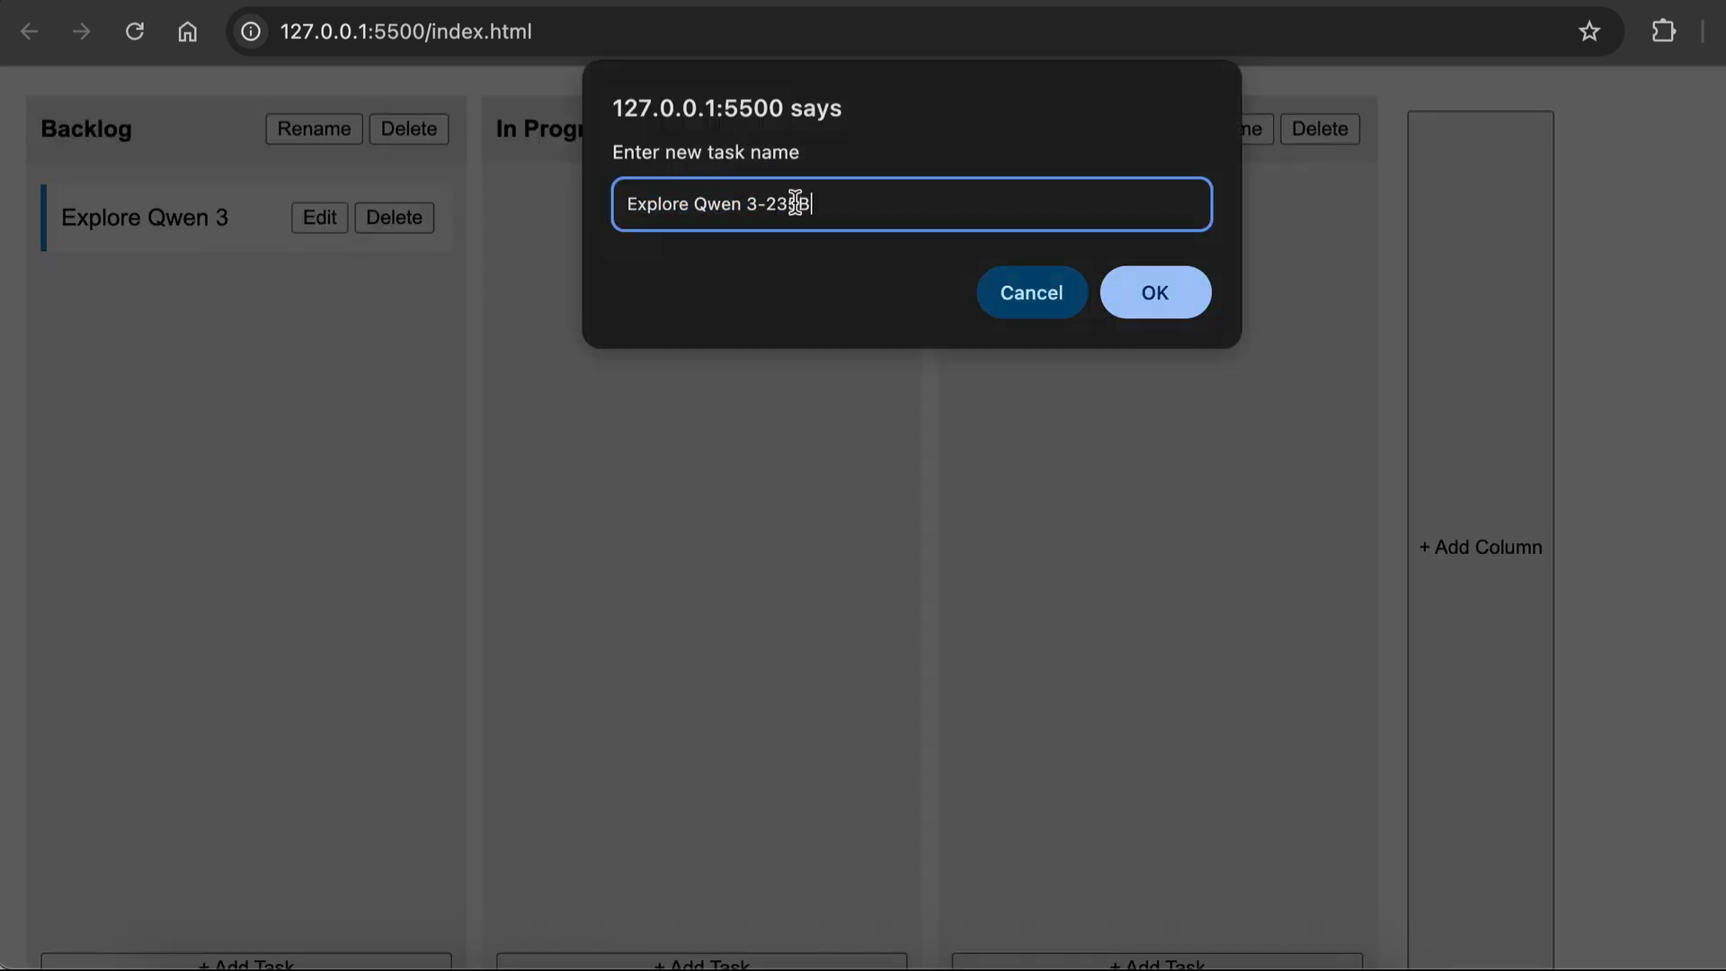
click(1154, 291)
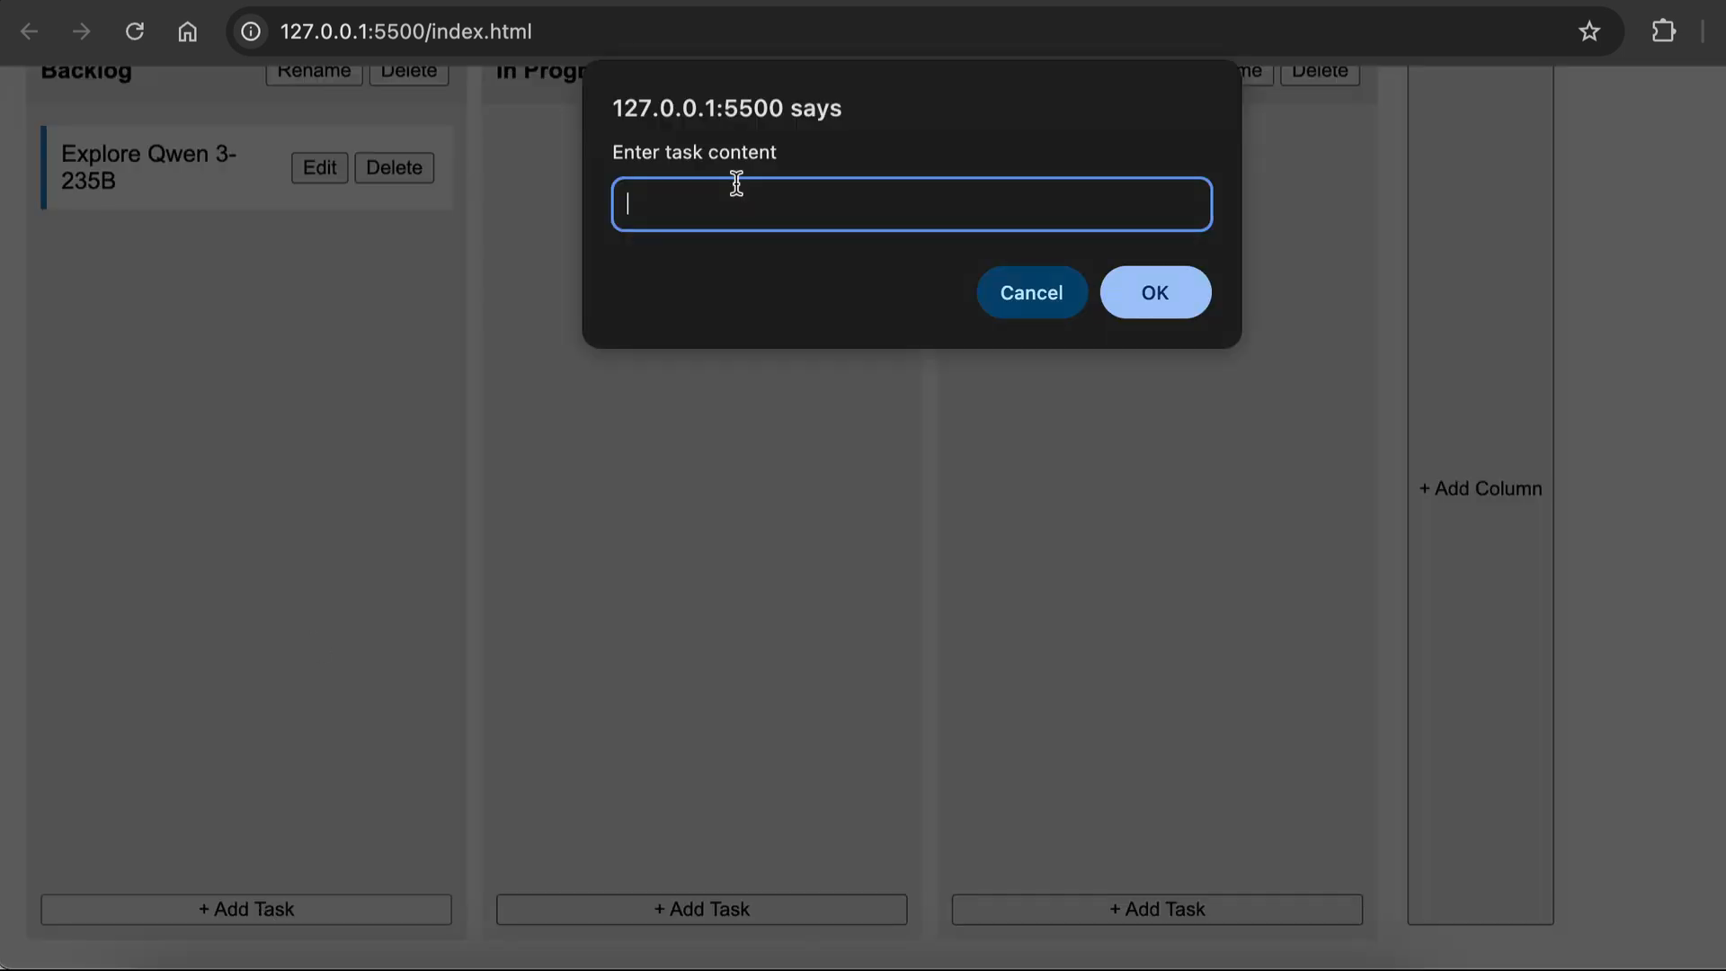
text(Test Qwen 3)
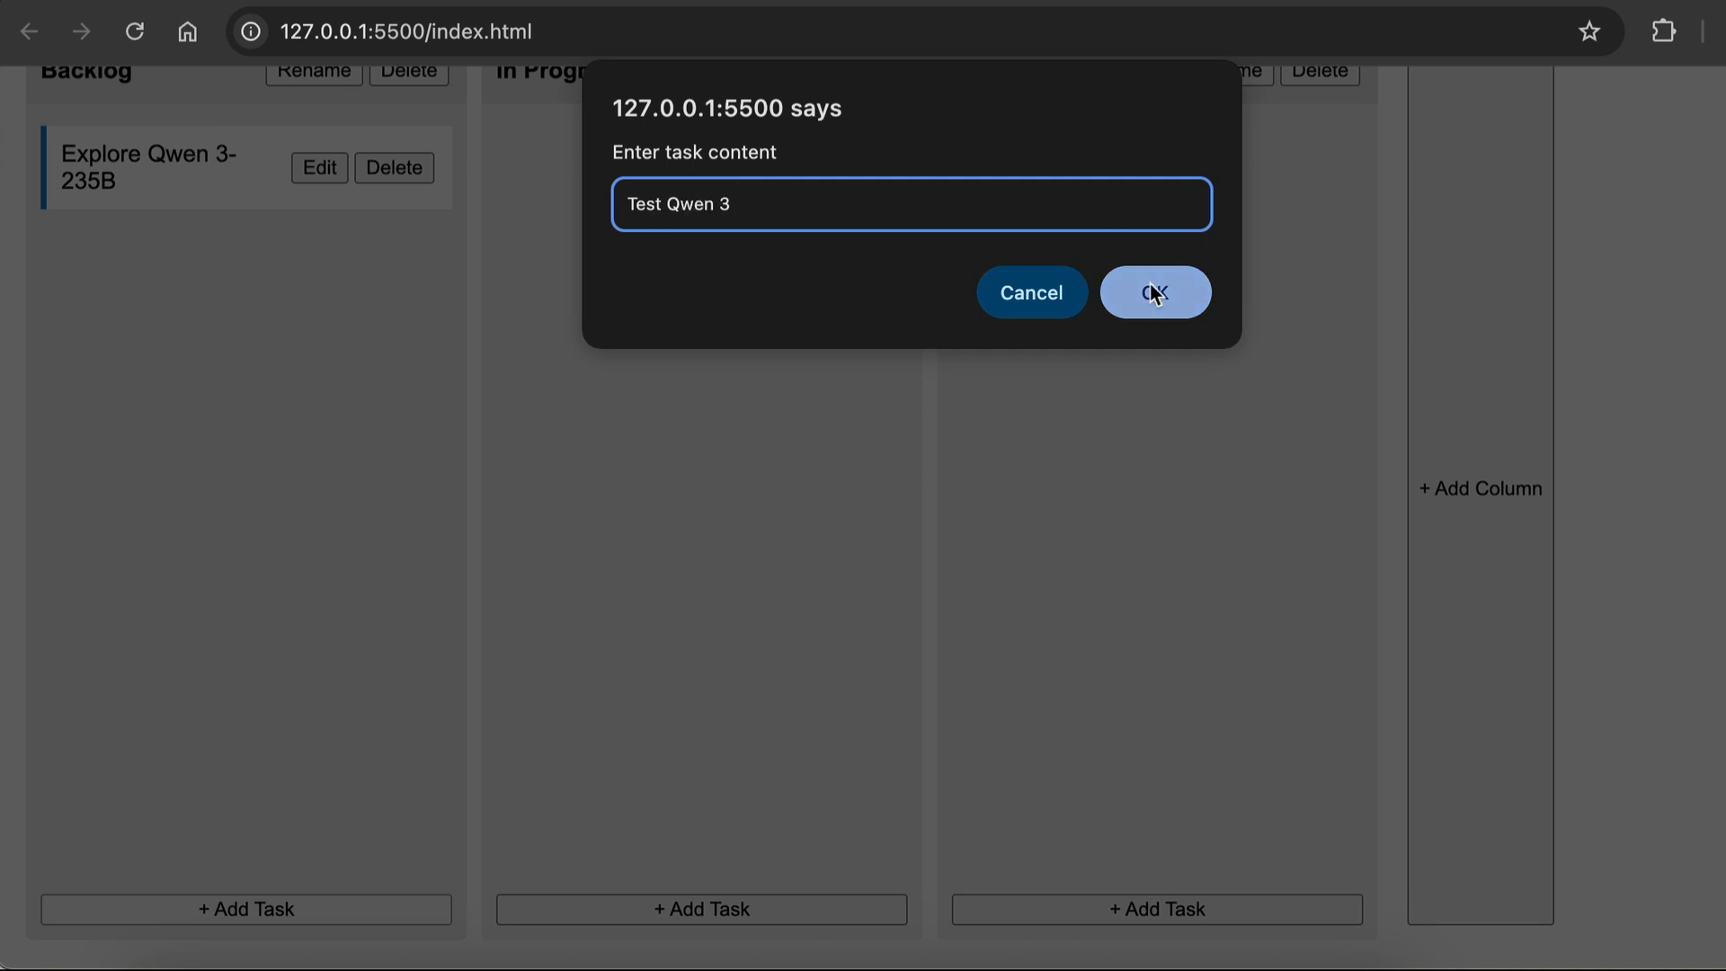
click(1154, 291)
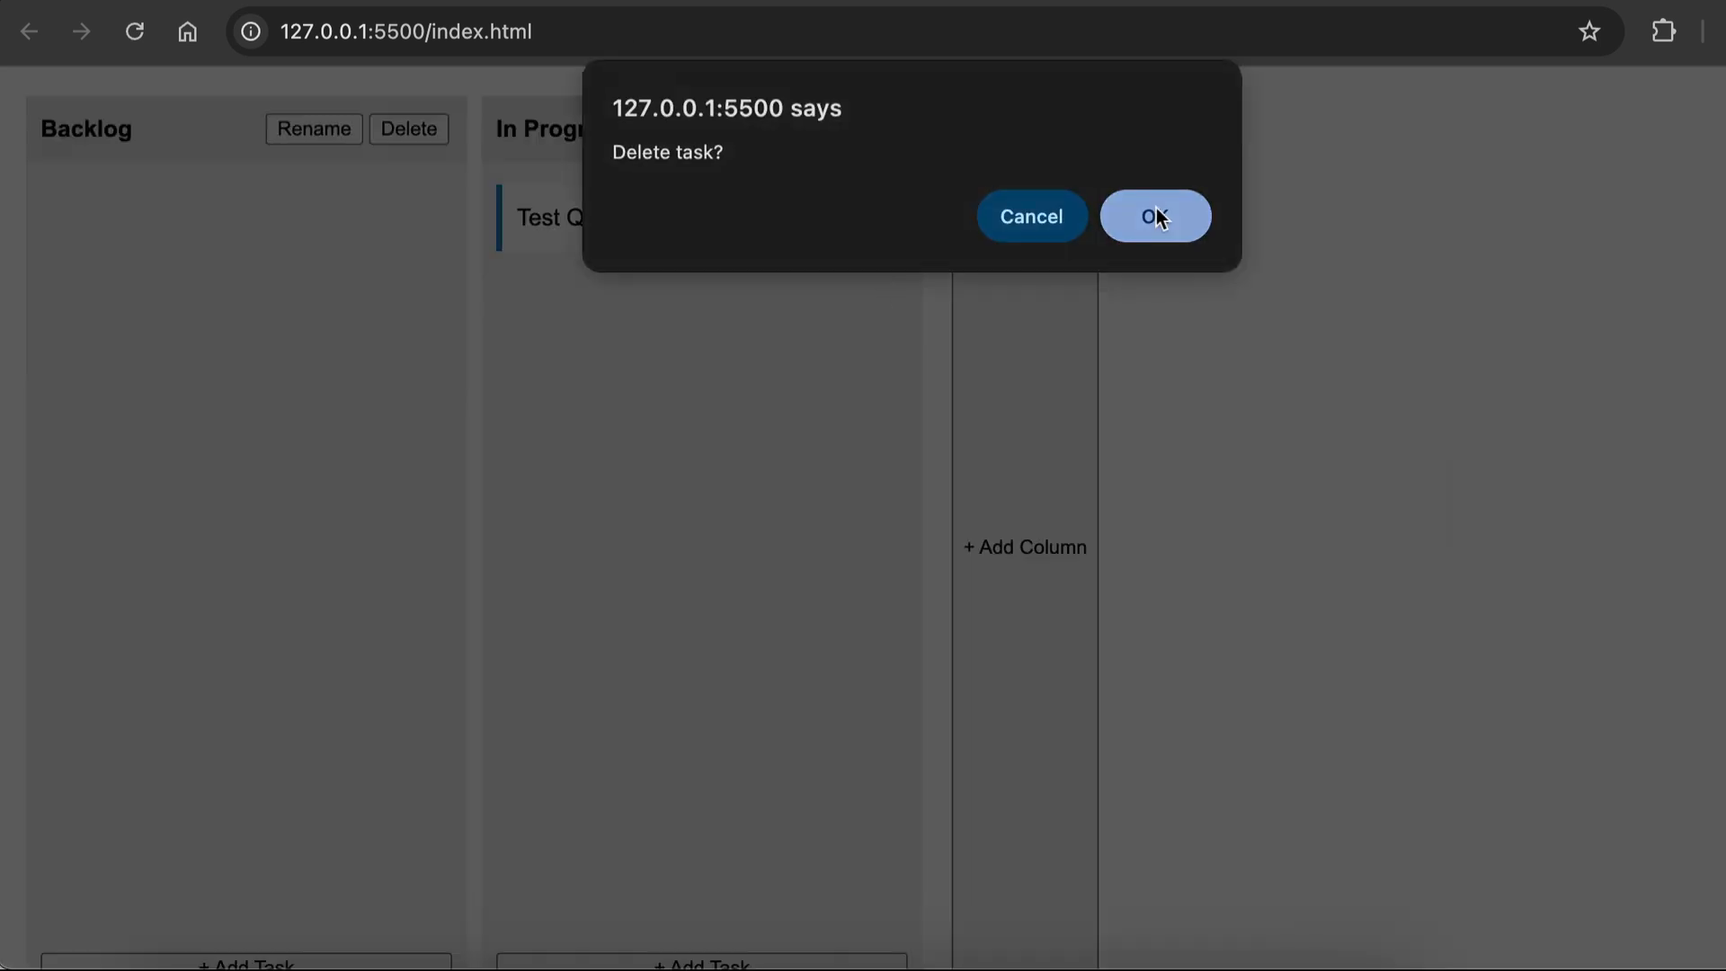
click(1157, 215)
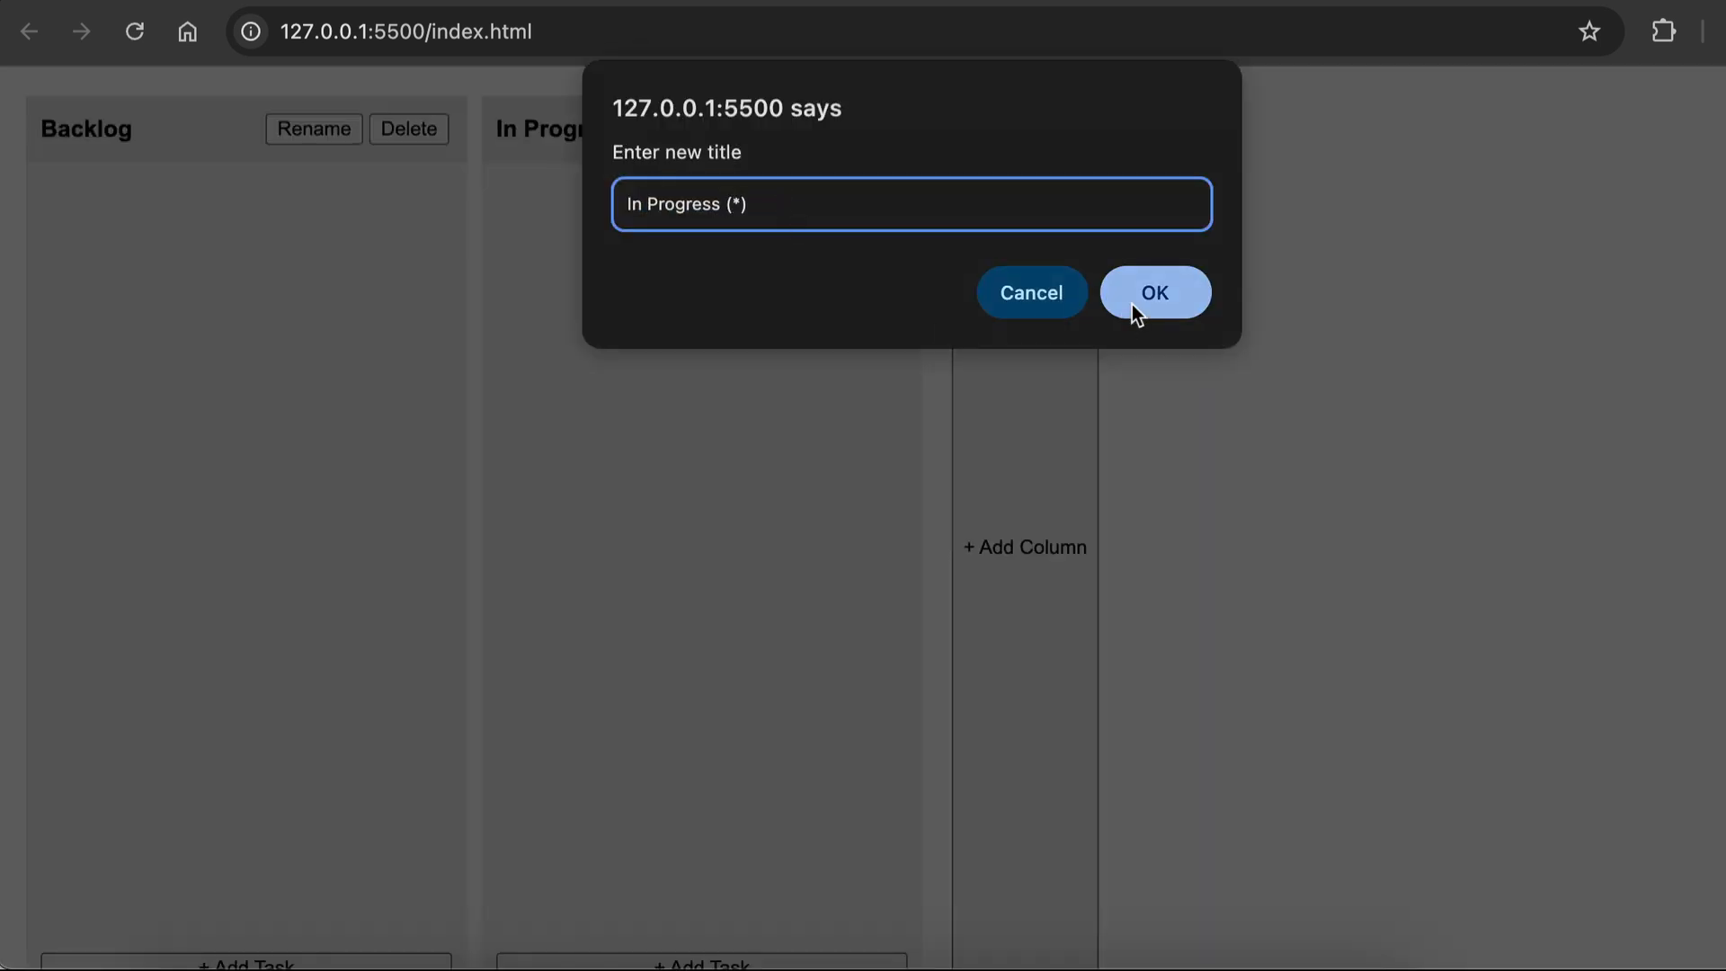
click(1154, 291)
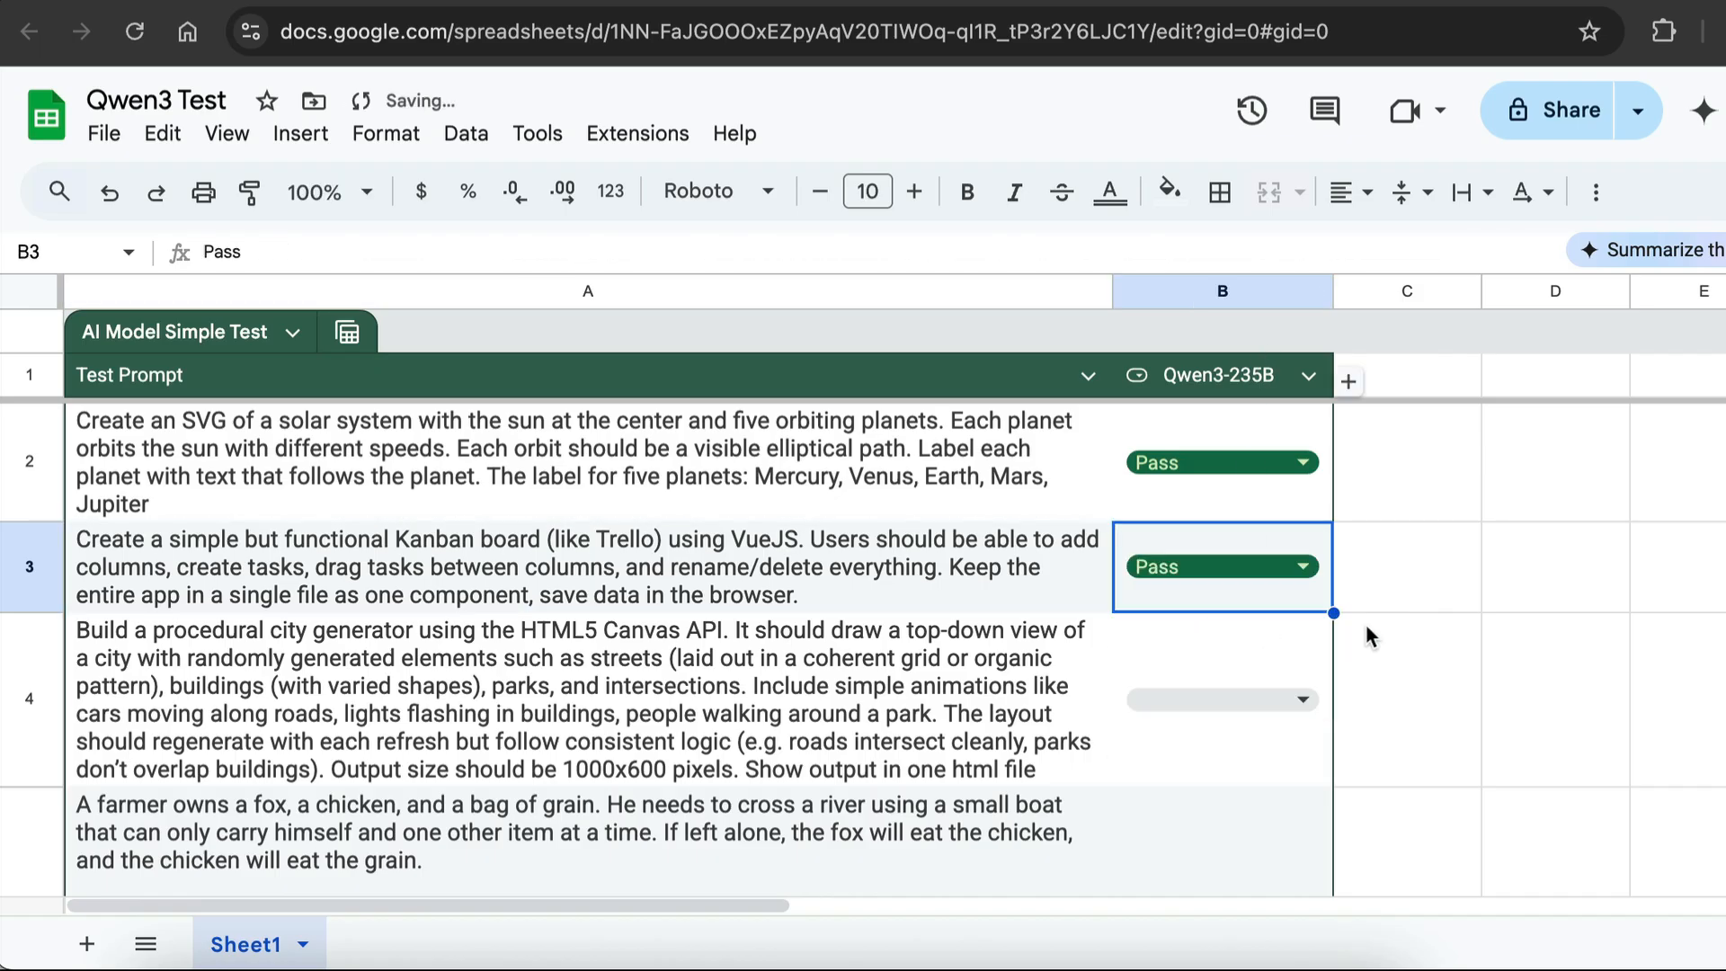
Scroll the test sheet down to the farmer river-crossing prompt in row 5.
scroll(down, 3)
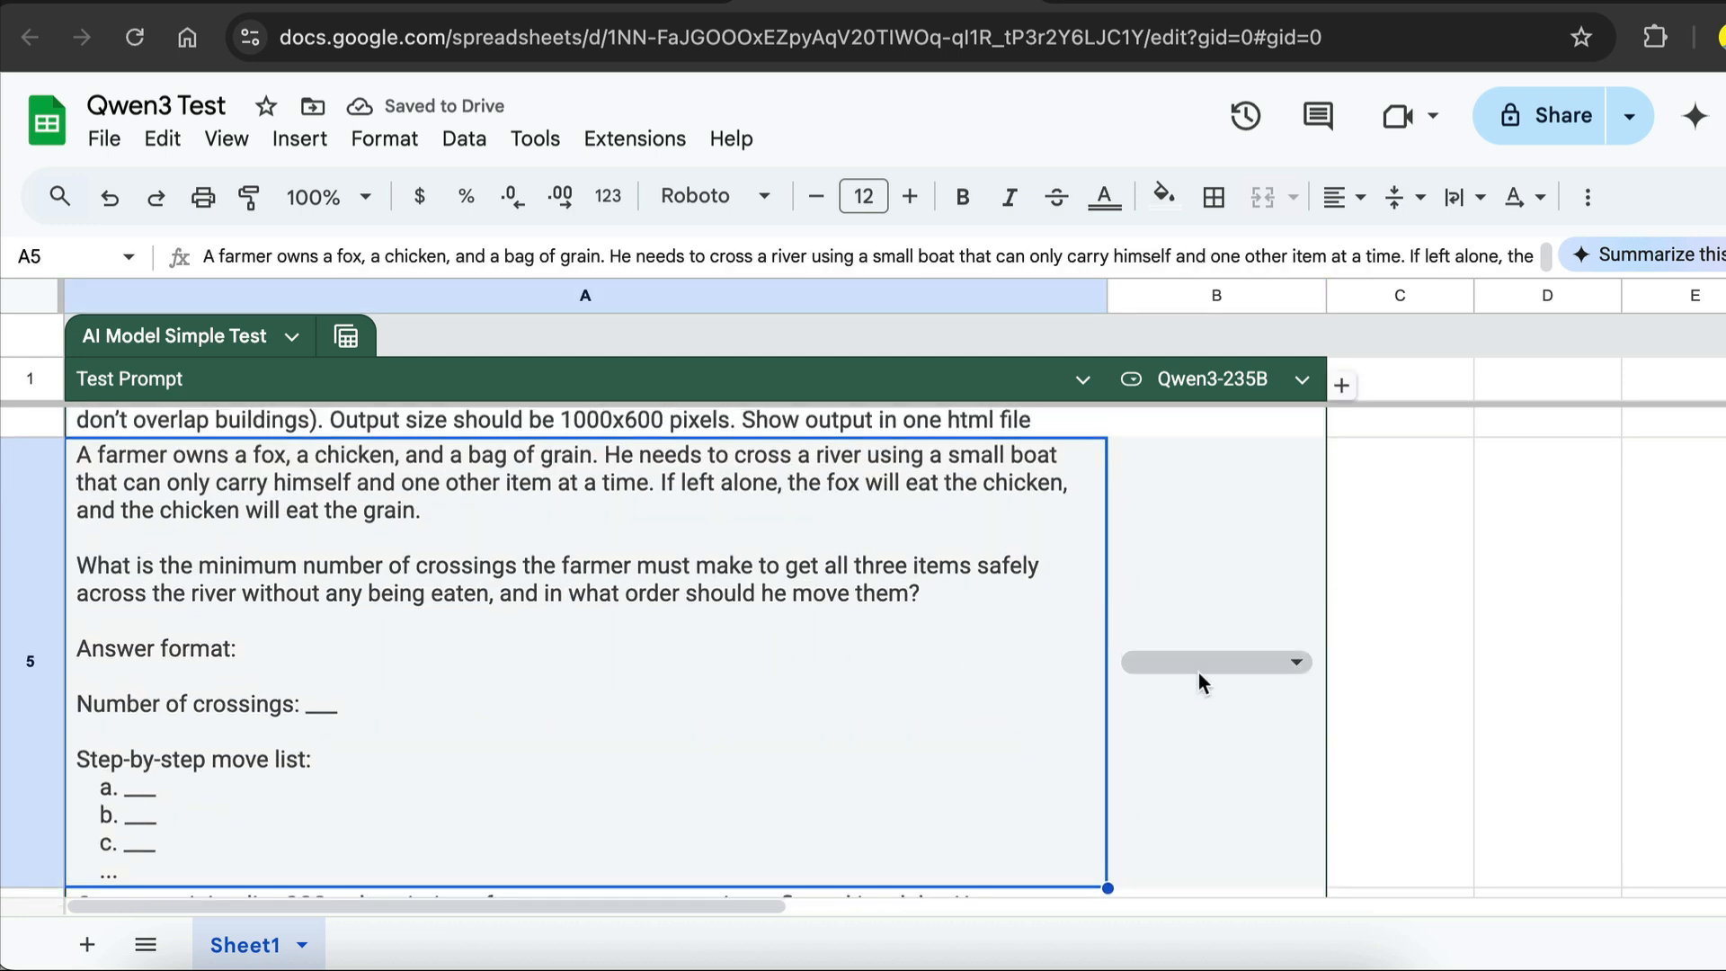
mouse_move(1192, 694)
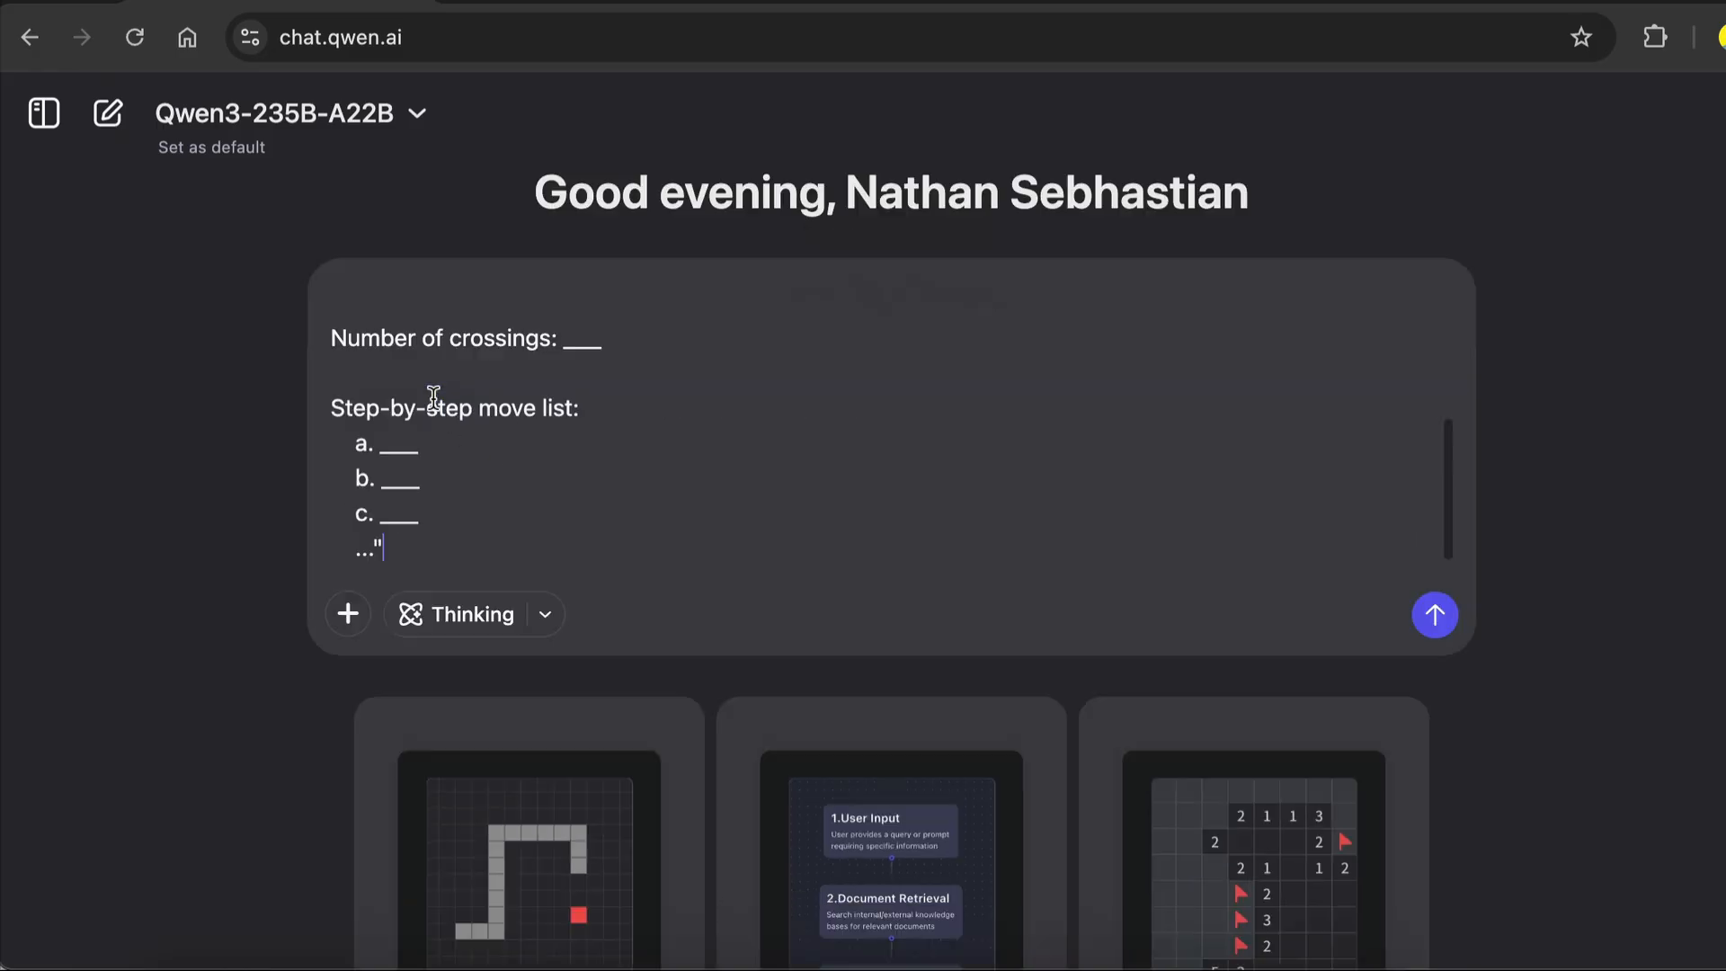
Send the river-crossing puzzle and read through the 7-crossings answer with its move list.
click(1434, 615)
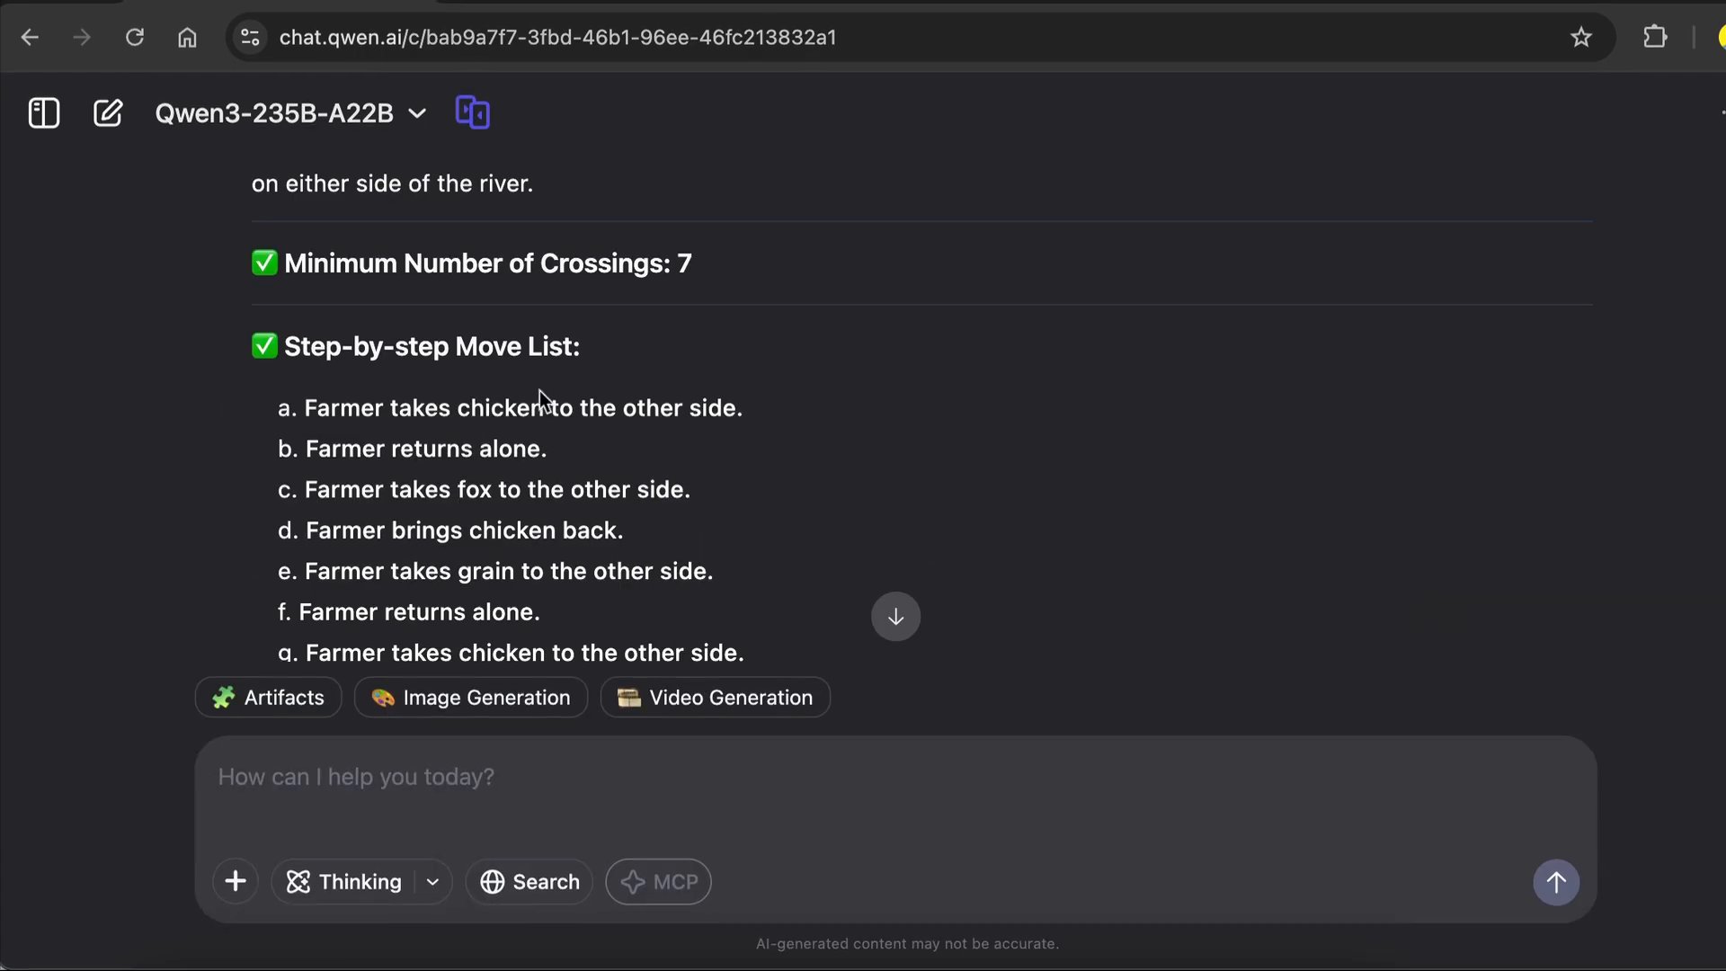
scroll(down, 3)
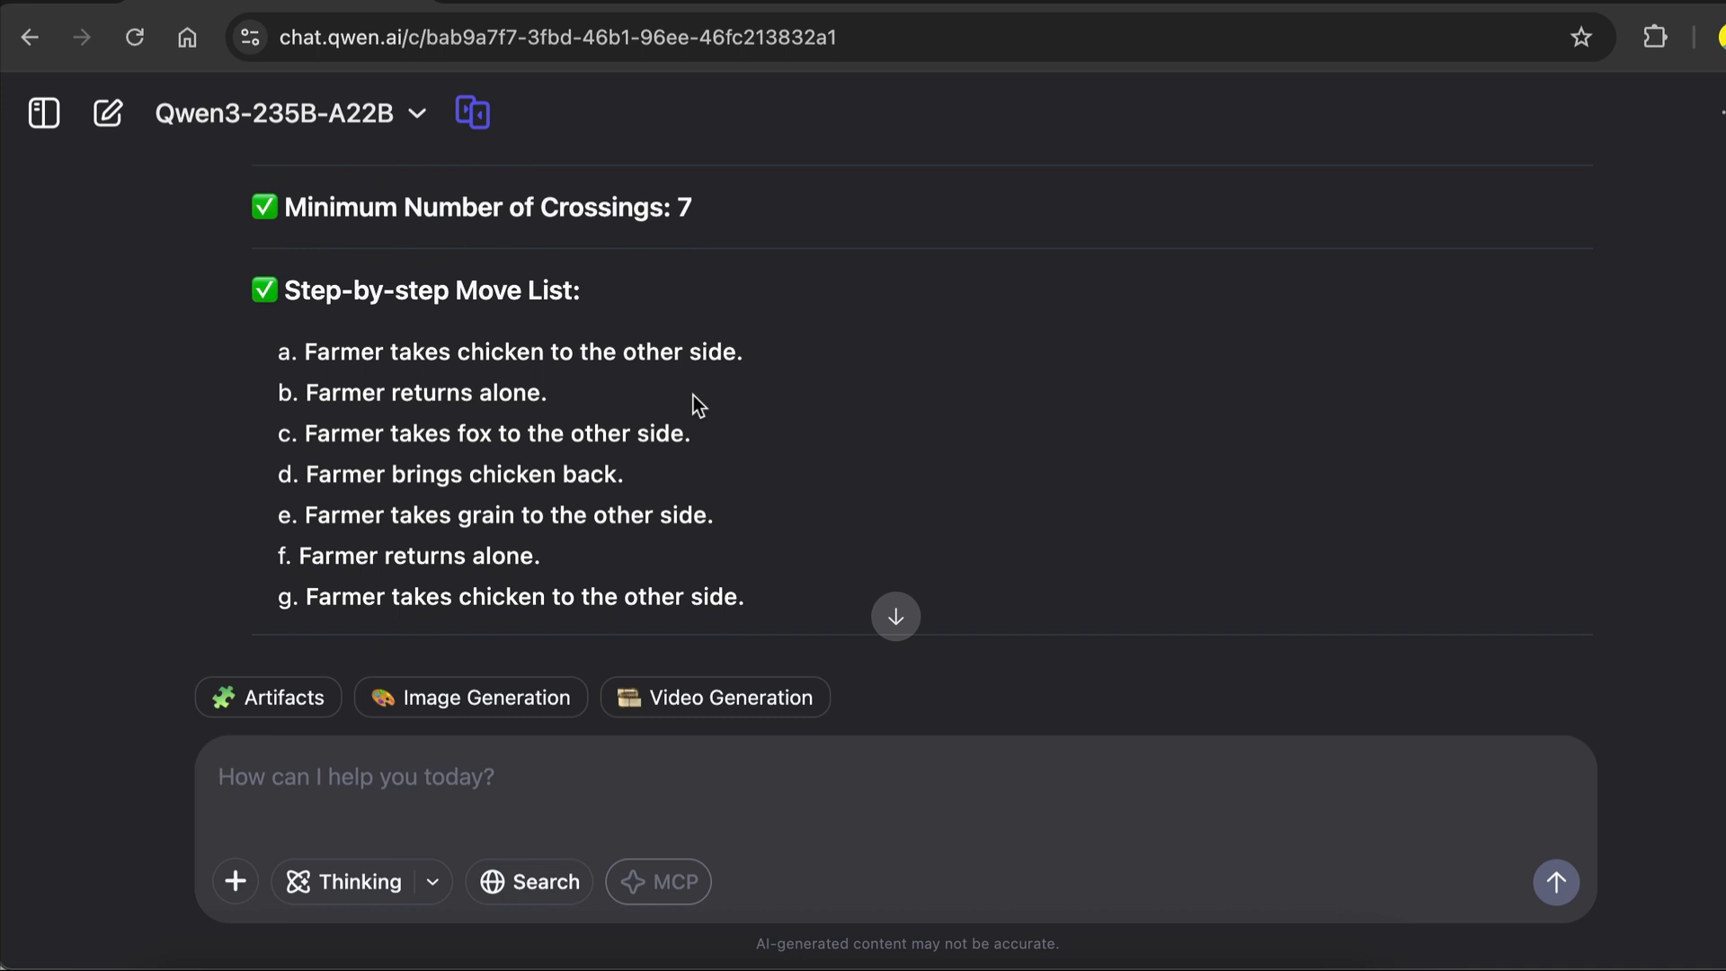
mouse_move(428, 460)
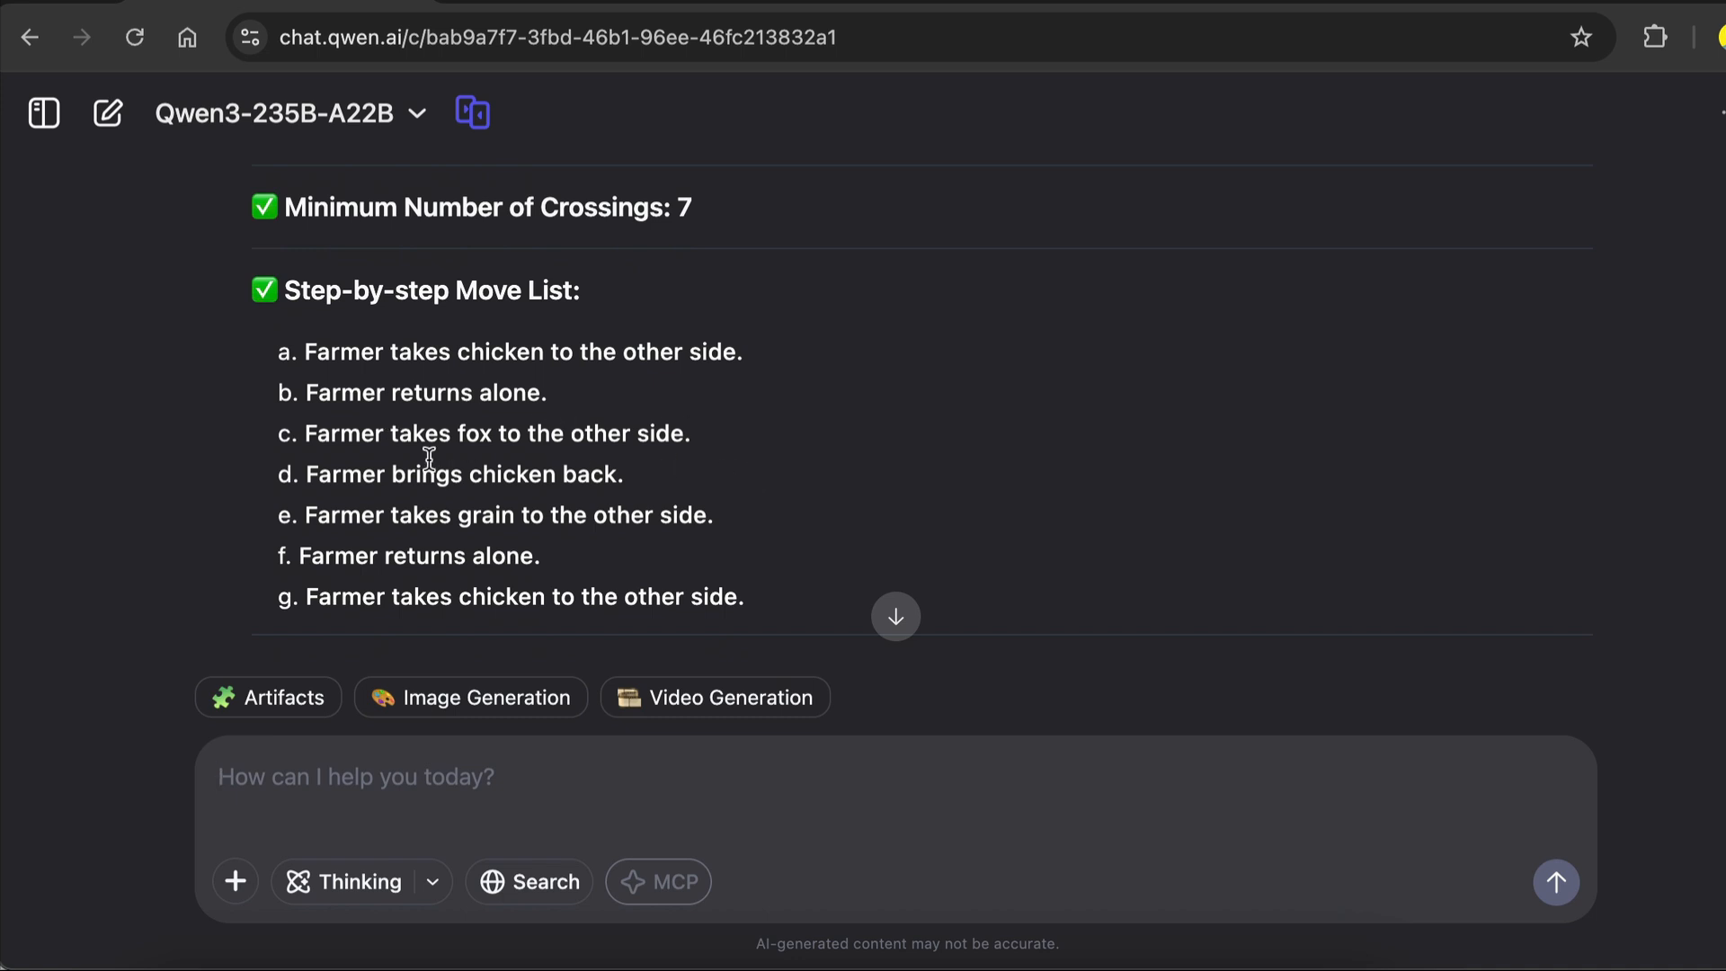
mouse_move(797, 514)
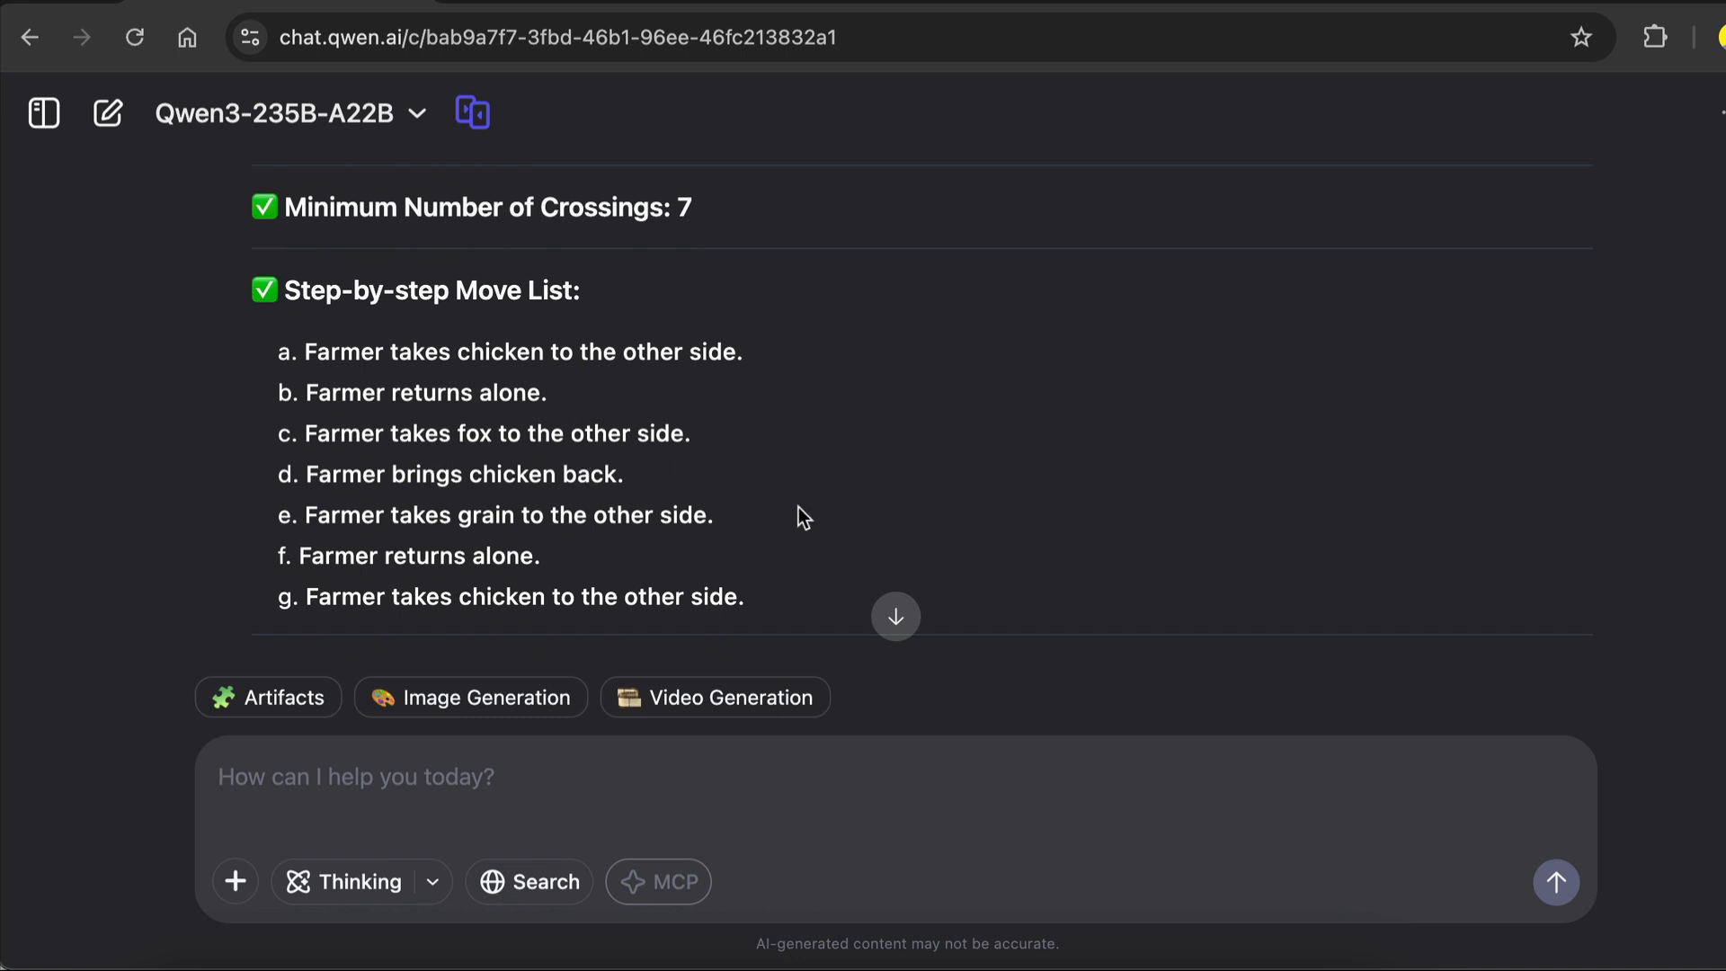
mouse_move(487, 539)
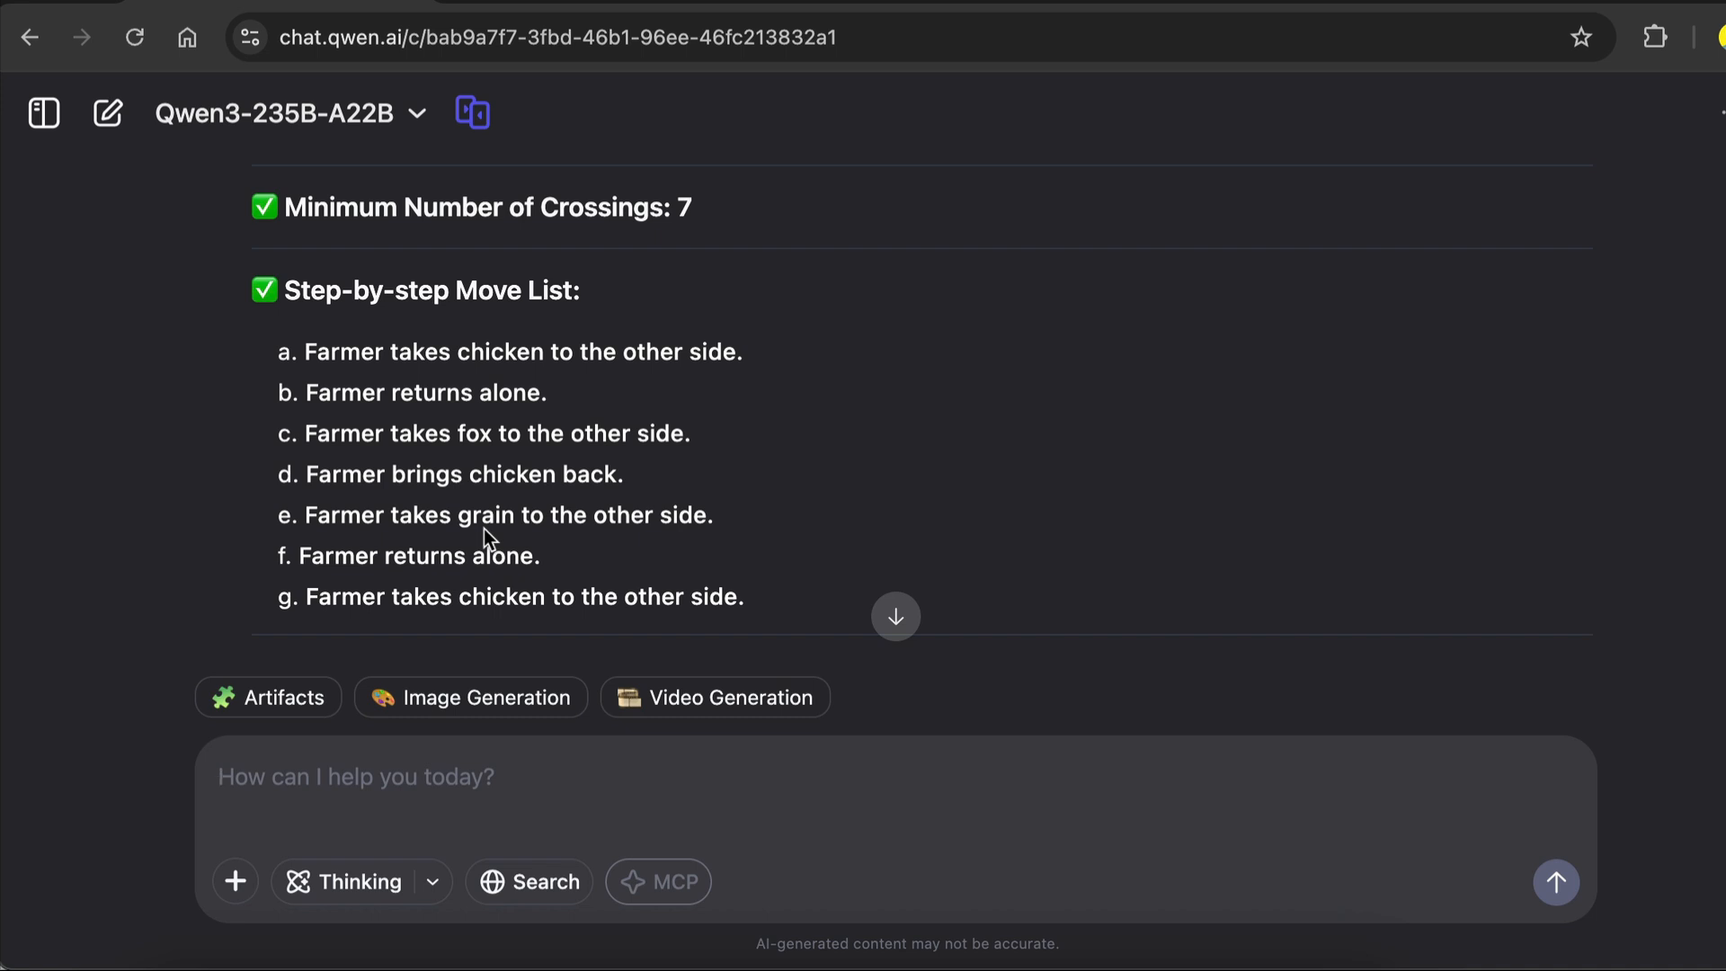
mouse_move(690, 595)
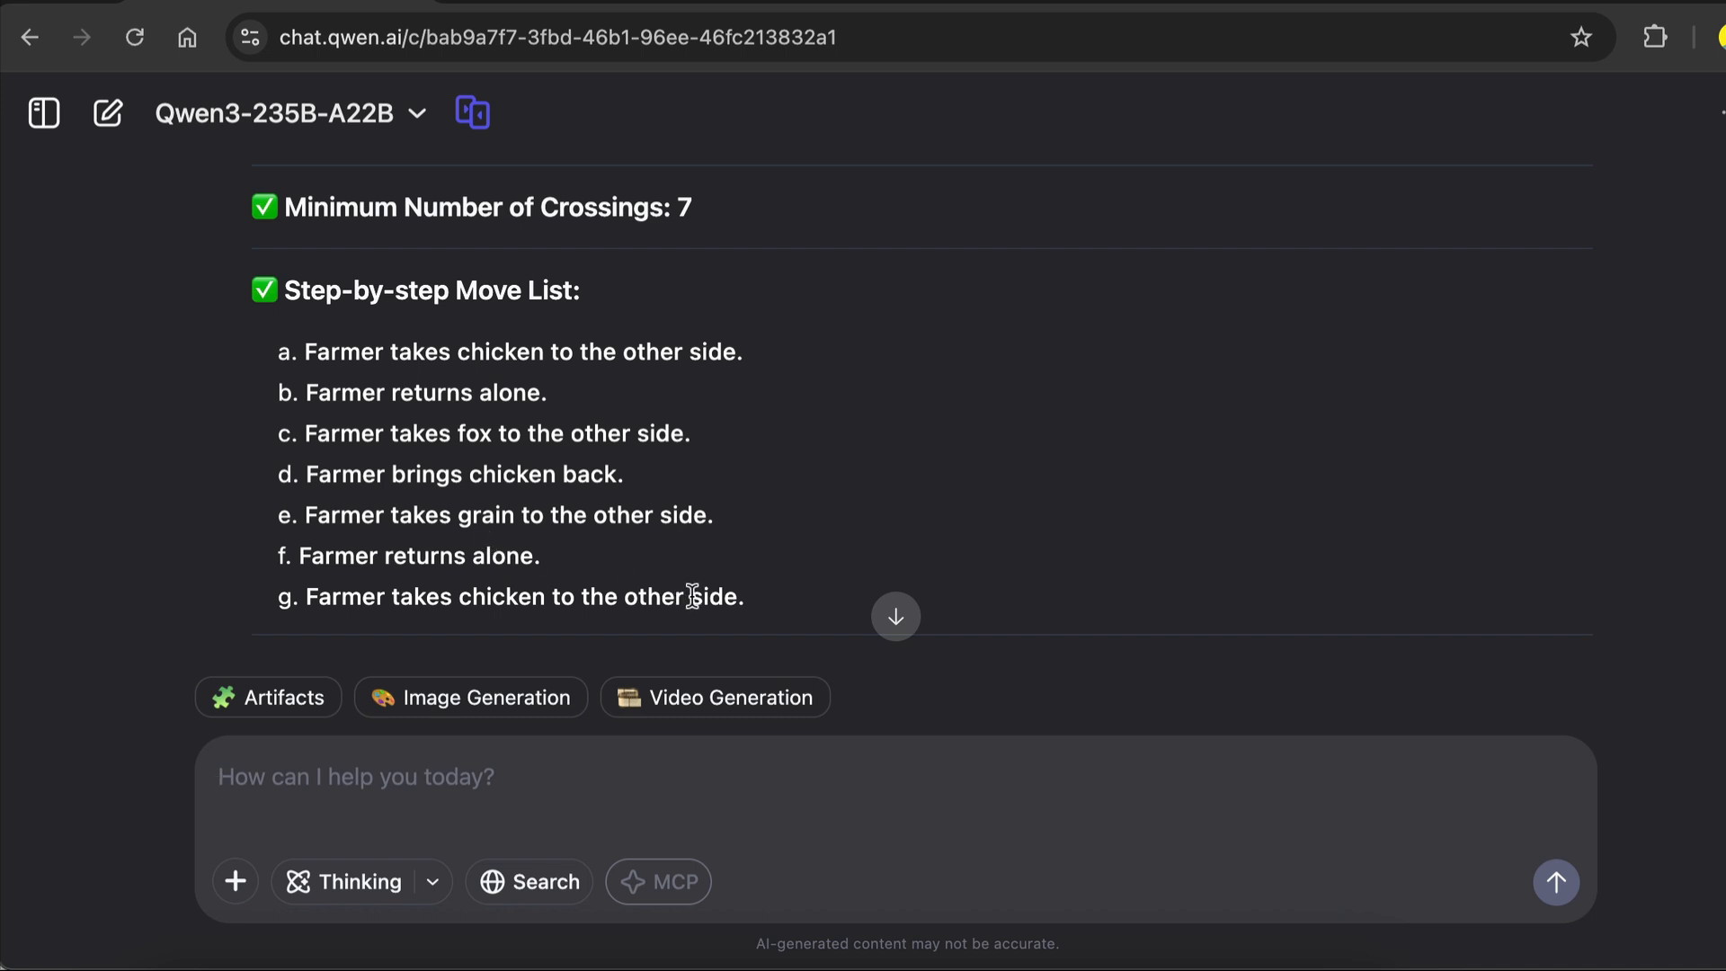
mouse_move(573, 510)
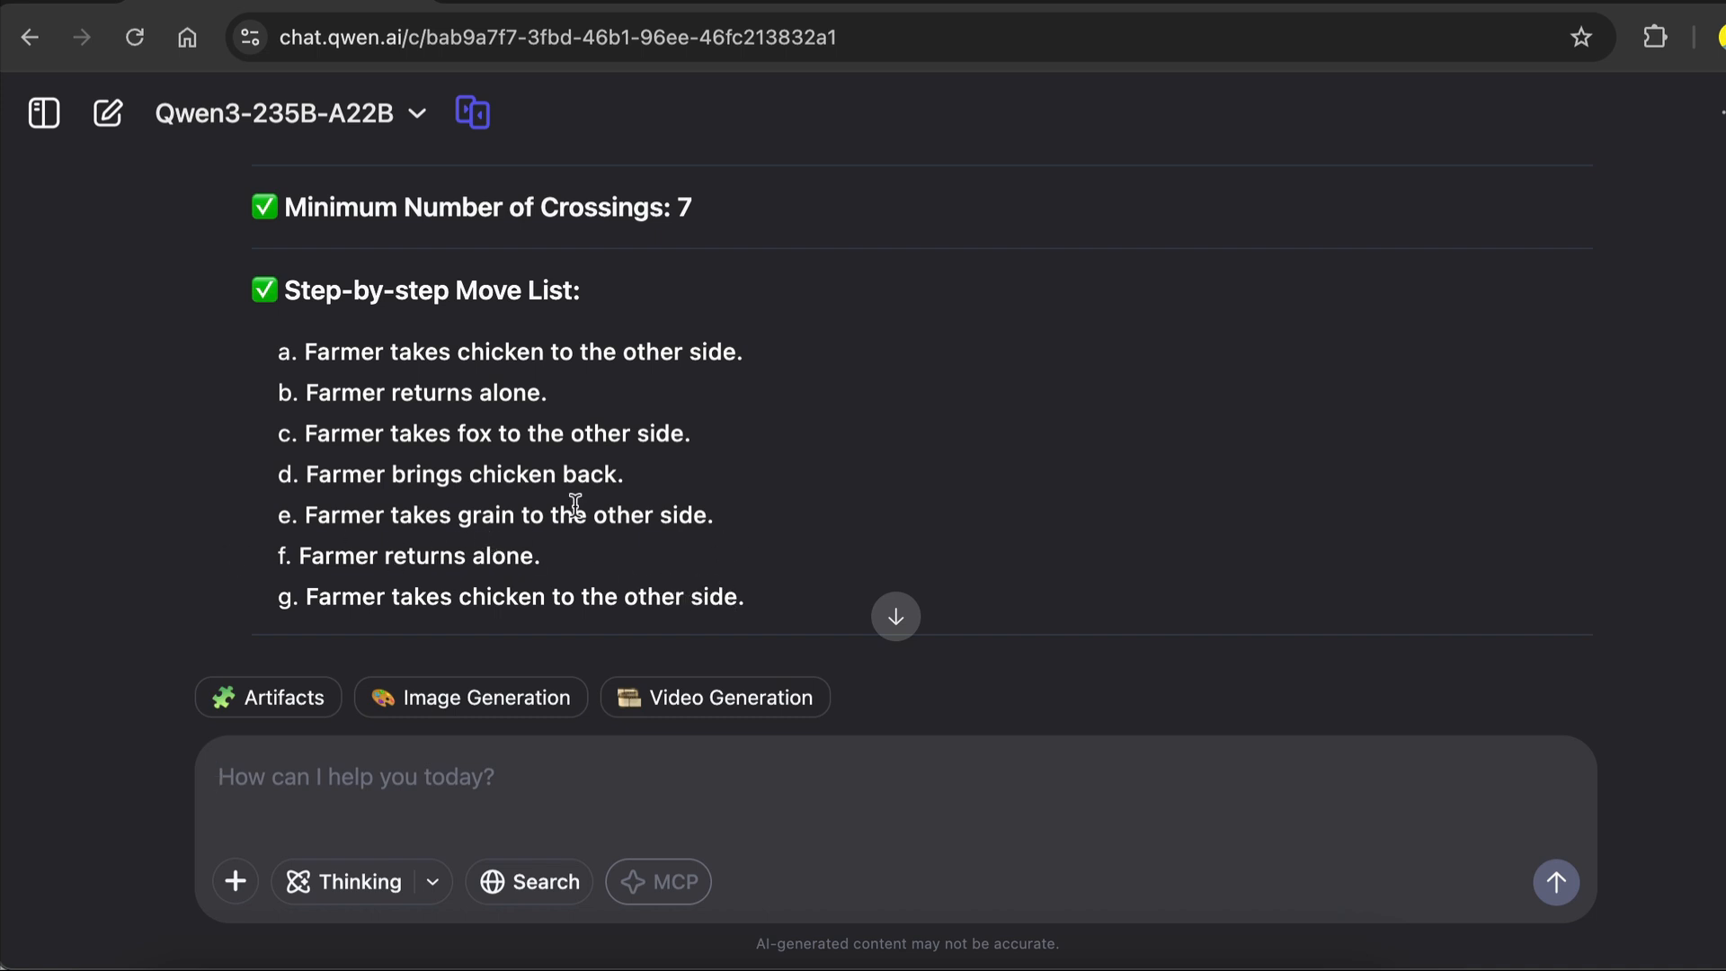
scroll(down, 3)
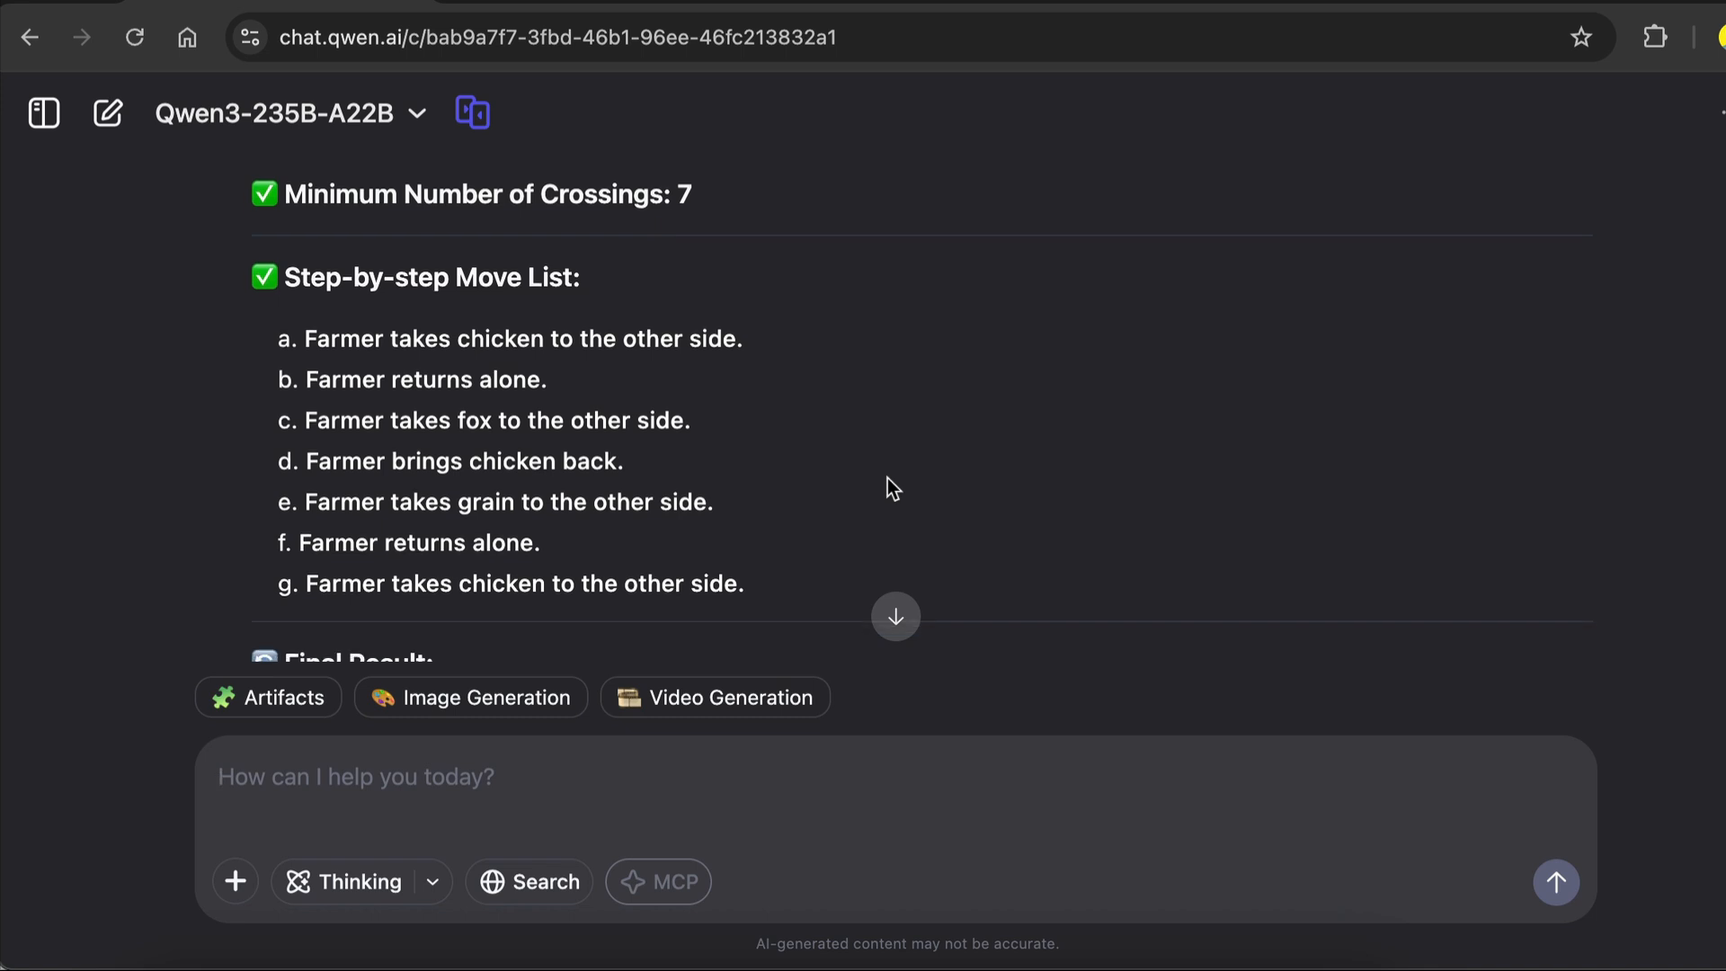
scroll(down, 3)
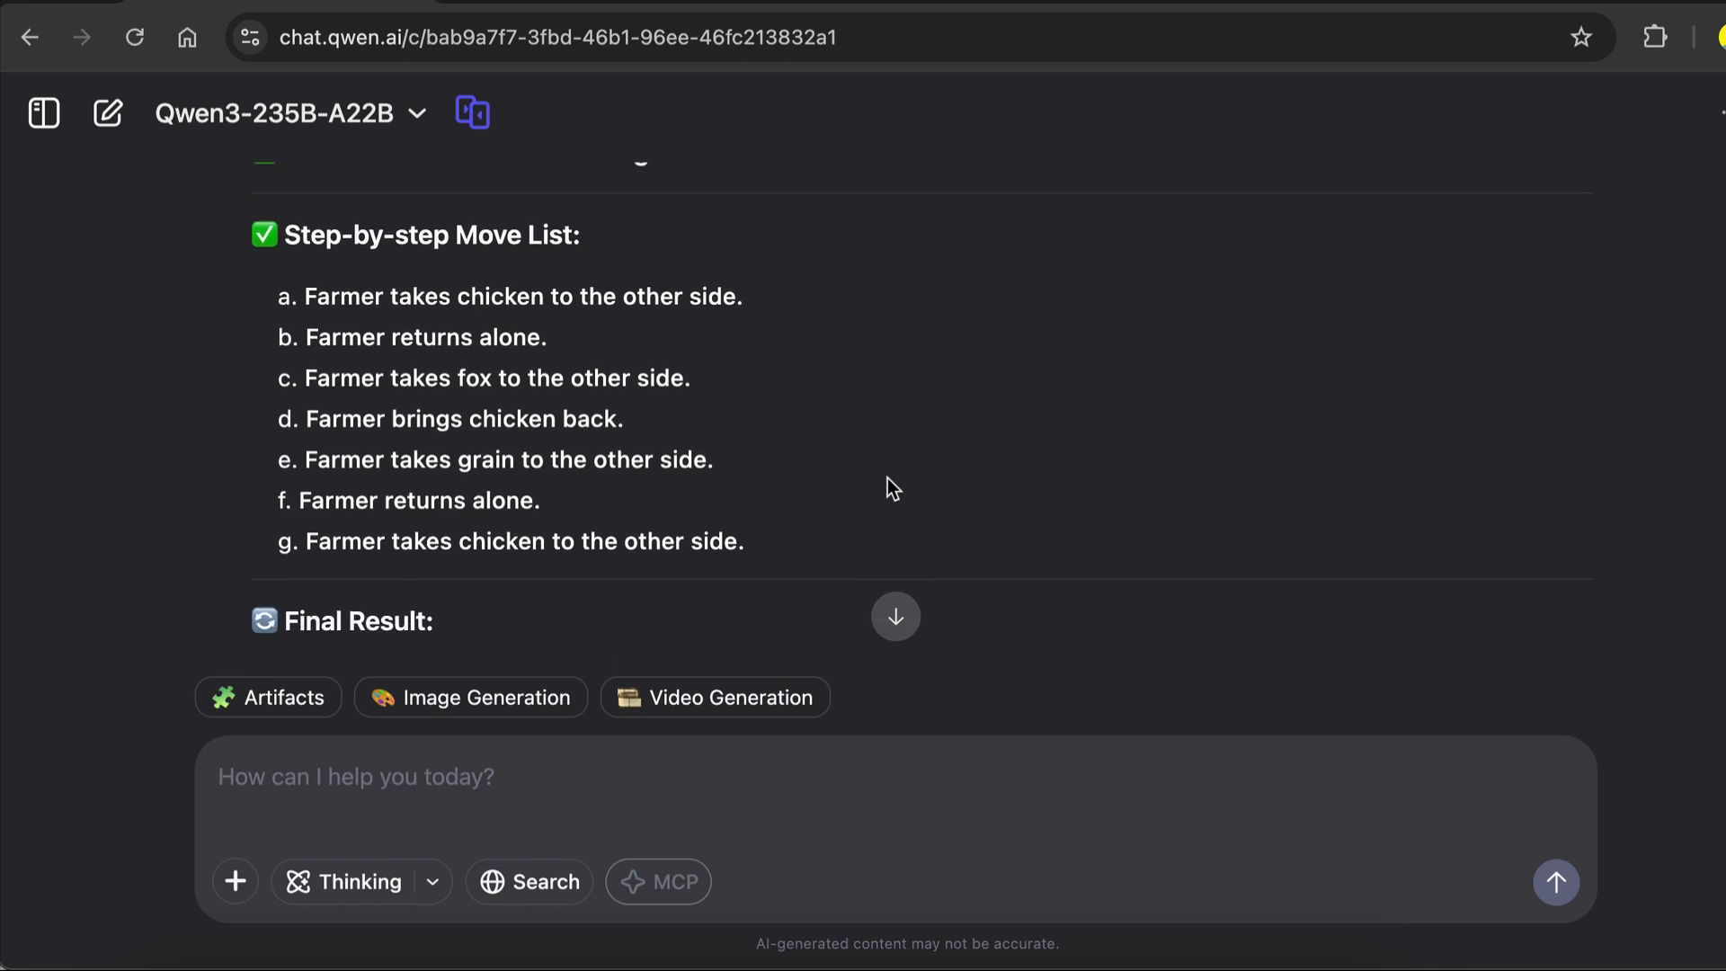
scroll(down, 3)
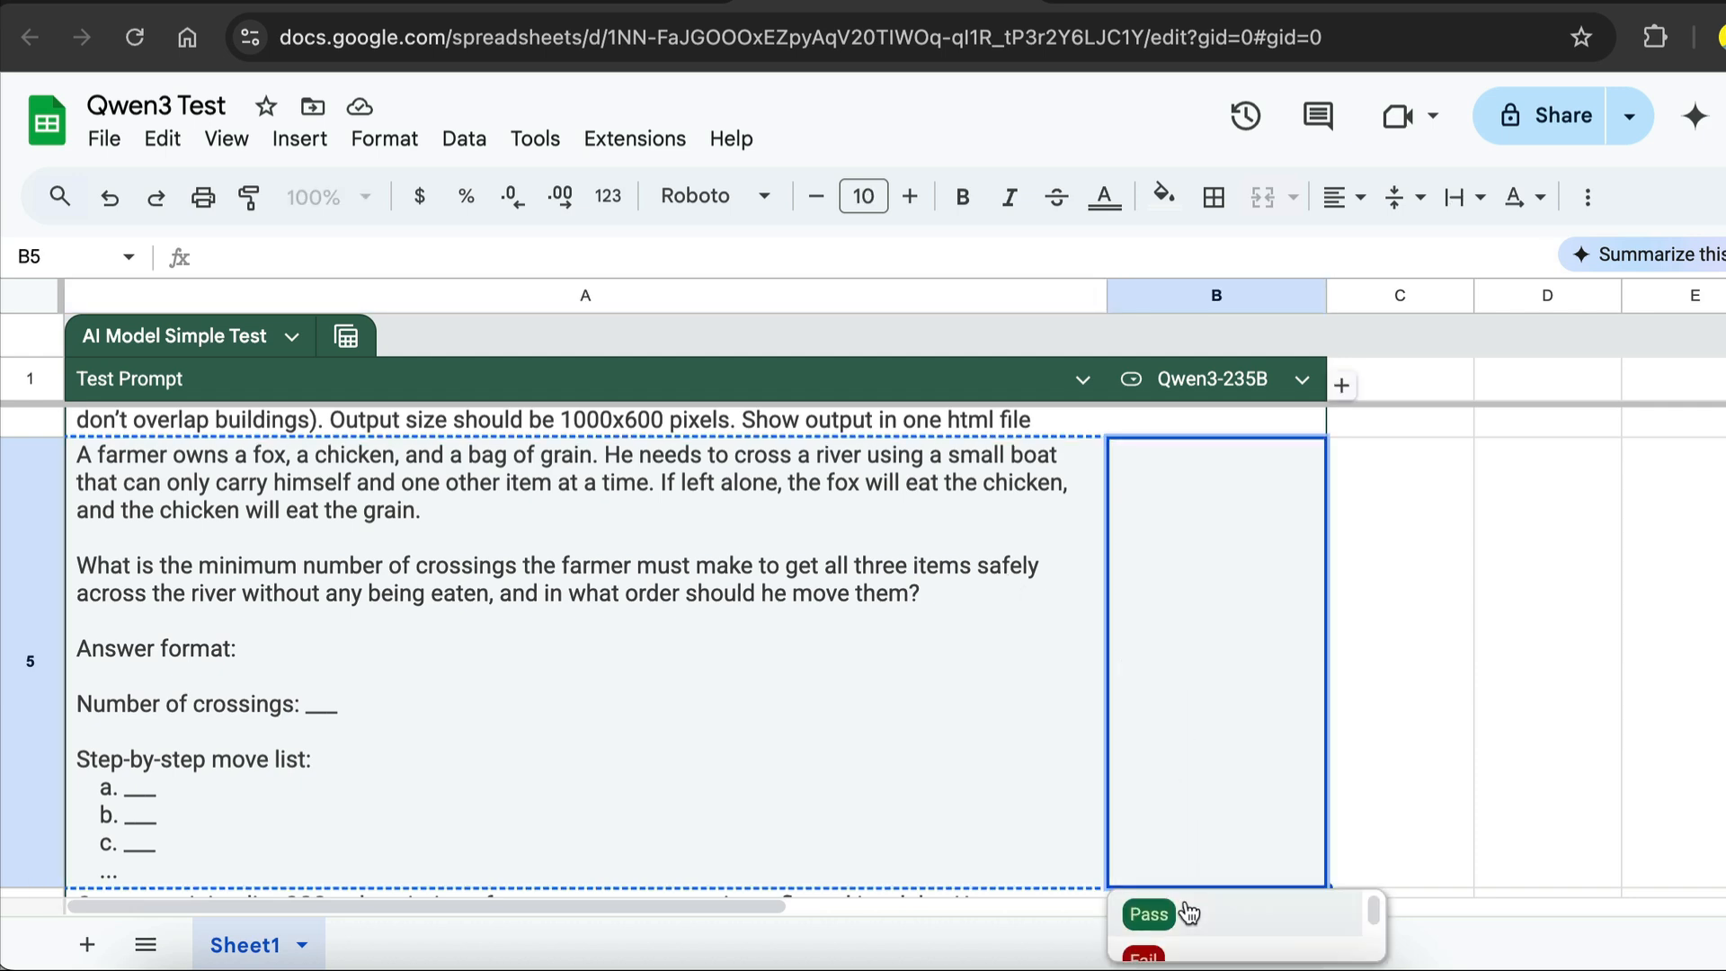
Grade the river puzzle as Pass in cell B5.
click(1147, 915)
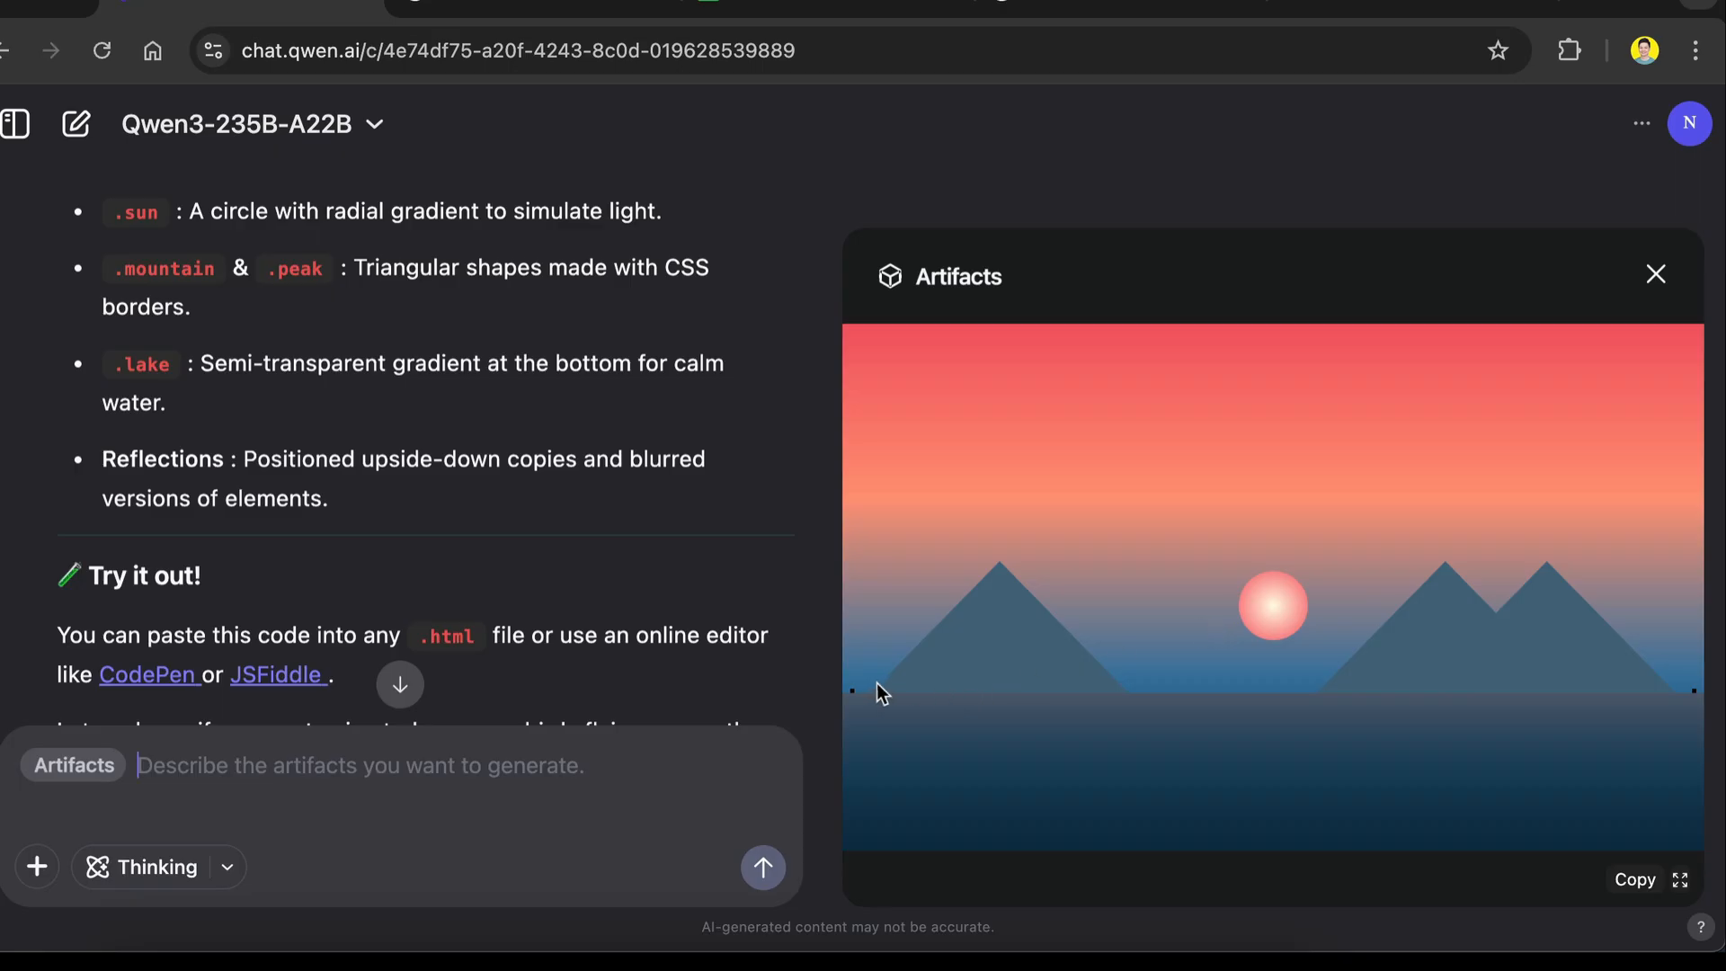
mouse_move(1460, 503)
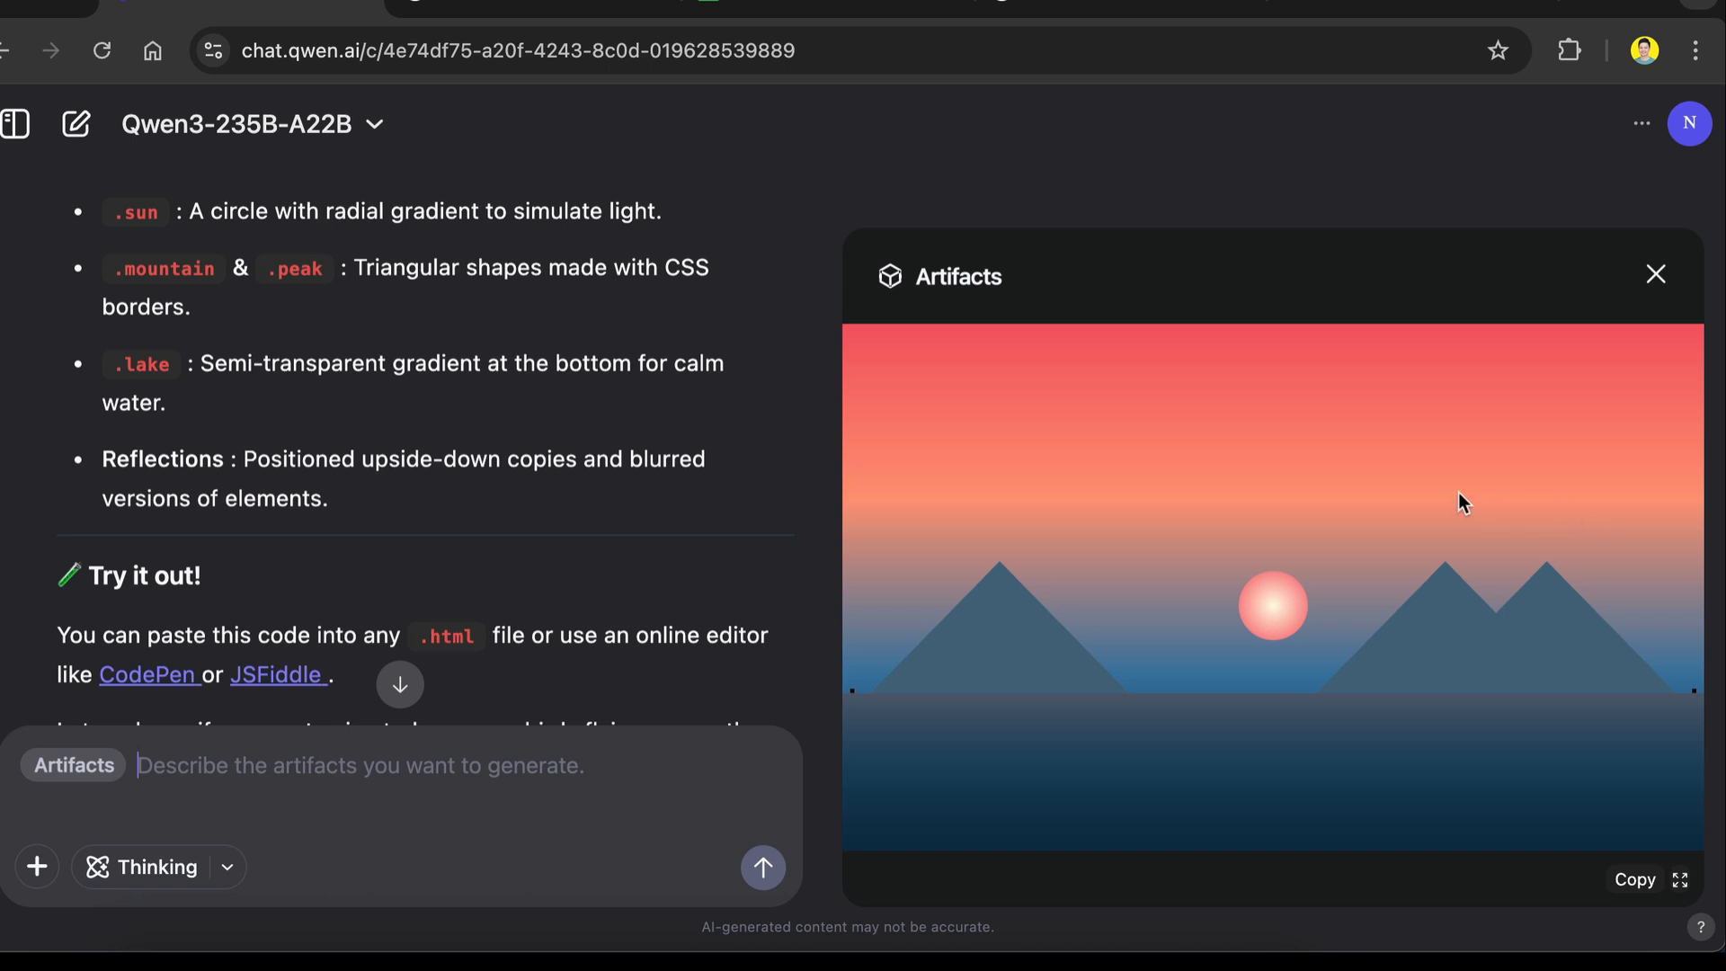
mouse_move(1434, 500)
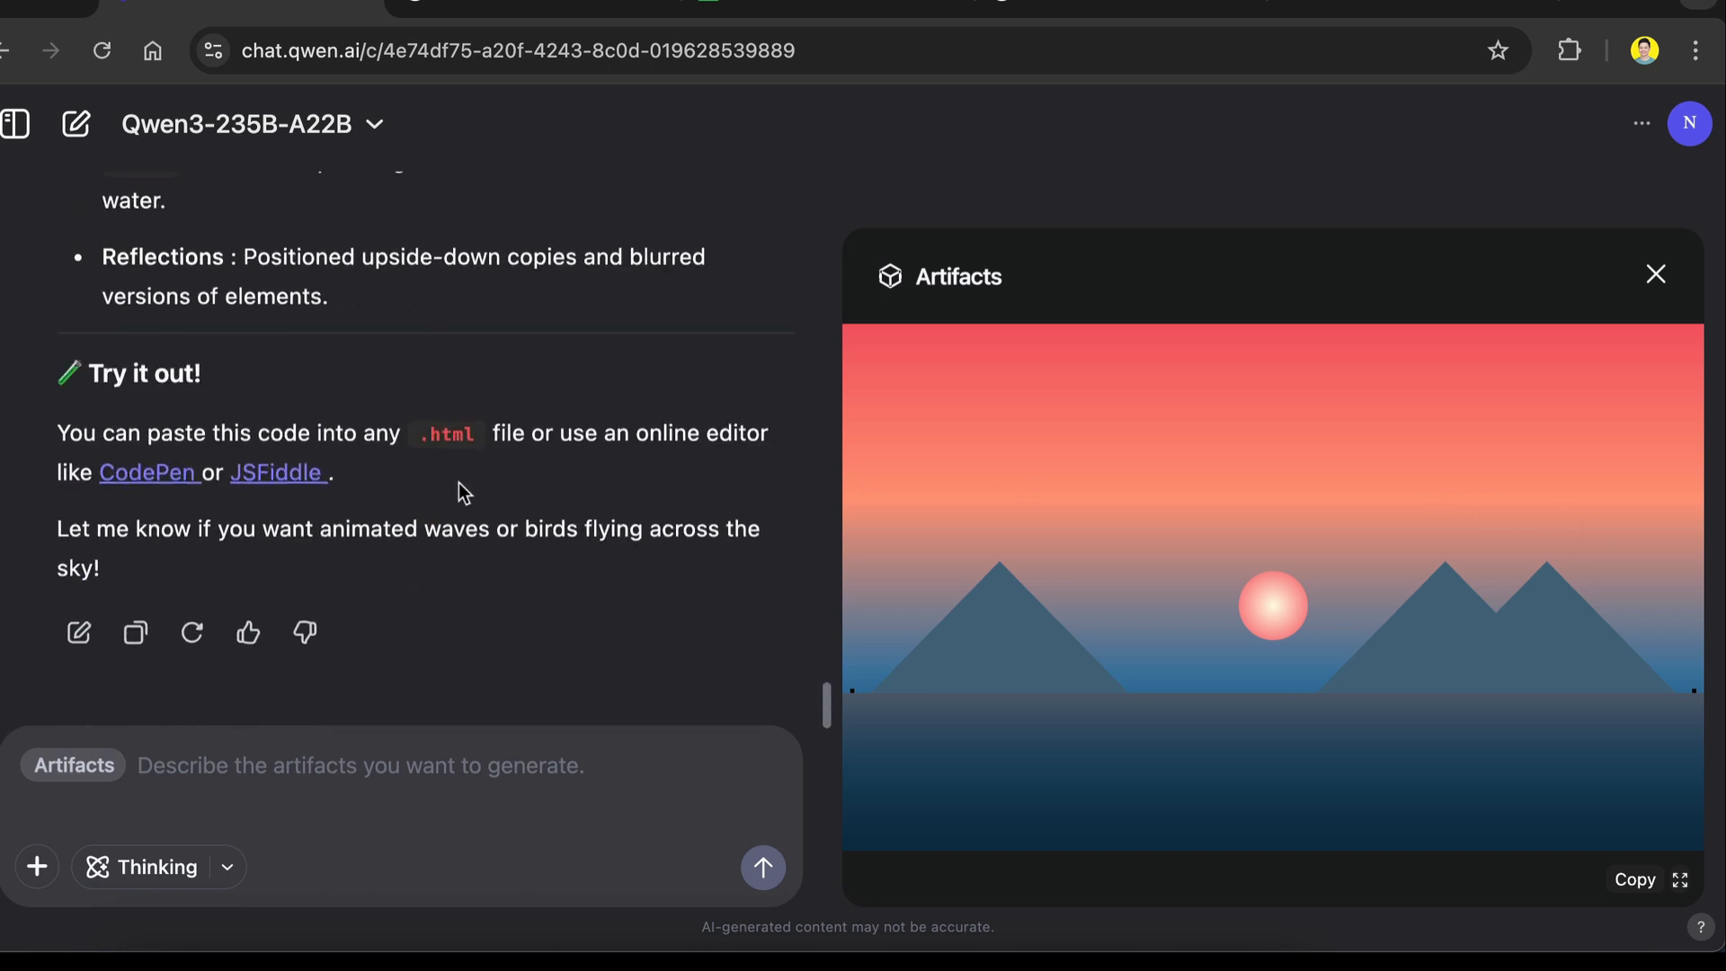
Complain about the missing lake reflection, then resubmit the sunset painting prompt in a new chat.
text(the reflection is not visible)
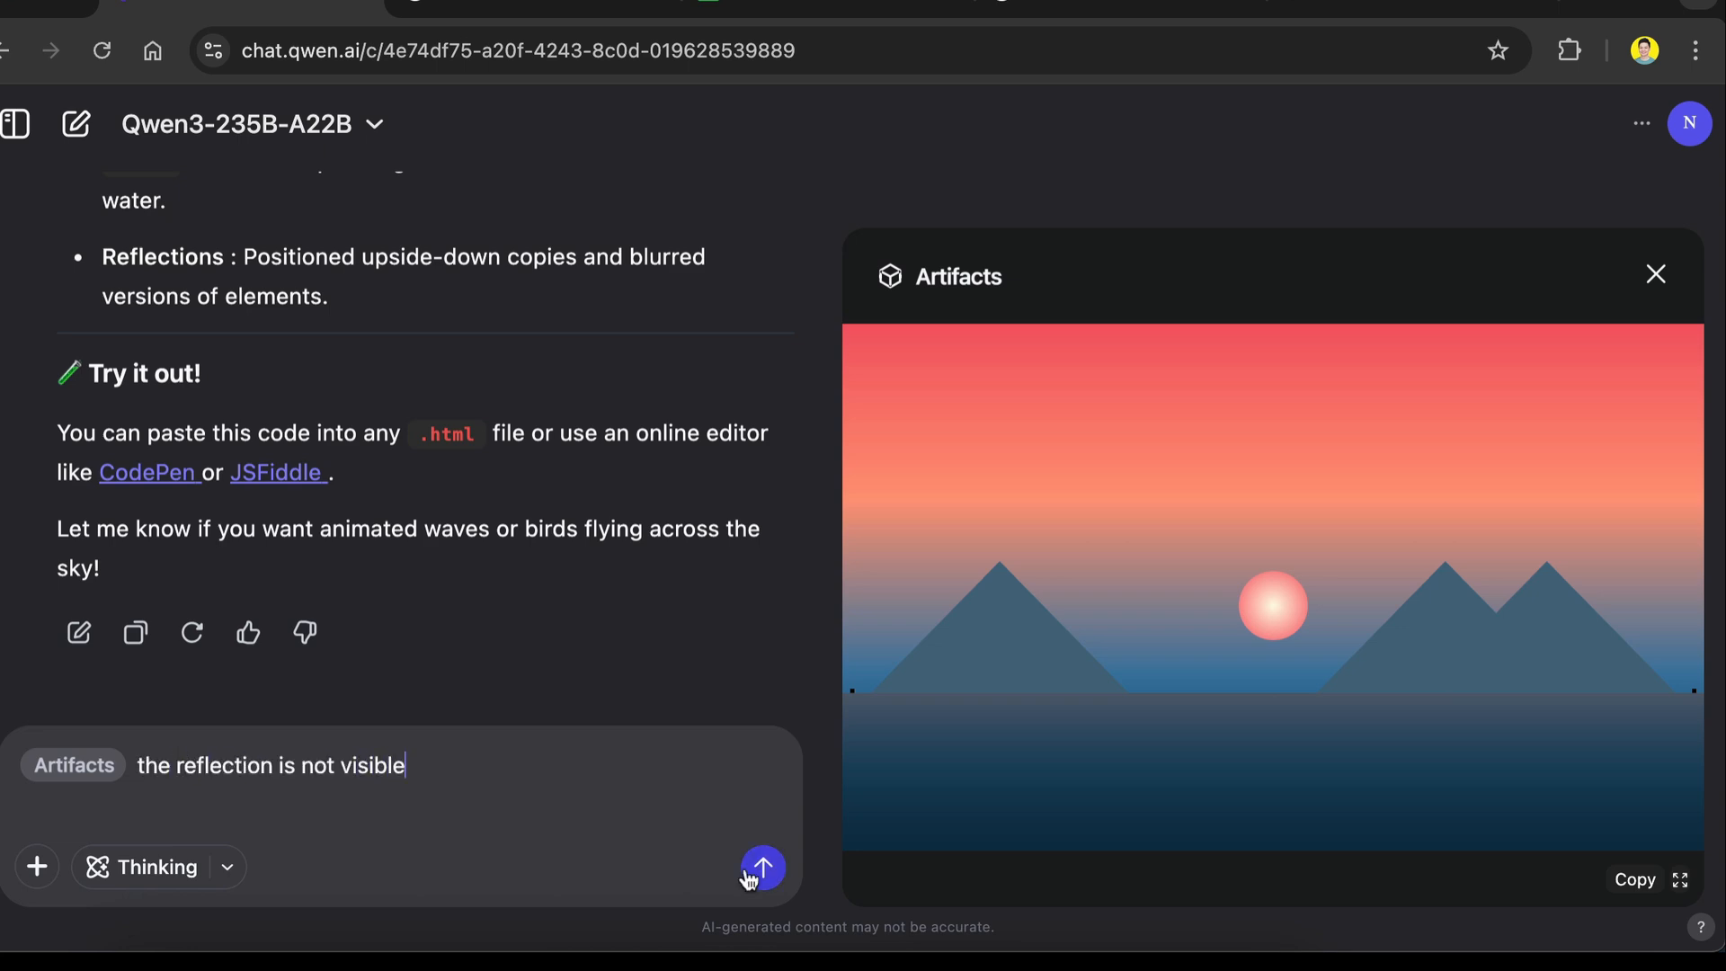
click(762, 866)
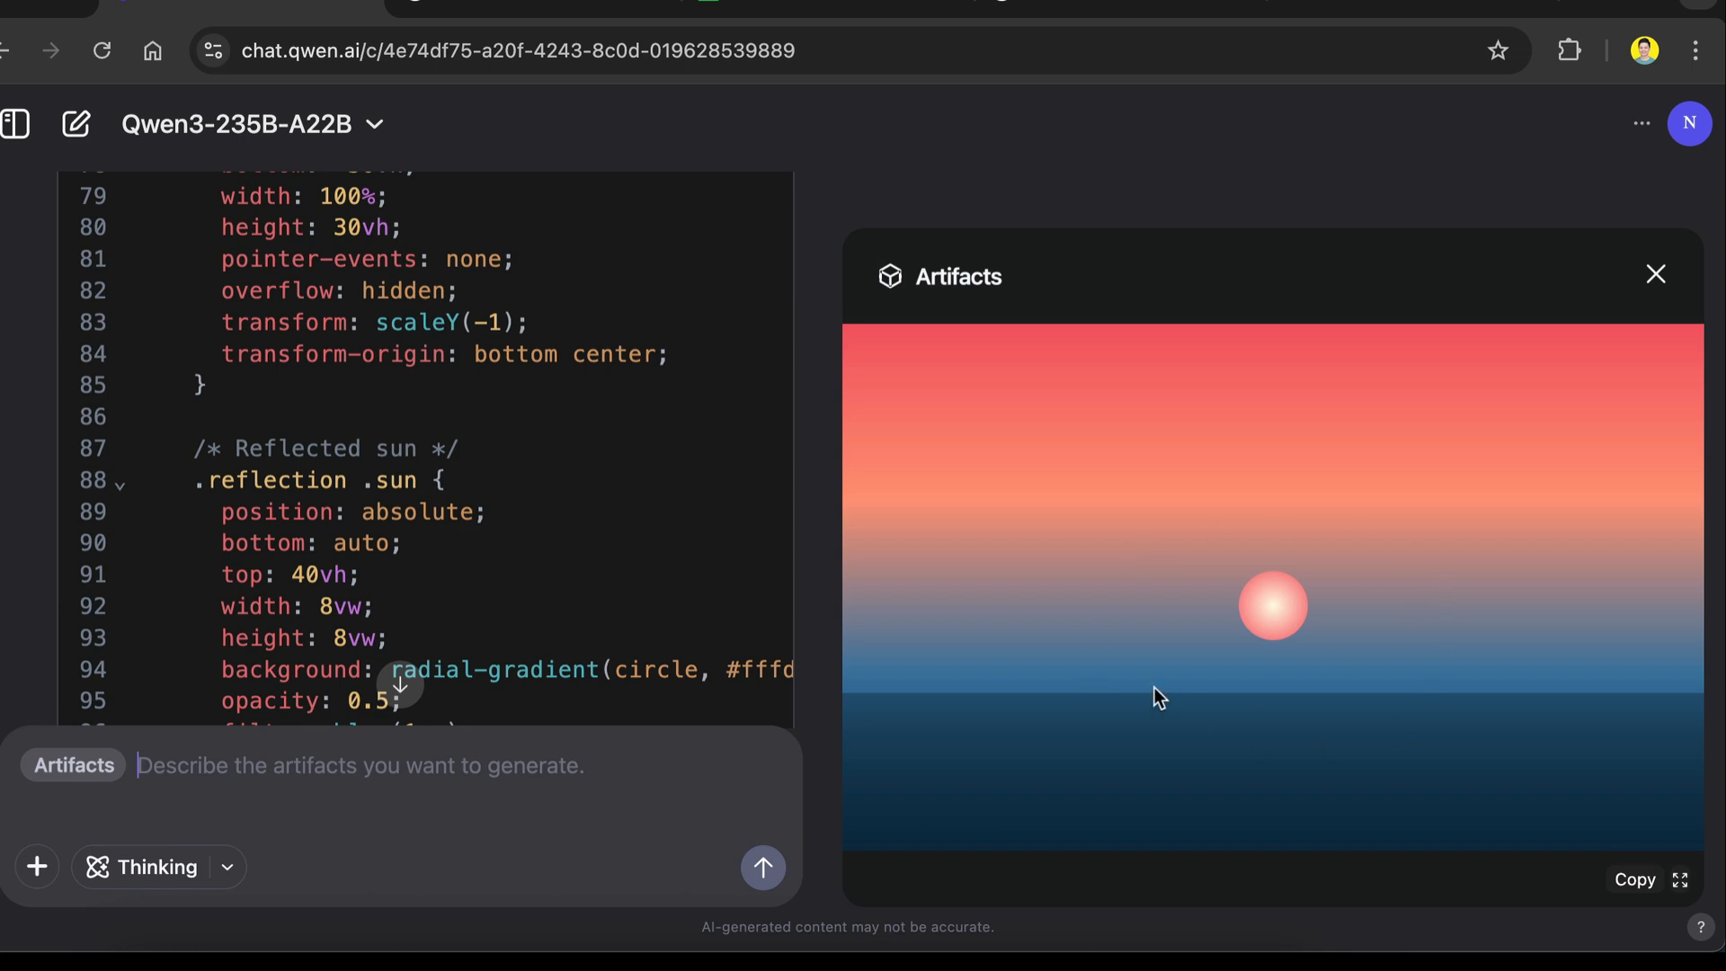
scroll(down, 3)
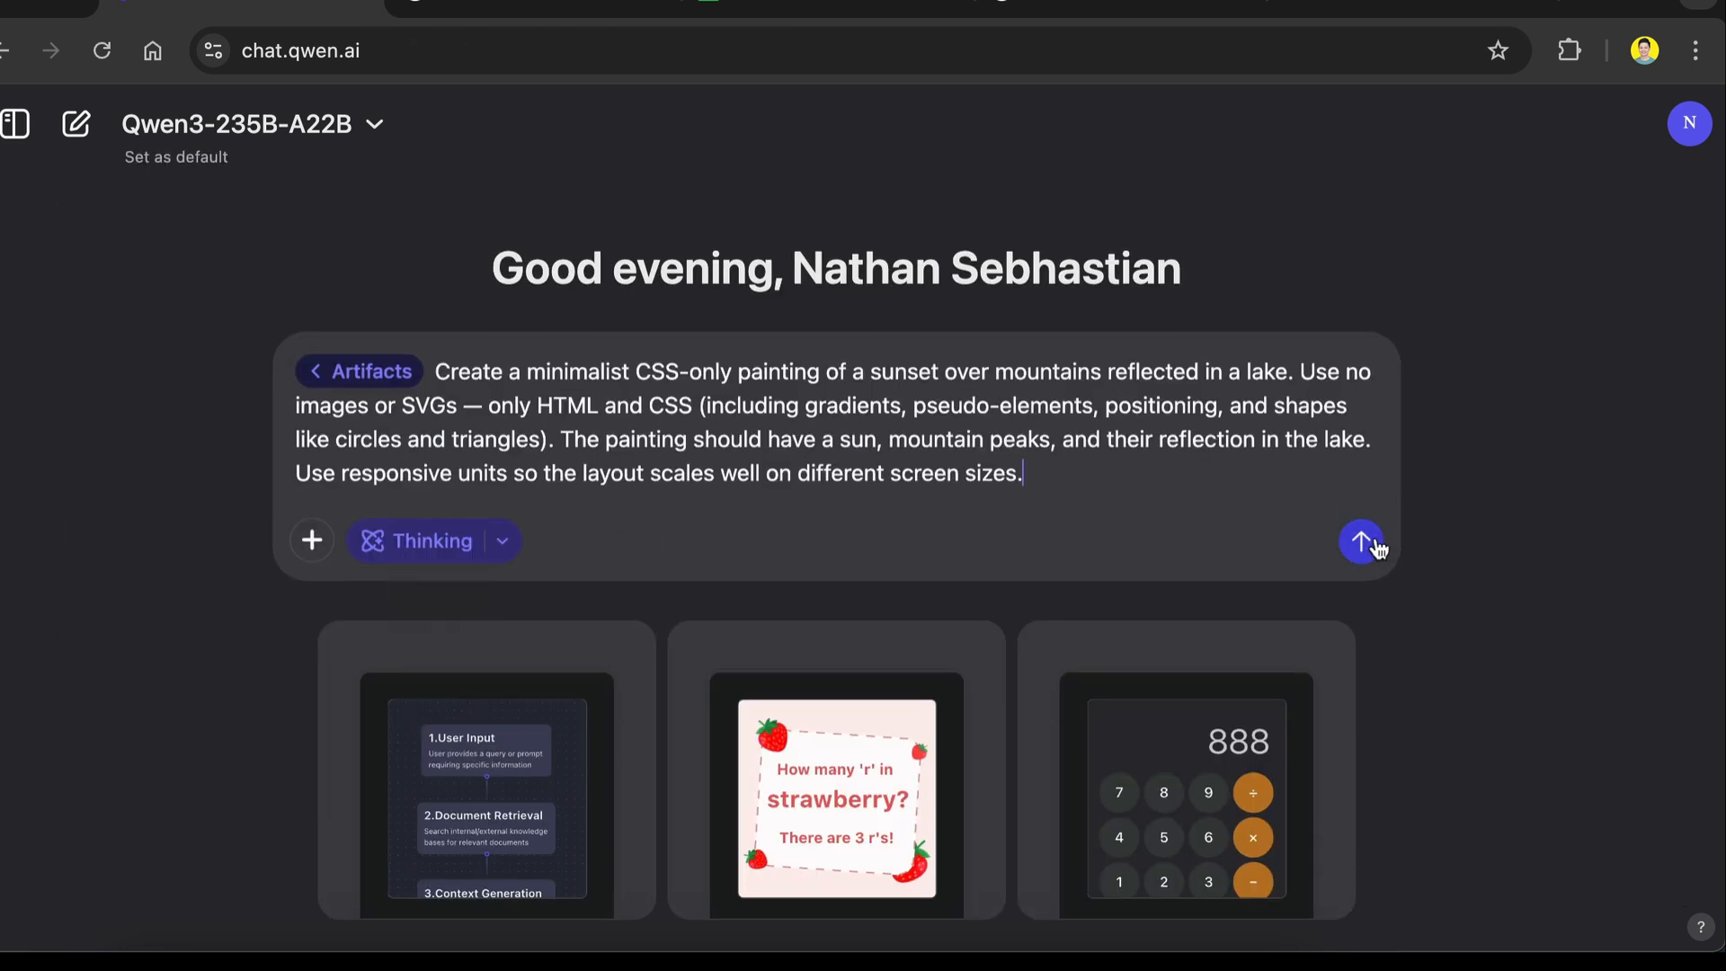
click(1359, 539)
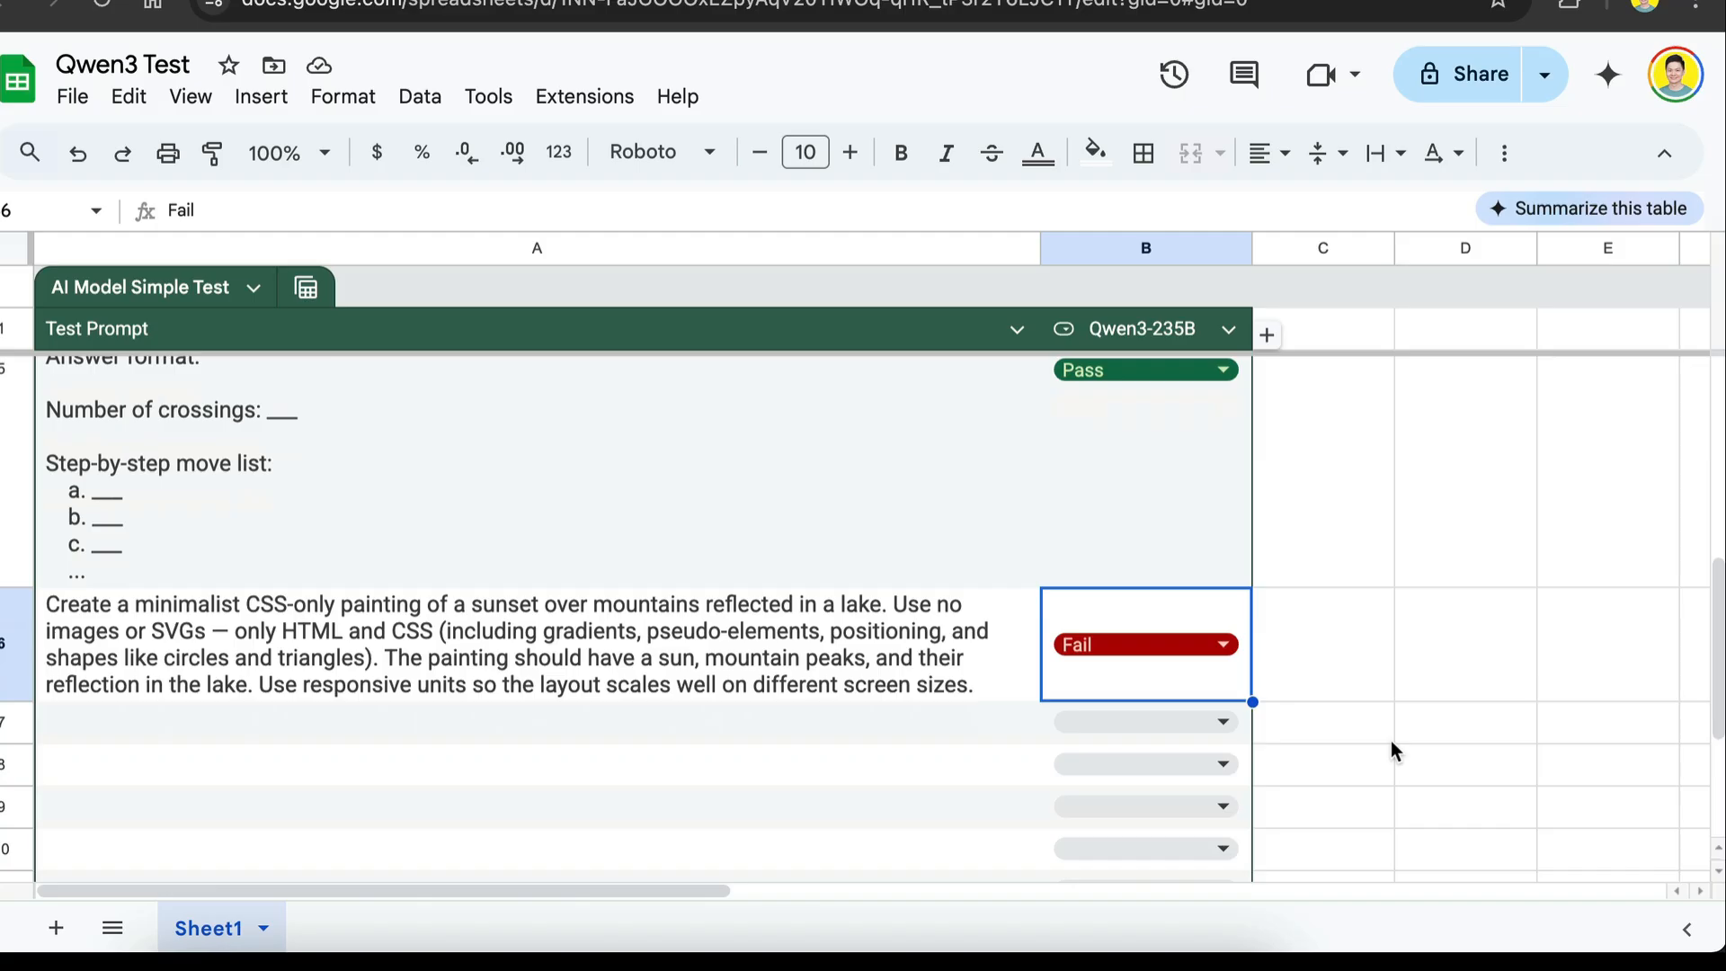
mouse_move(1715, 639)
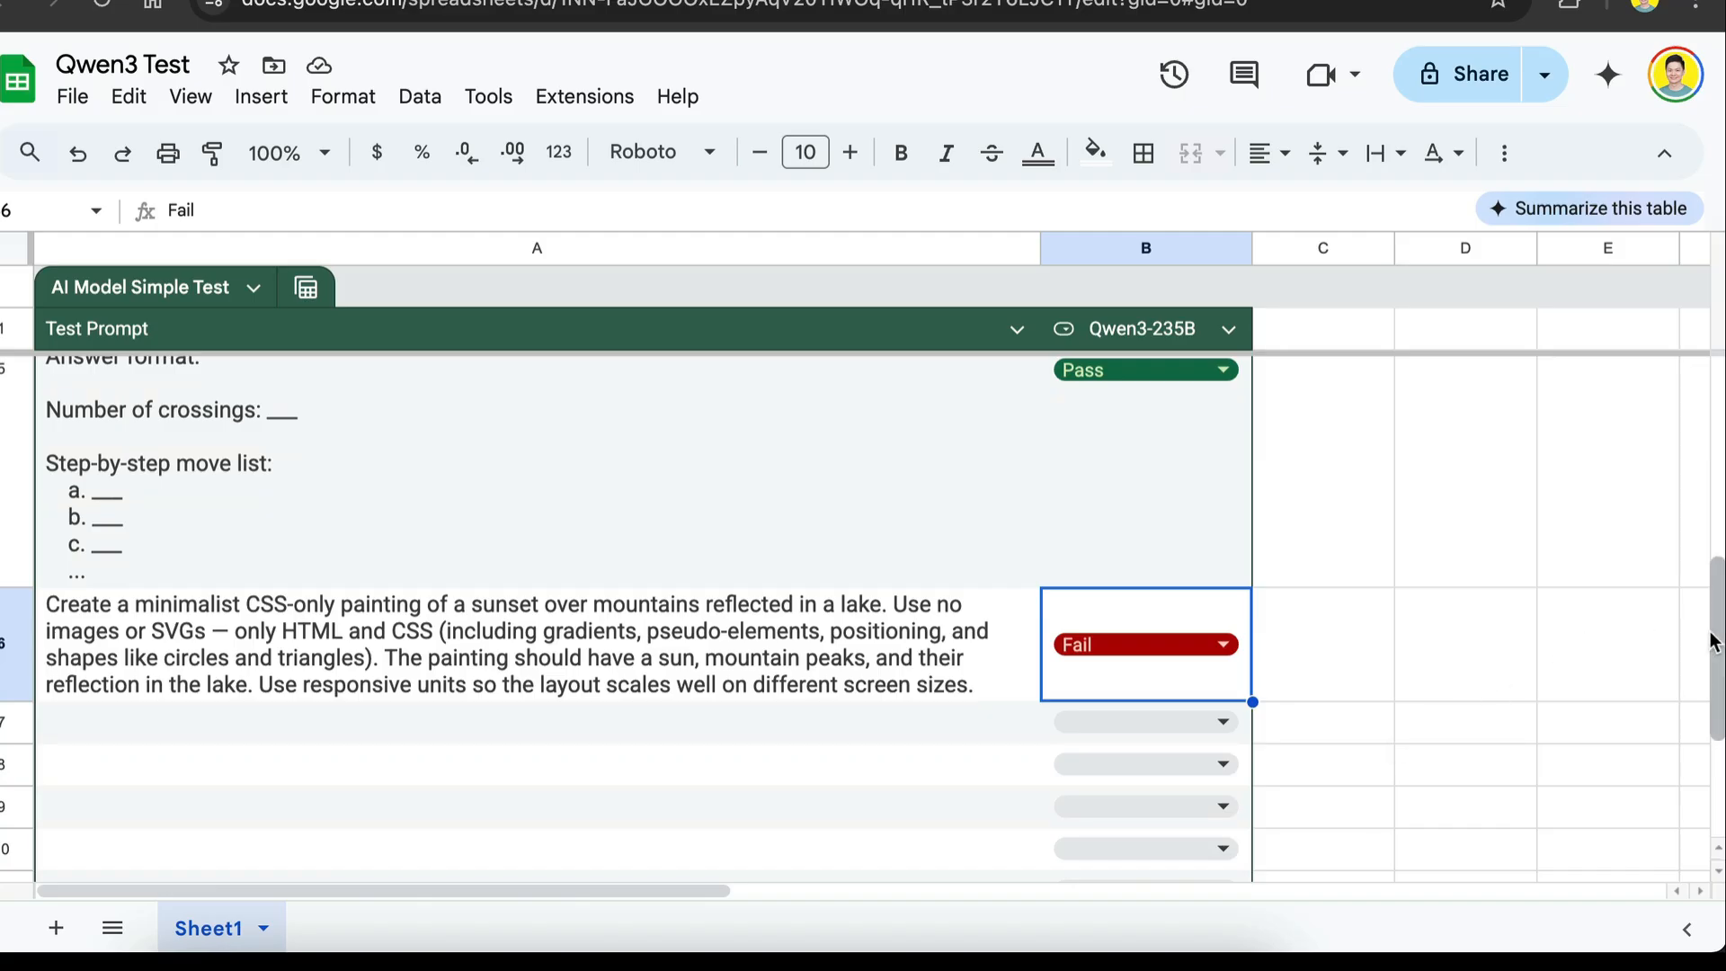